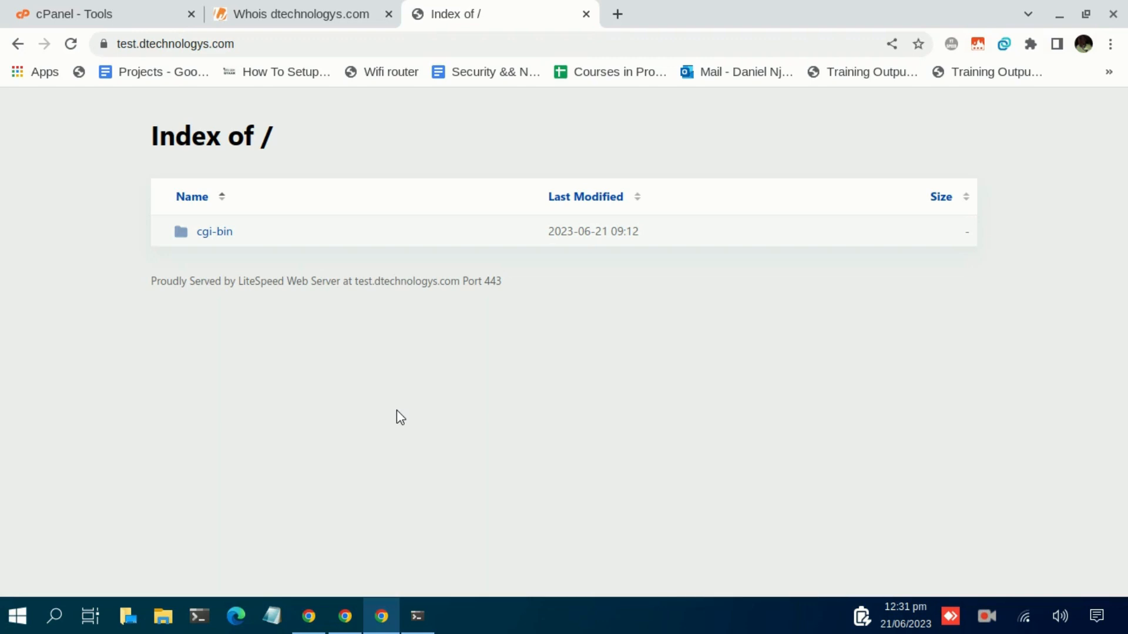
pyautogui.moveTo(352, 390)
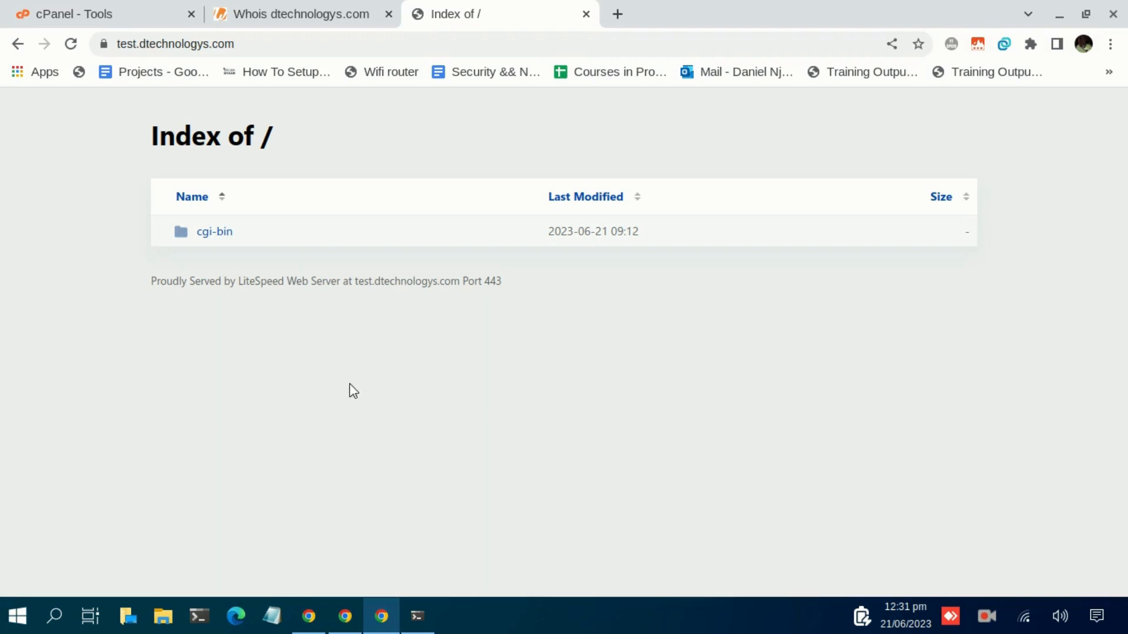
pyautogui.moveTo(364, 379)
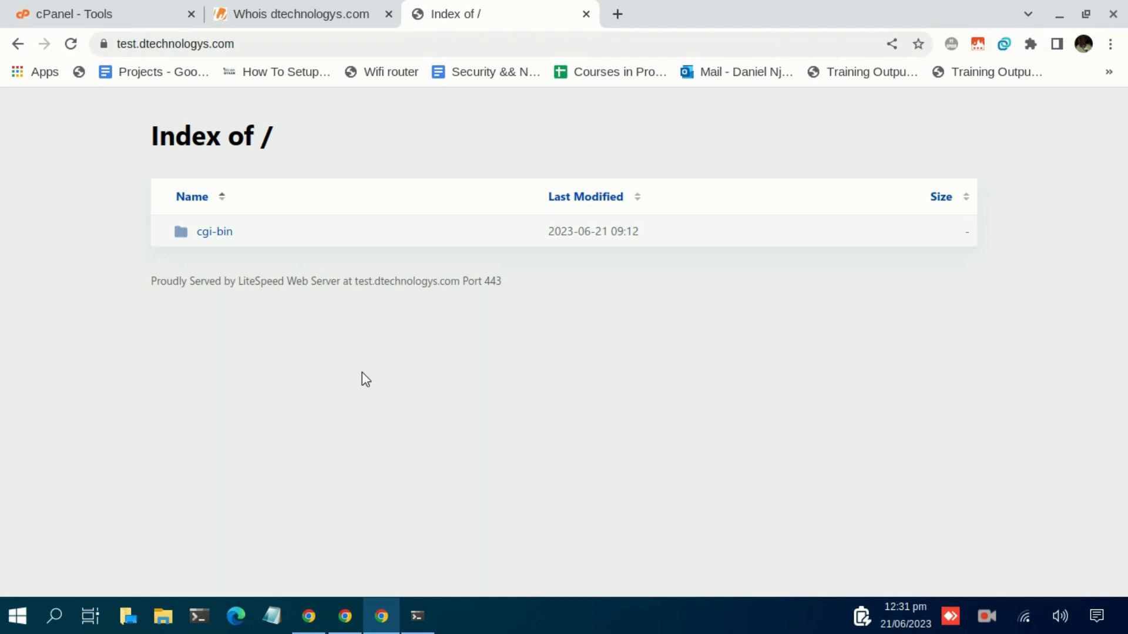
pyautogui.moveTo(296, 309)
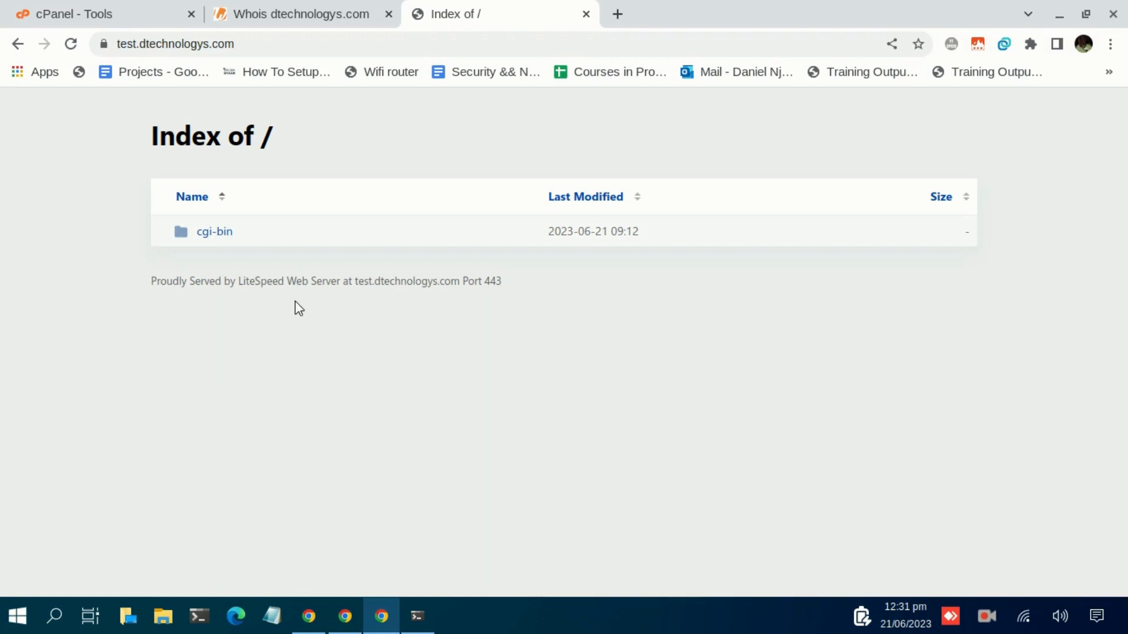
pyautogui.moveTo(346, 198)
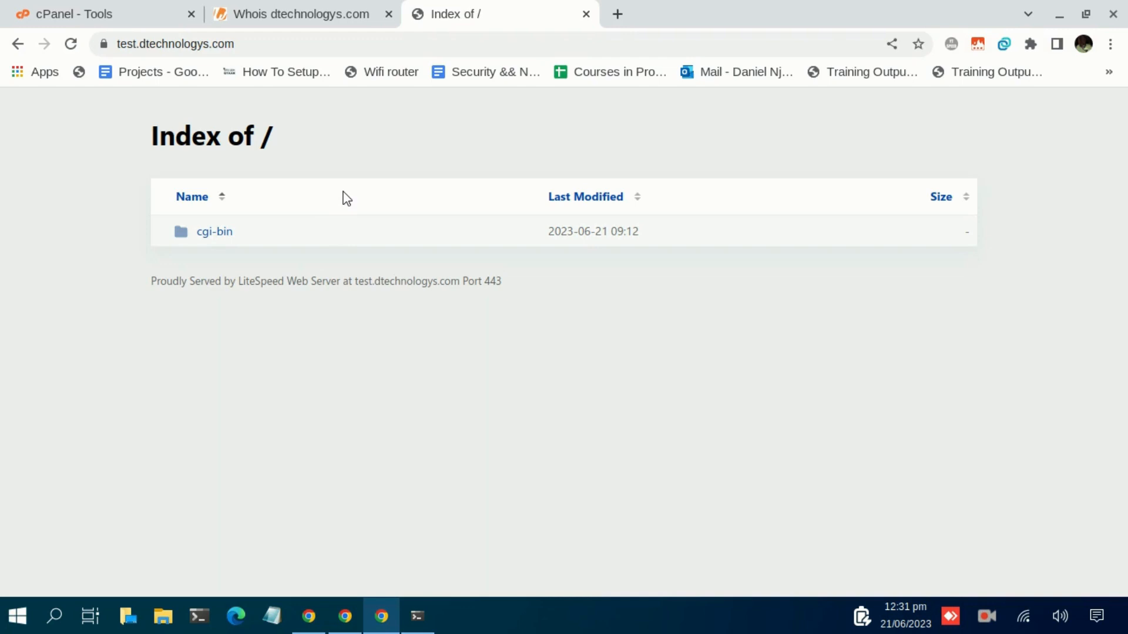
pyautogui.moveTo(307, 180)
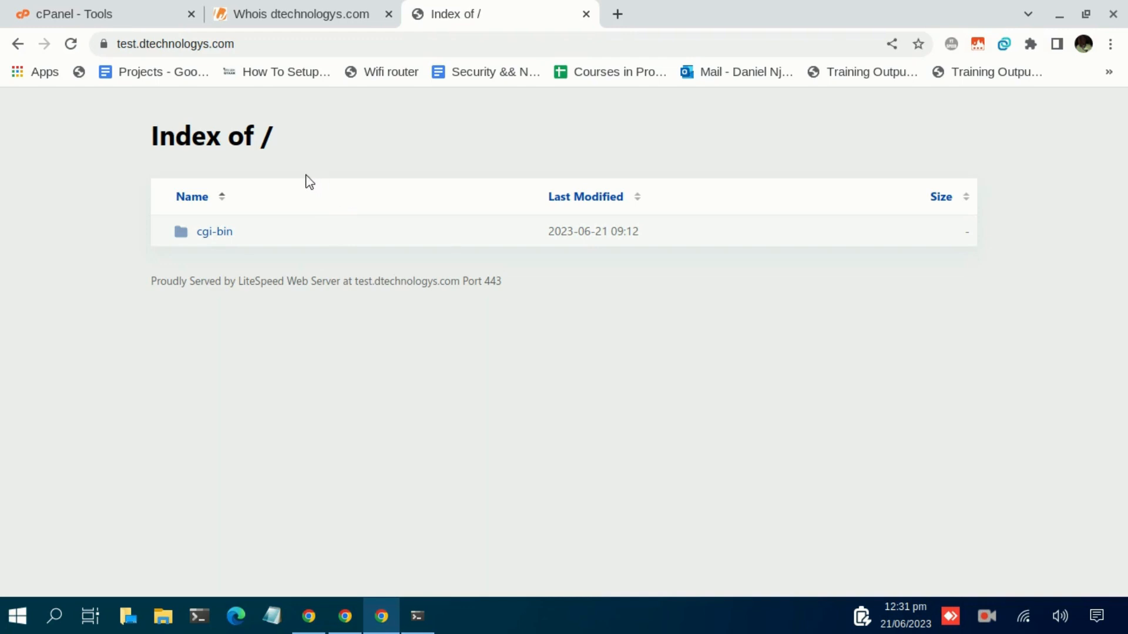
pyautogui.moveTo(348, 165)
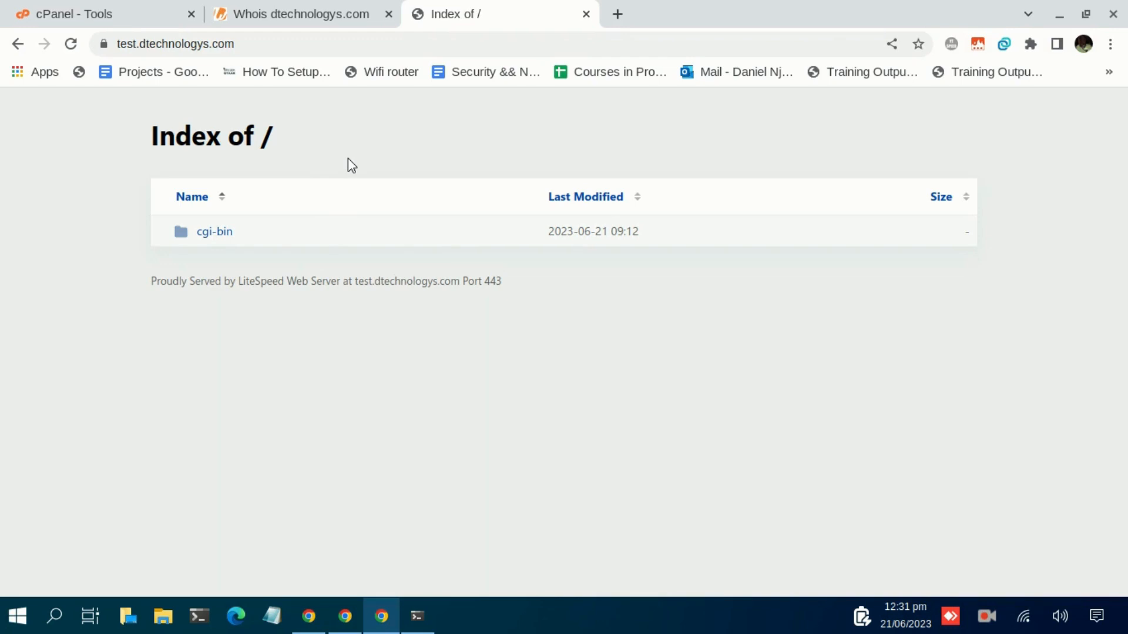
pyautogui.moveTo(204, 63)
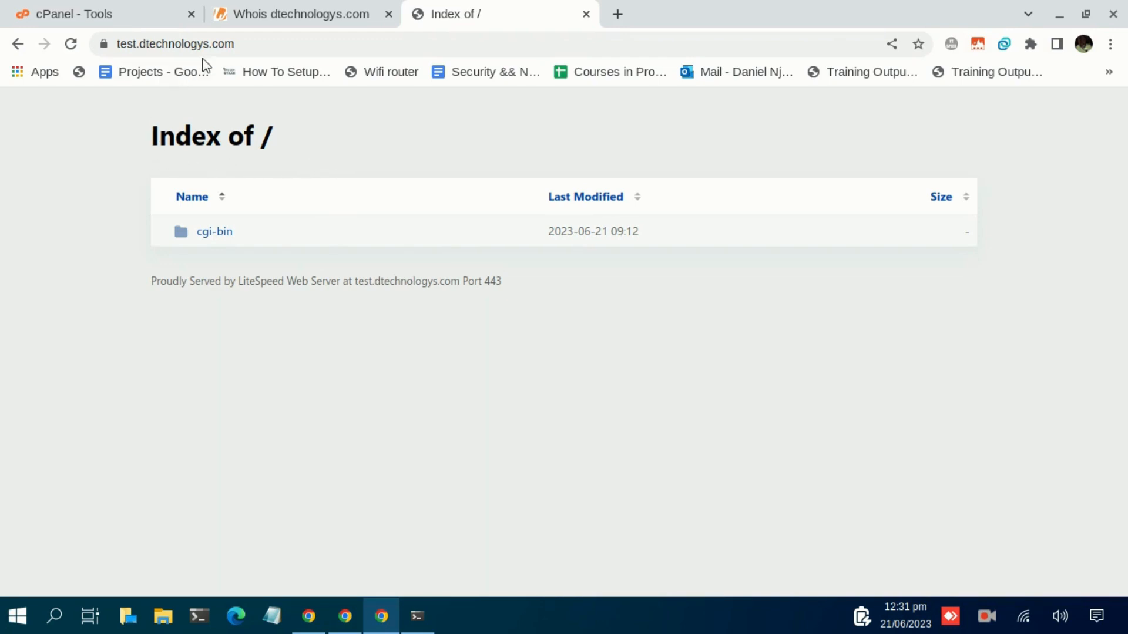
# Check the test site's address, return to cPanel tools, and open File Manager via a 'file' search
pyautogui.click(176, 44)
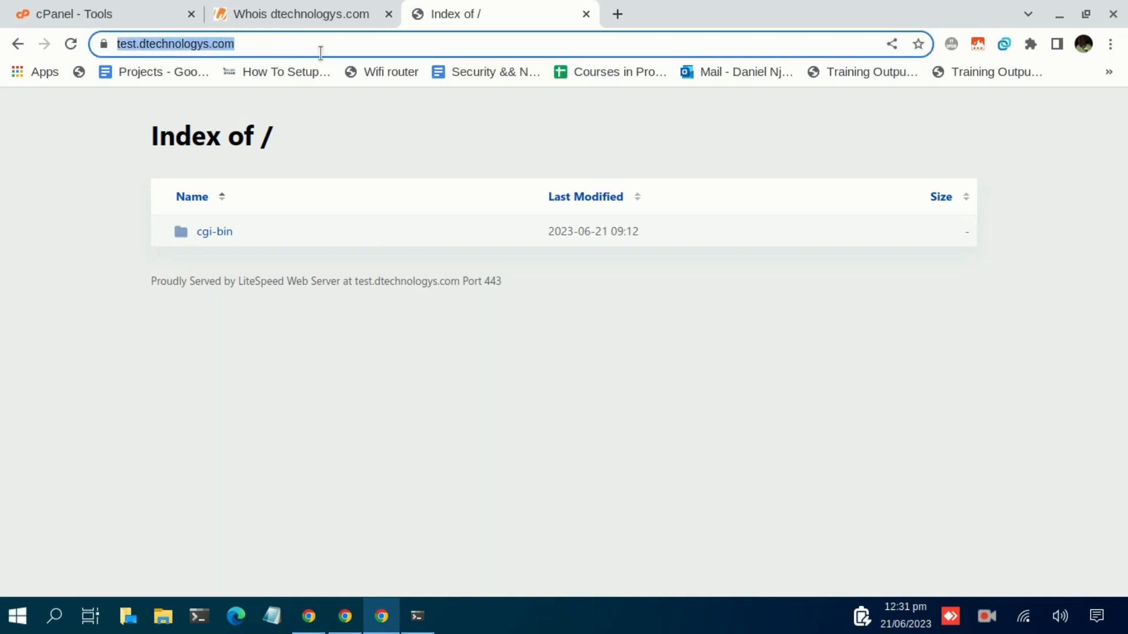
pyautogui.moveTo(262, 117)
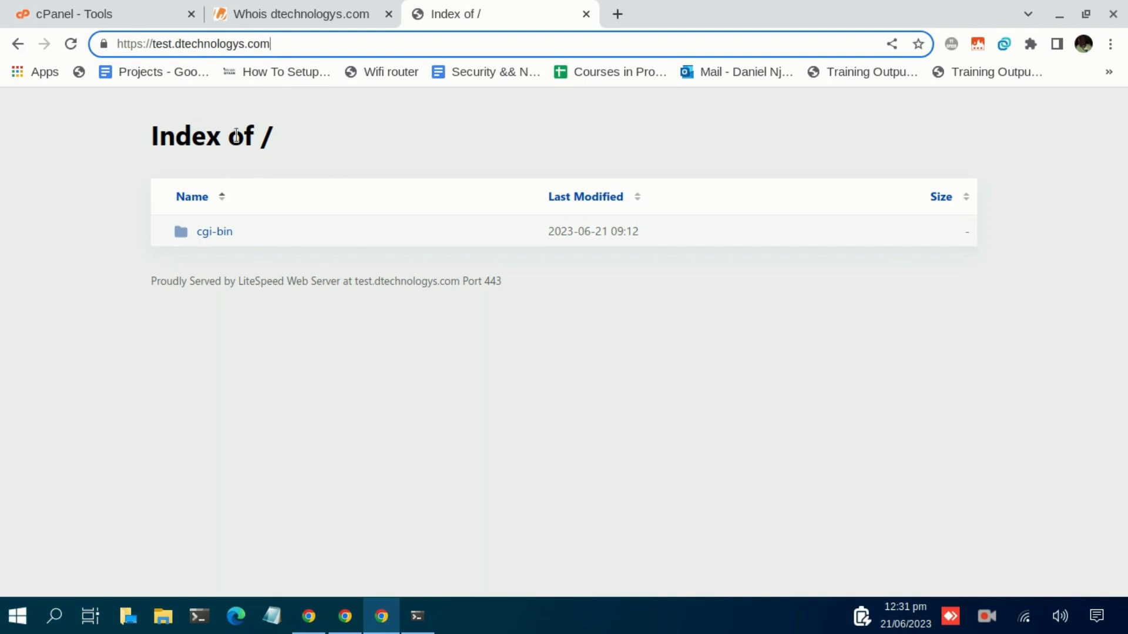
pyautogui.moveTo(284, 73)
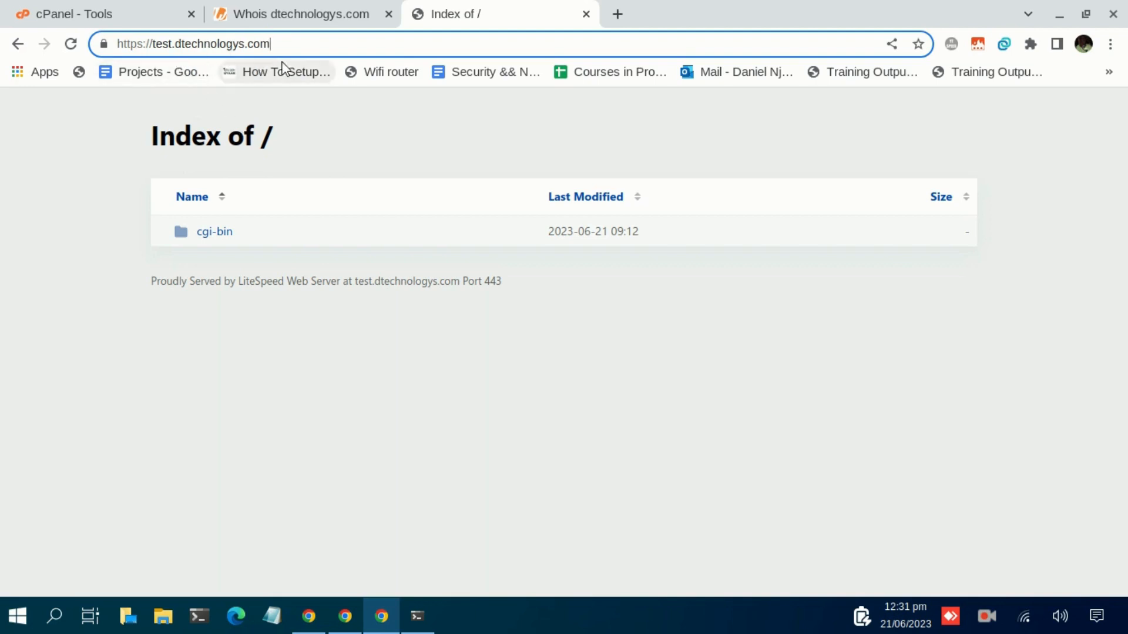
pyautogui.moveTo(322, 168)
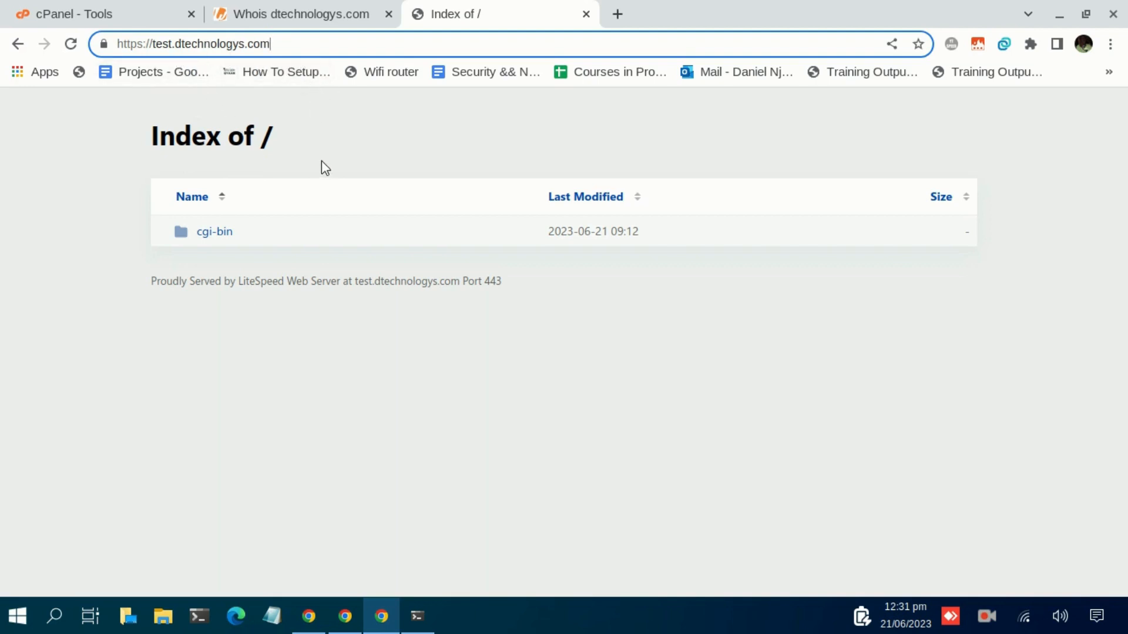
pyautogui.moveTo(488, 89)
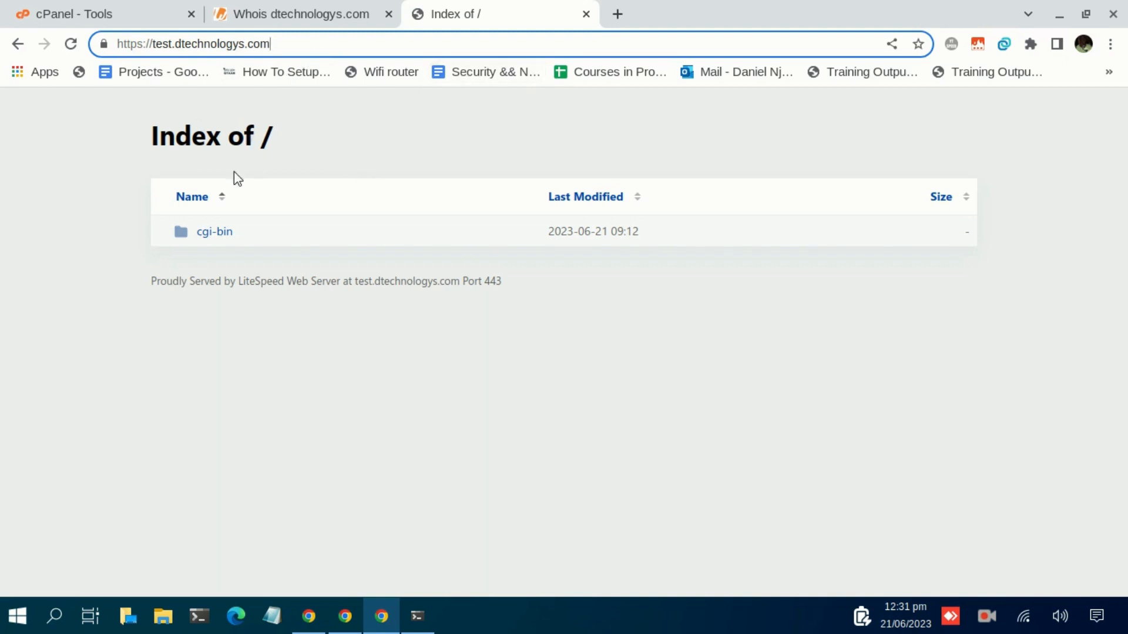
pyautogui.moveTo(276, 206)
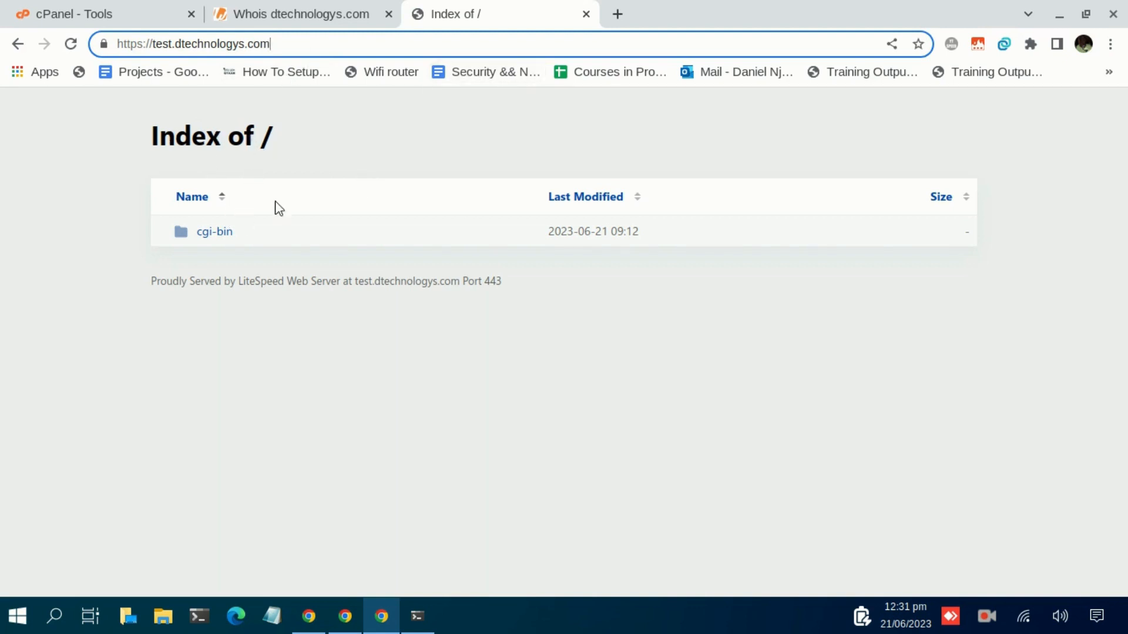
pyautogui.moveTo(278, 179)
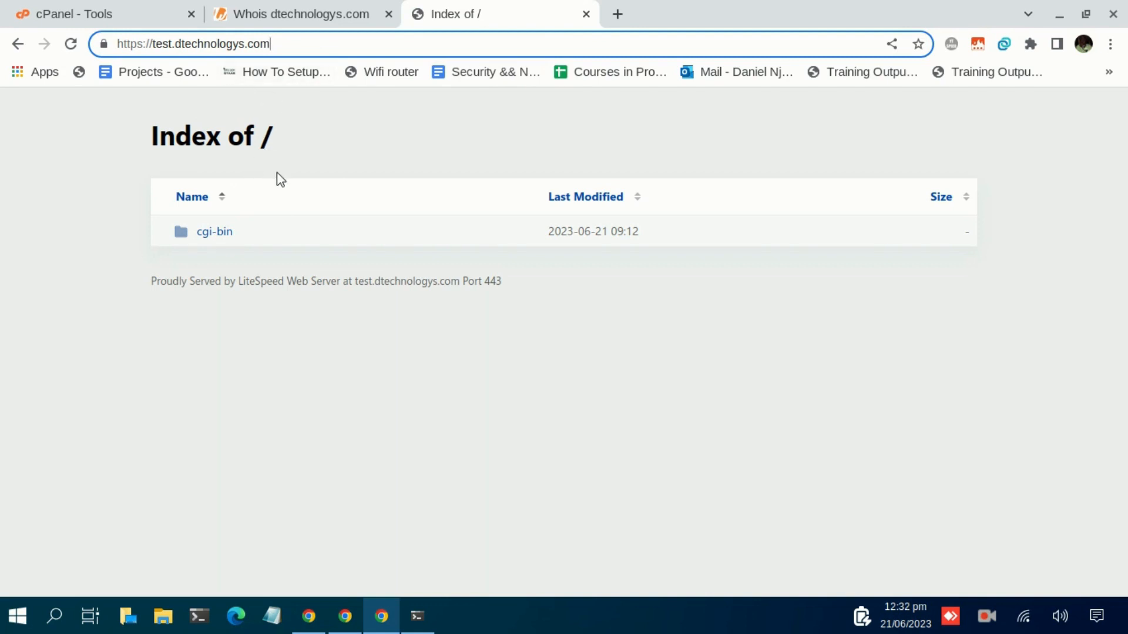
pyautogui.moveTo(135, 135)
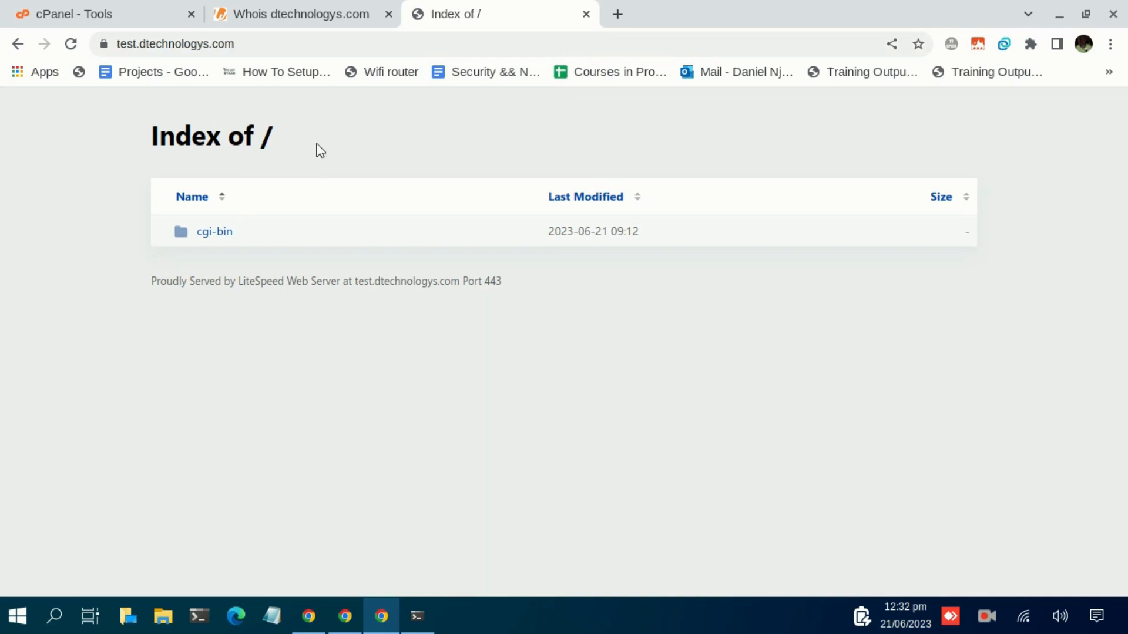
pyautogui.moveTo(309, 180)
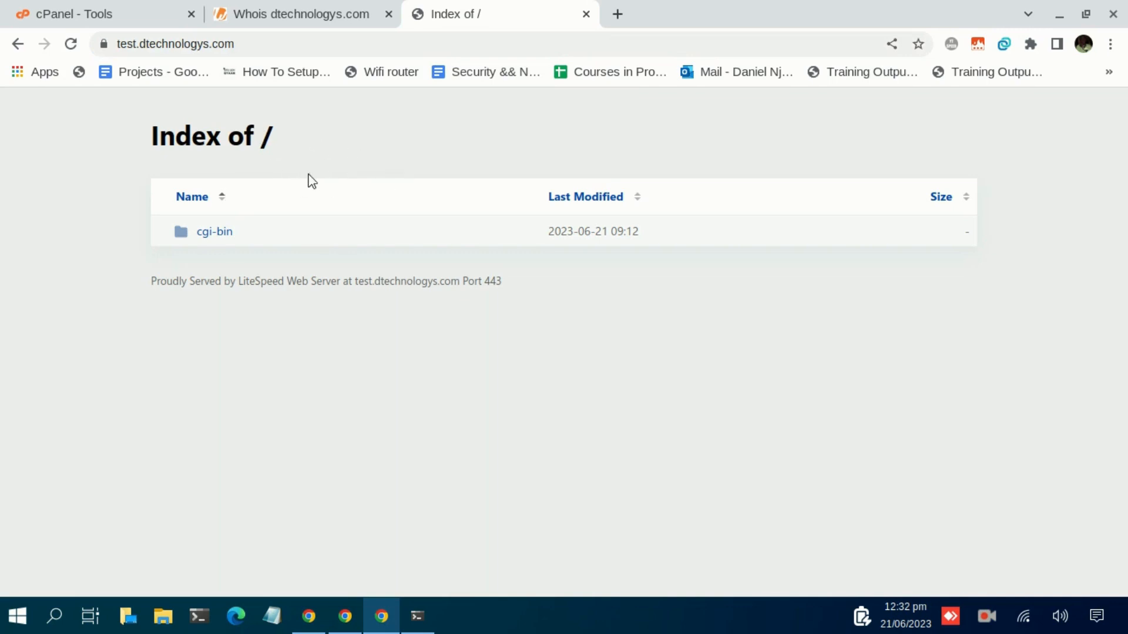
pyautogui.moveTo(187, 127)
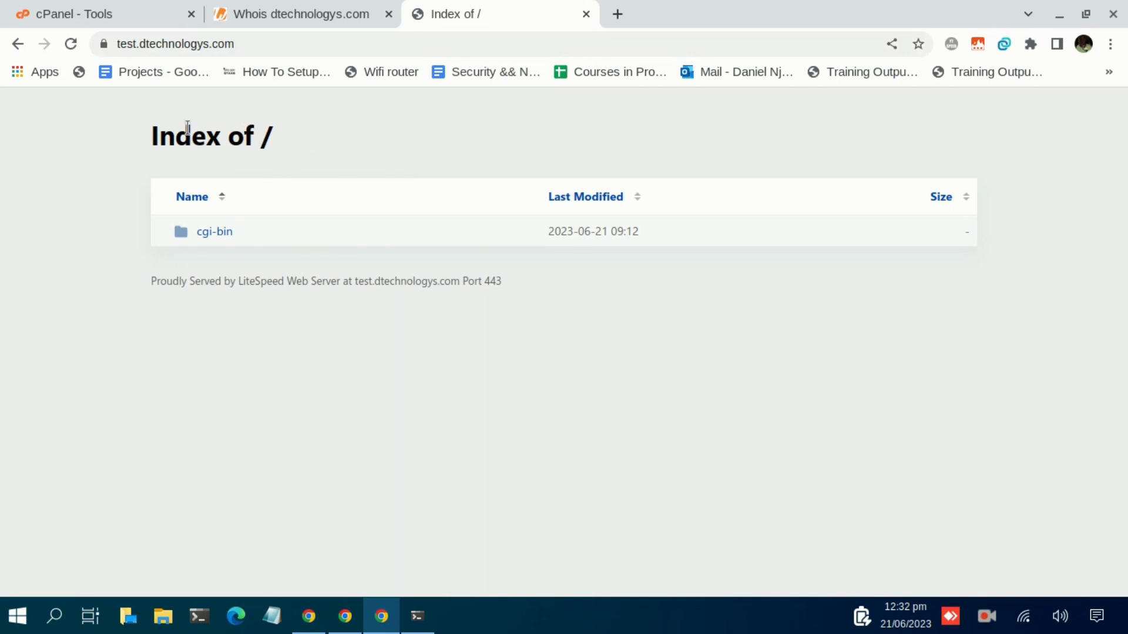
pyautogui.moveTo(148, 140)
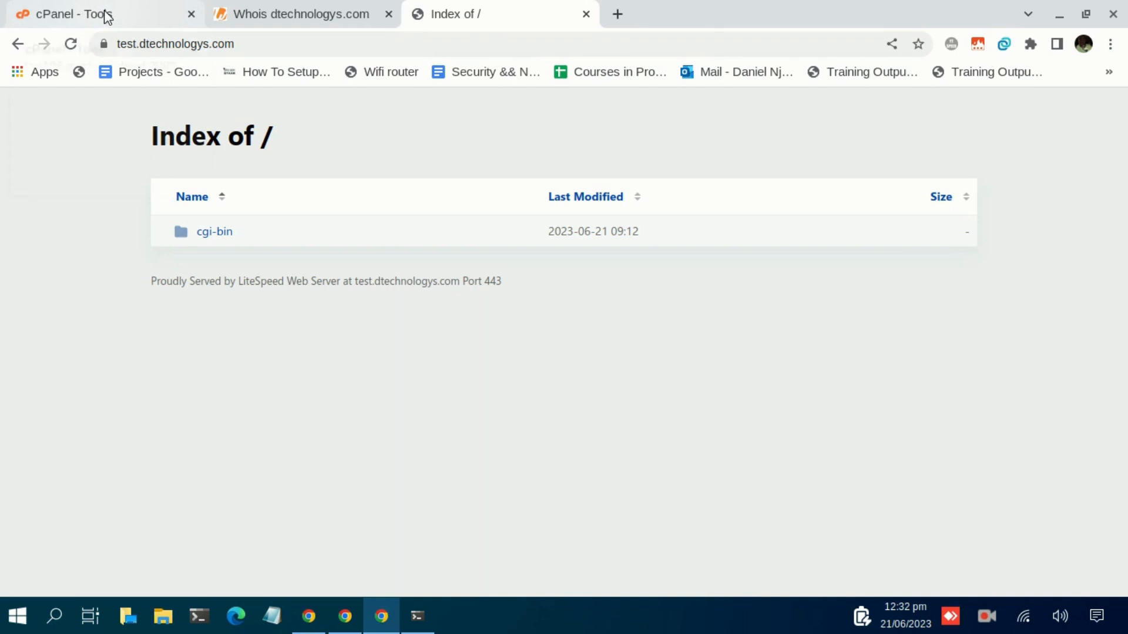
pyautogui.click(77, 13)
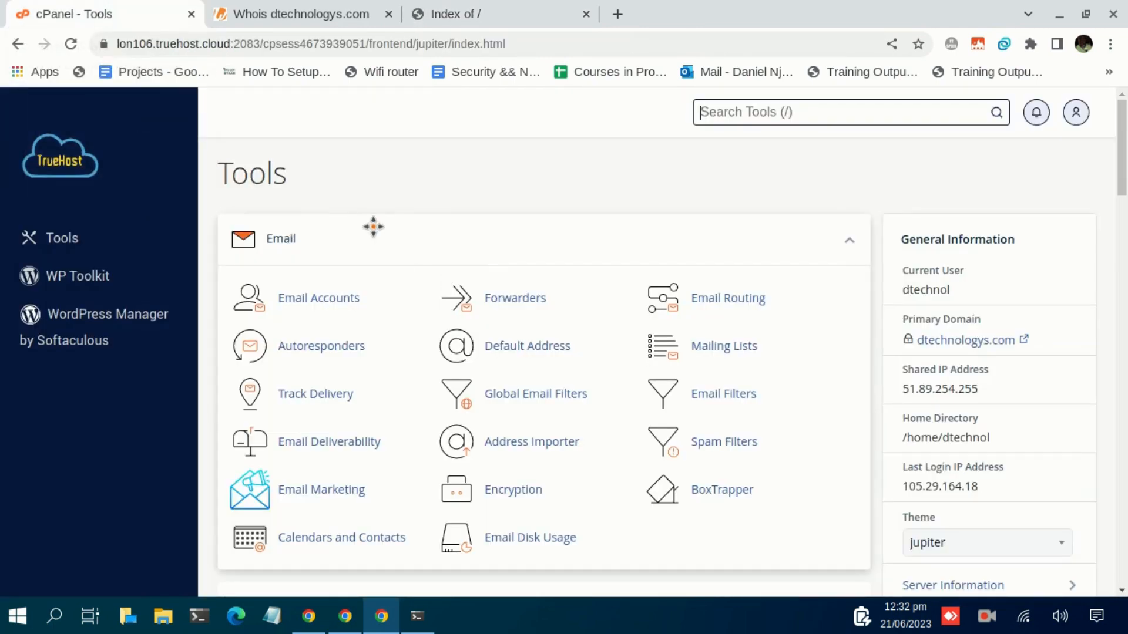
pyautogui.moveTo(340, 71)
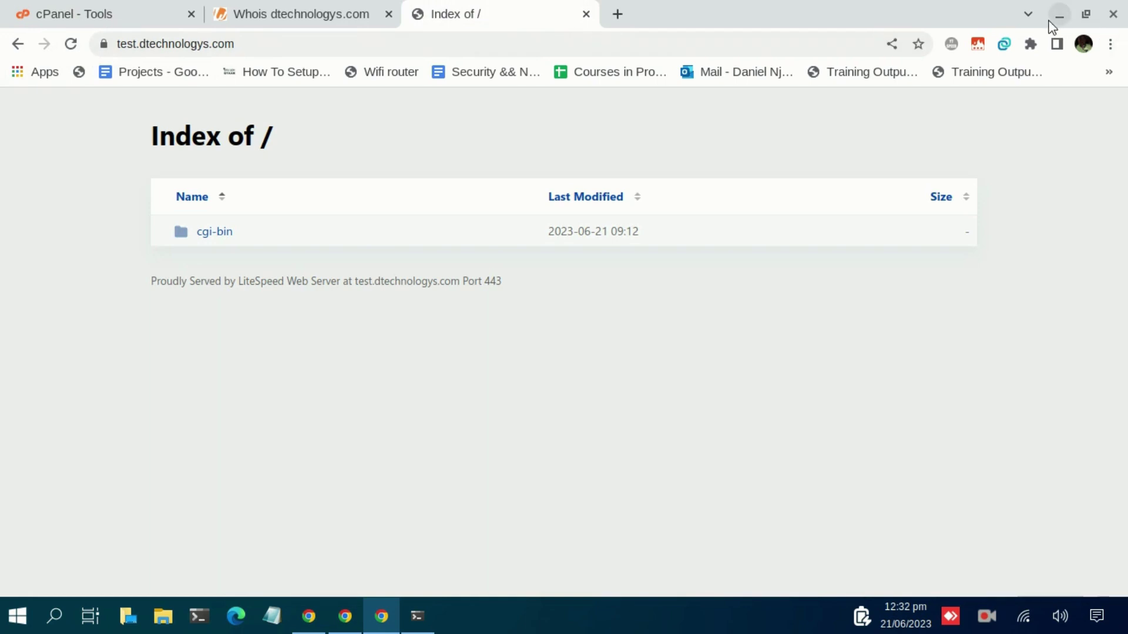
pyautogui.moveTo(479, 565)
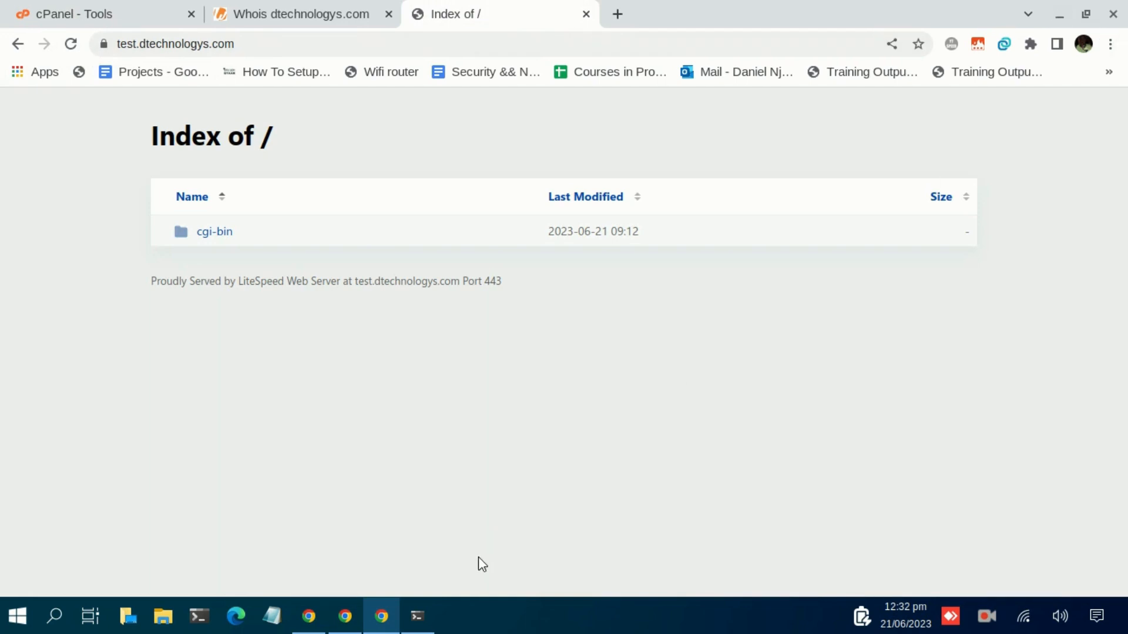
pyautogui.moveTo(166, 144)
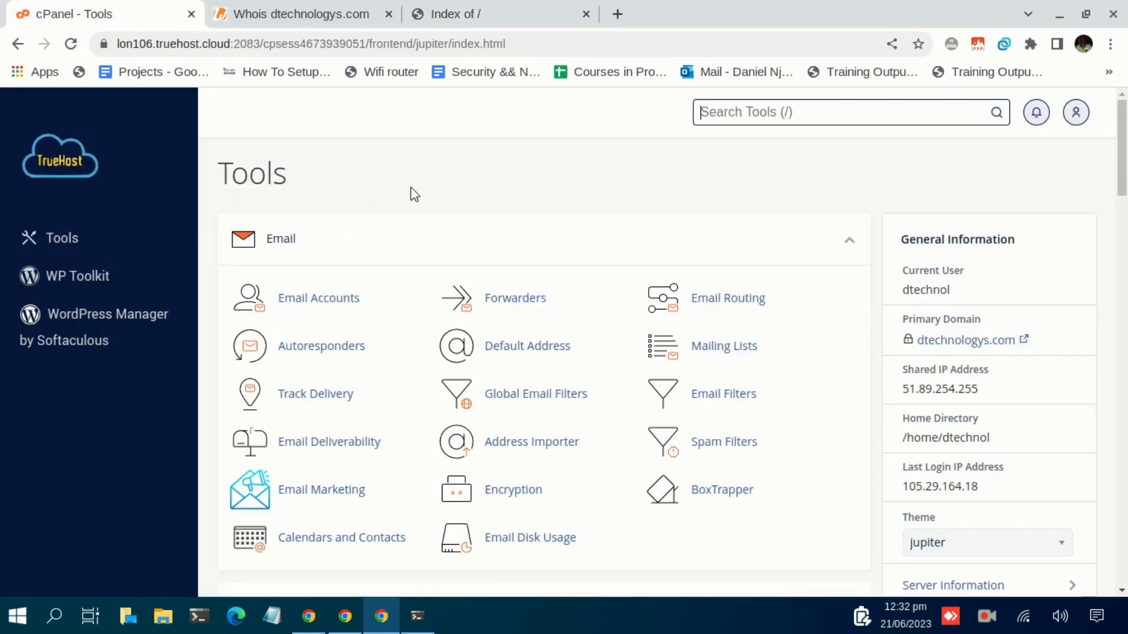
pyautogui.moveTo(175, 177)
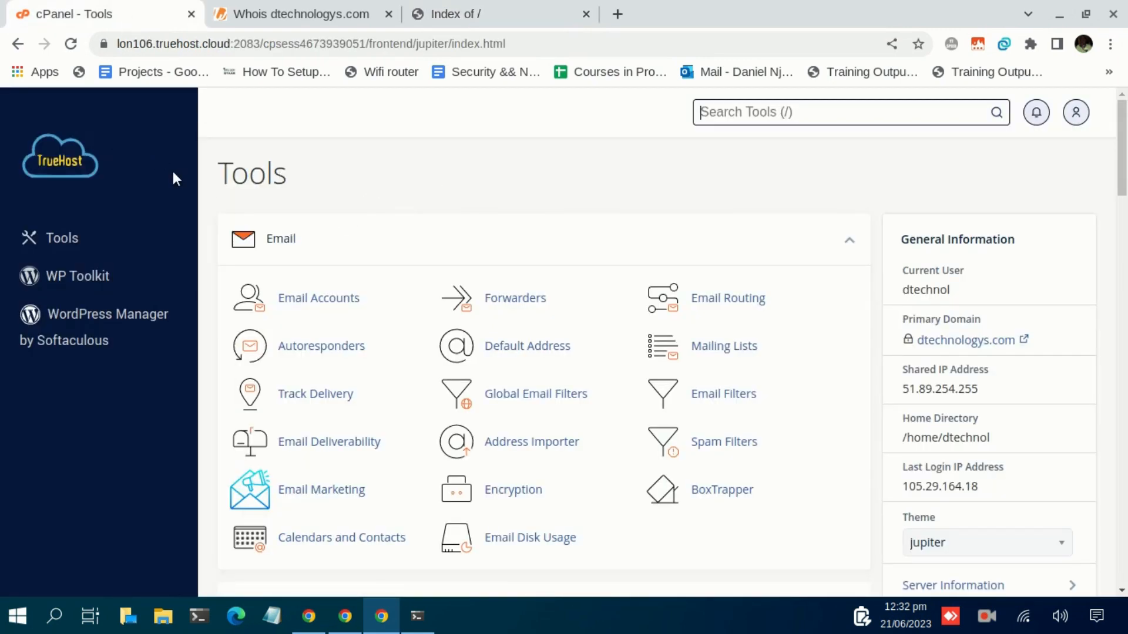
pyautogui.moveTo(938, 331)
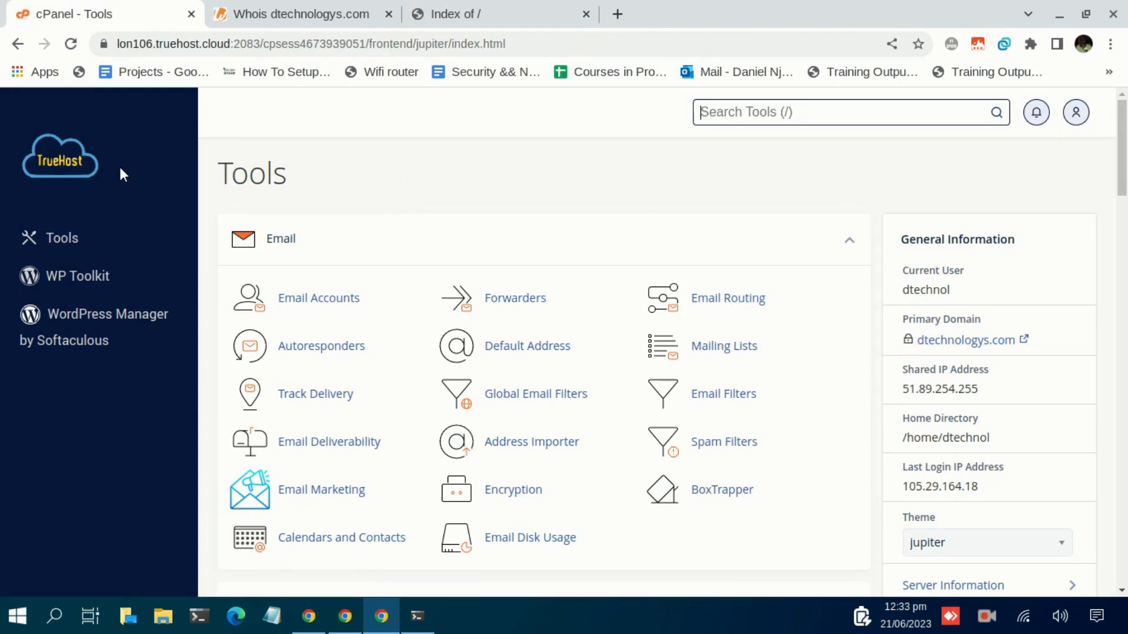
pyautogui.moveTo(152, 171)
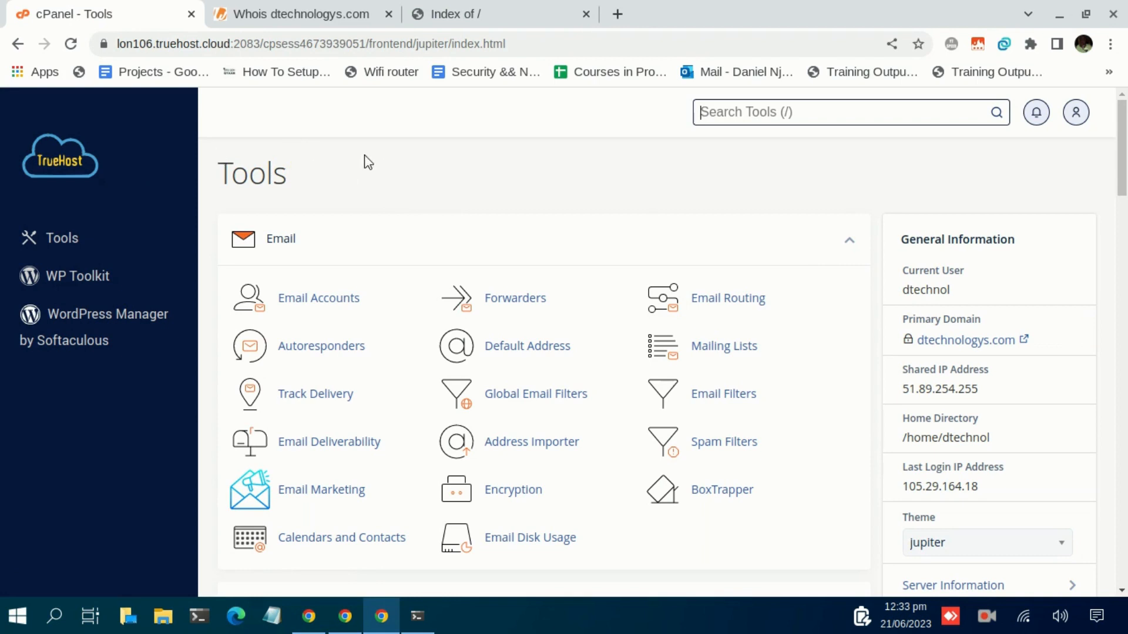
pyautogui.moveTo(408, 173)
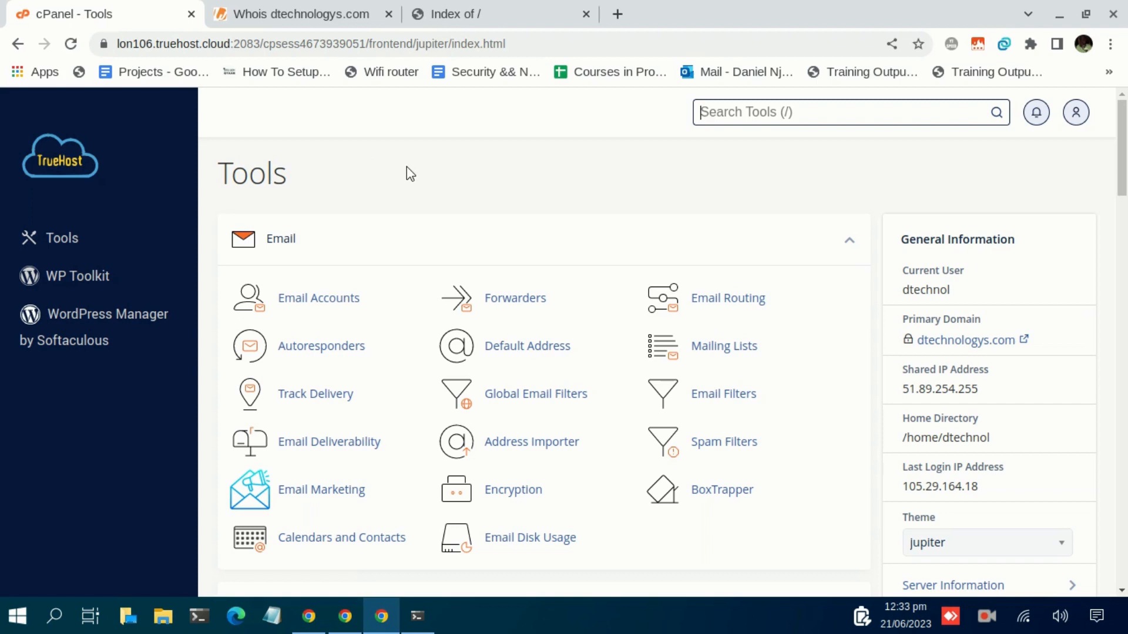
pyautogui.moveTo(217, 175)
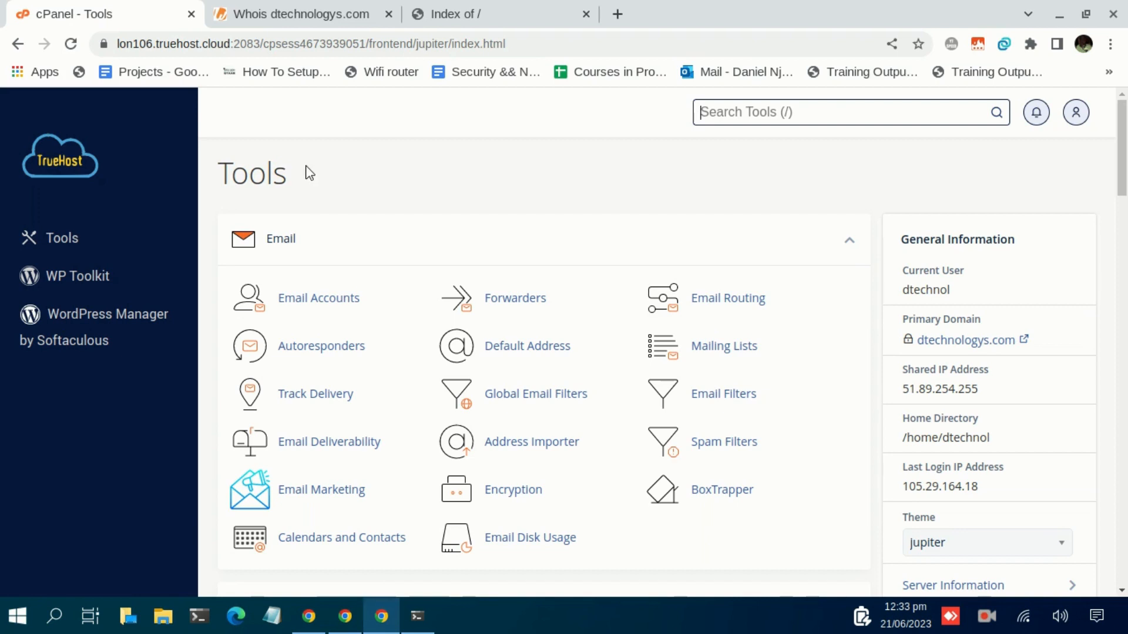
pyautogui.moveTo(557, 152)
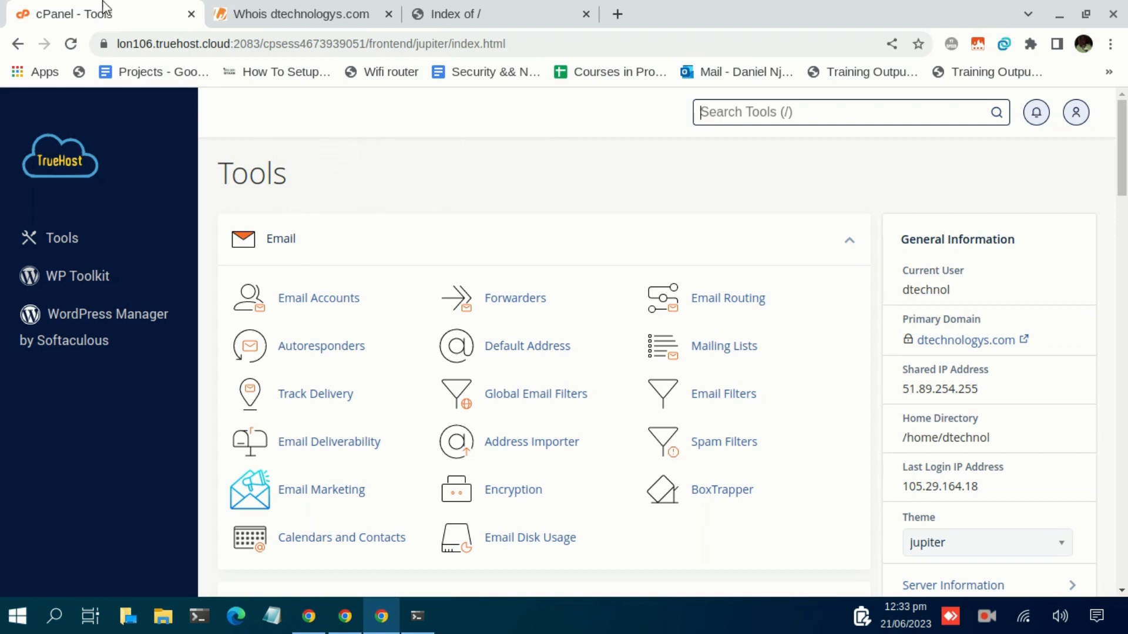
pyautogui.moveTo(616, 197)
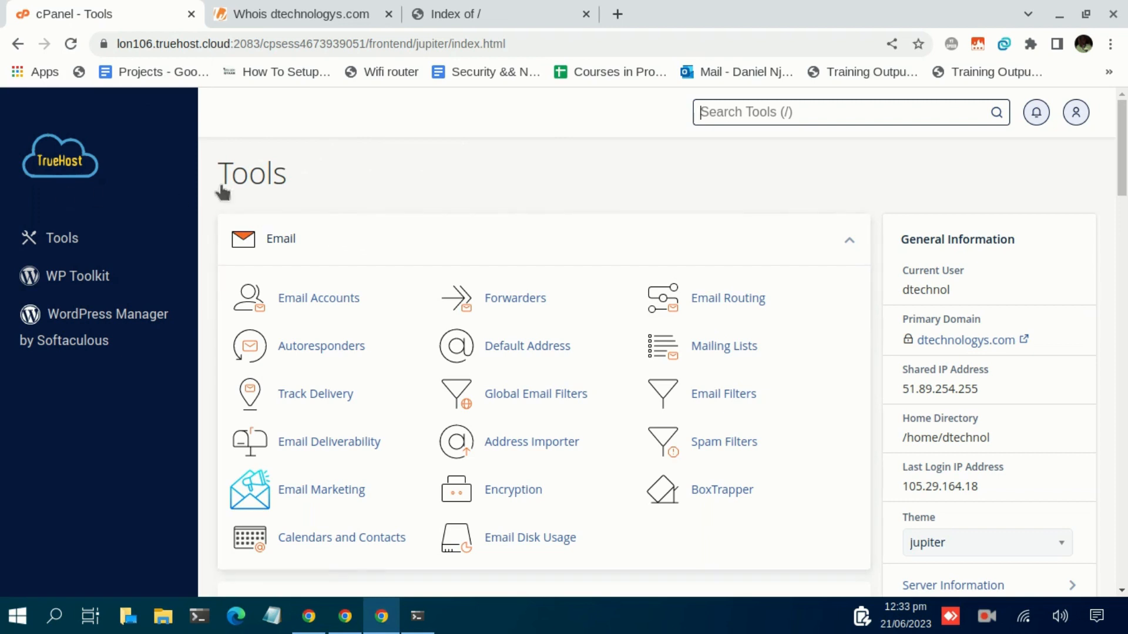
pyautogui.moveTo(158, 176)
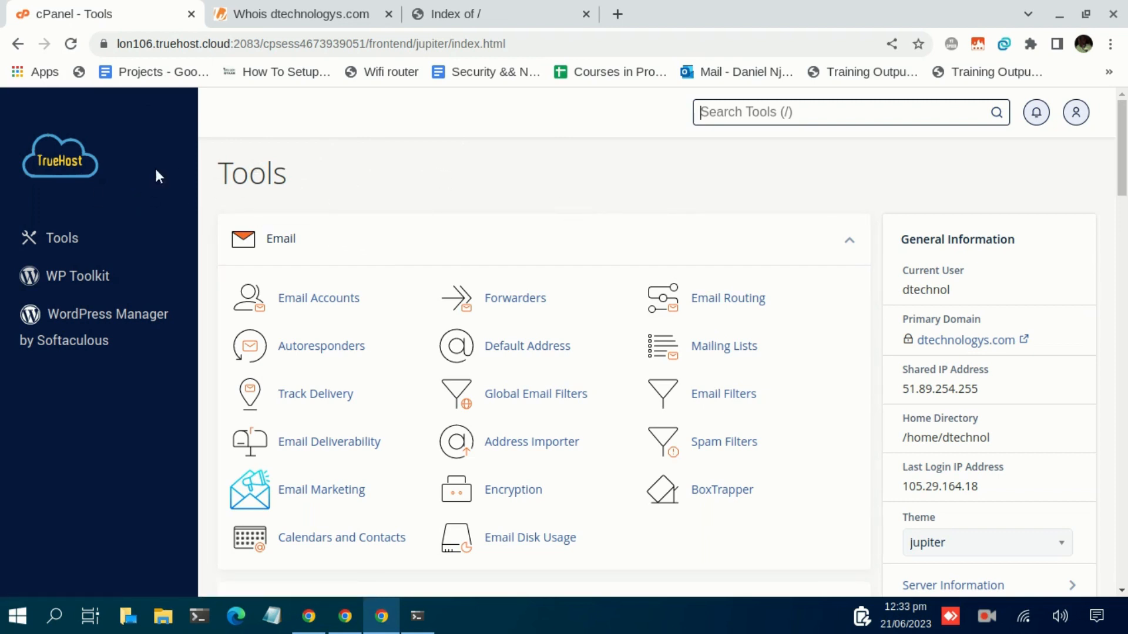
pyautogui.moveTo(296, 191)
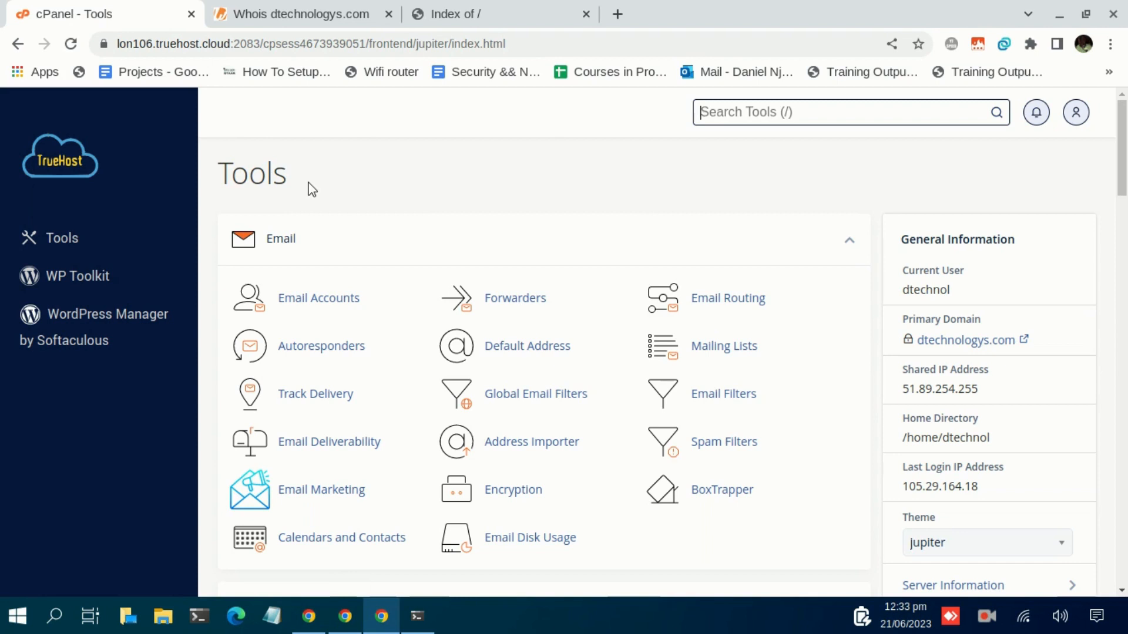
pyautogui.moveTo(340, 189)
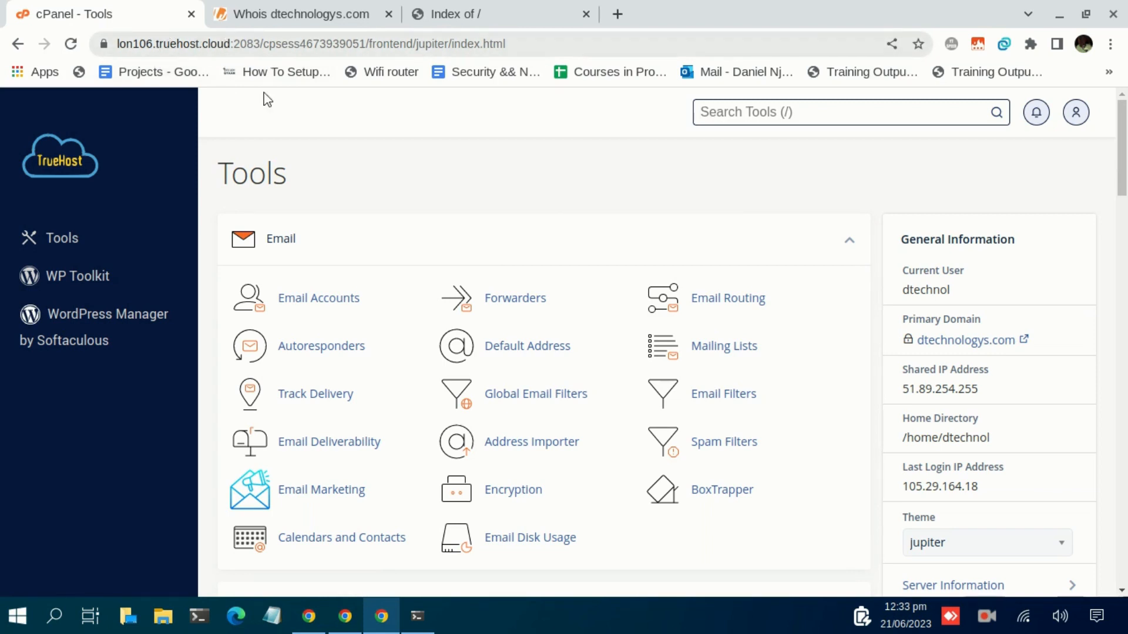
pyautogui.moveTo(325, 174)
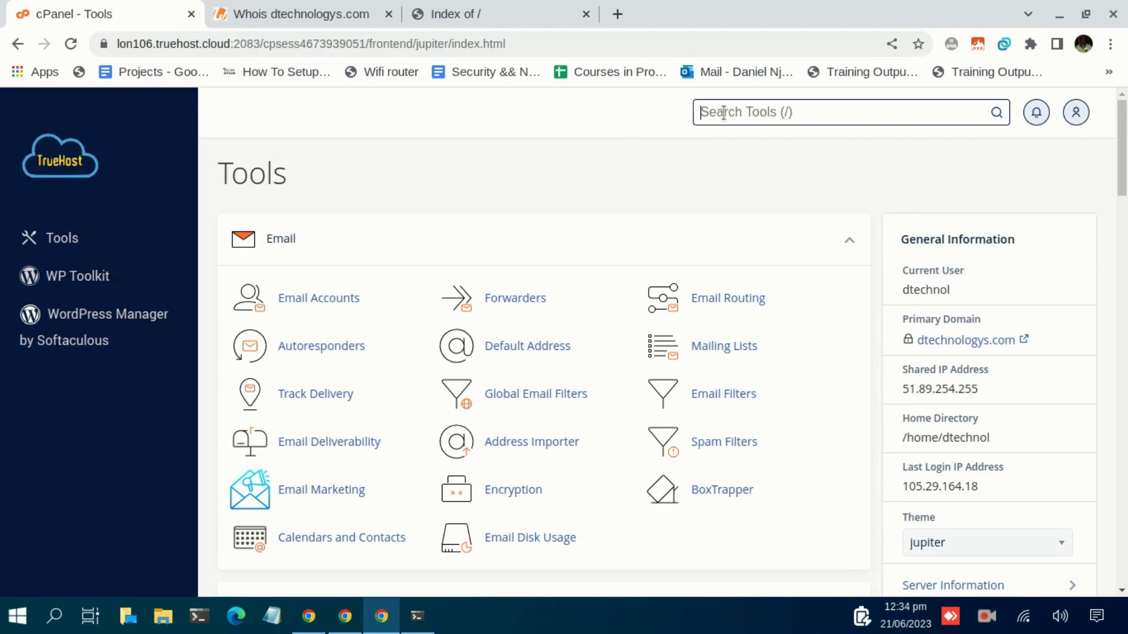
pyautogui.write('file')
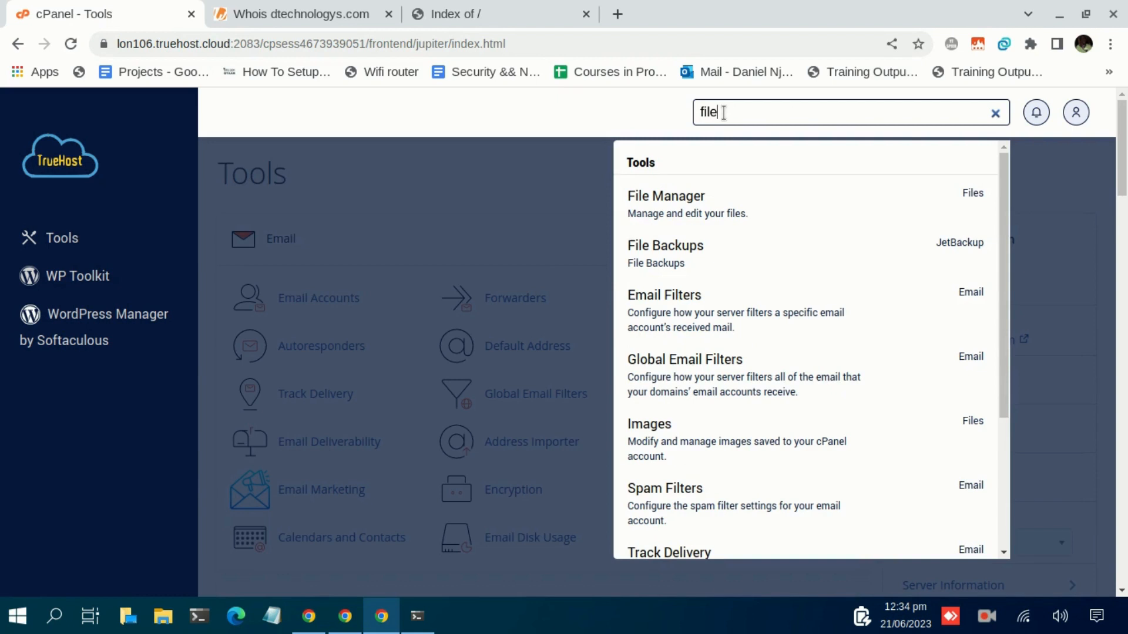
pyautogui.moveTo(693, 203)
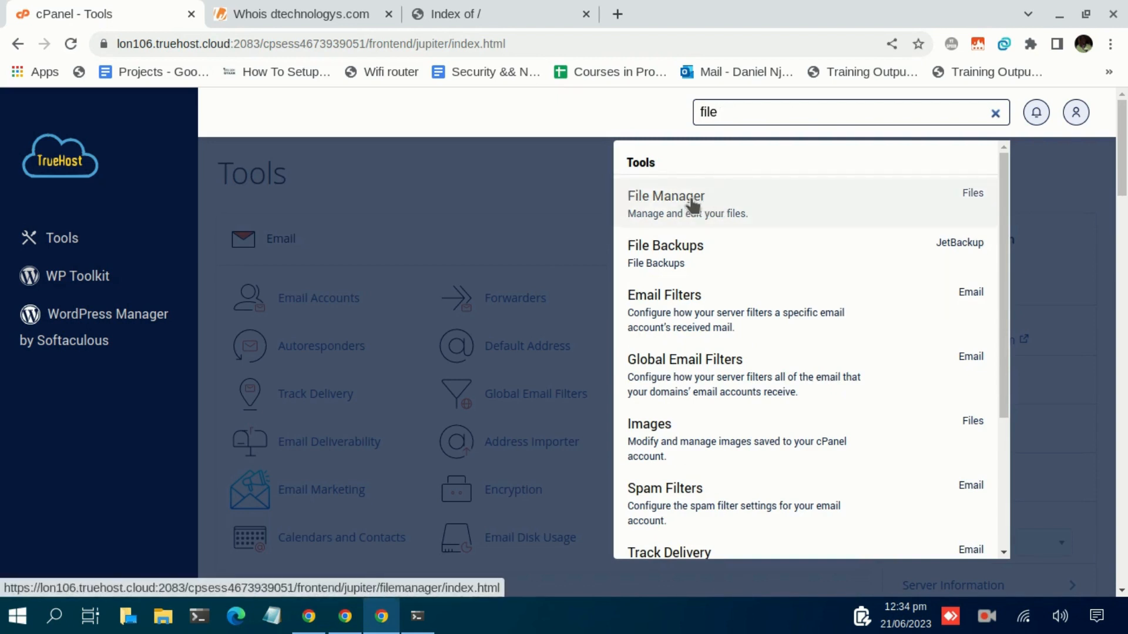
pyautogui.click(666, 196)
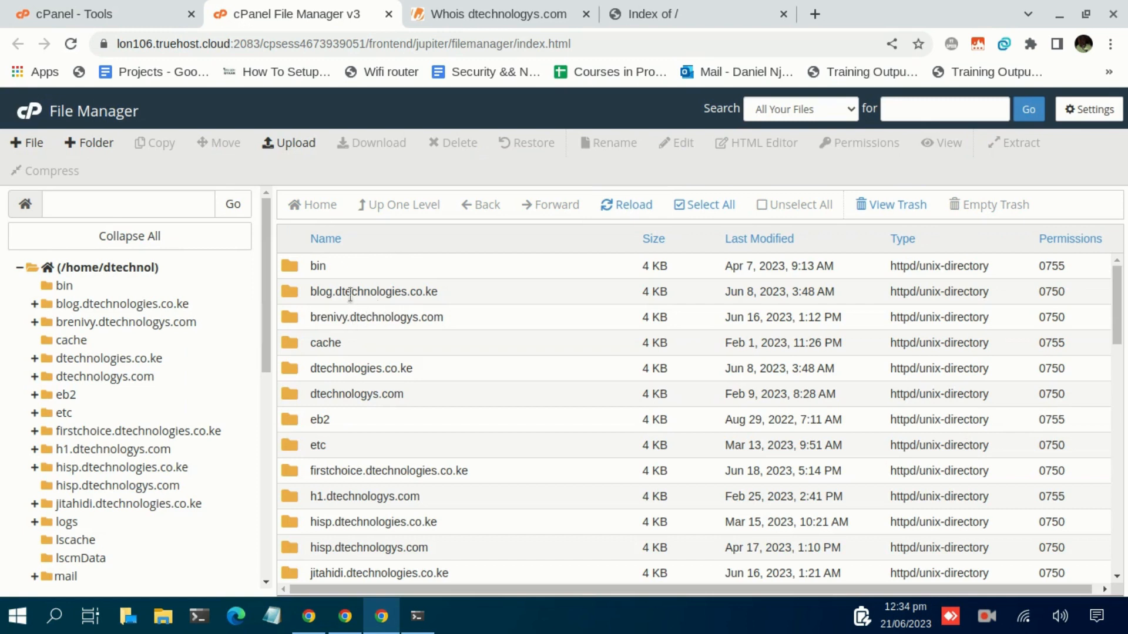
pyautogui.moveTo(370, 414)
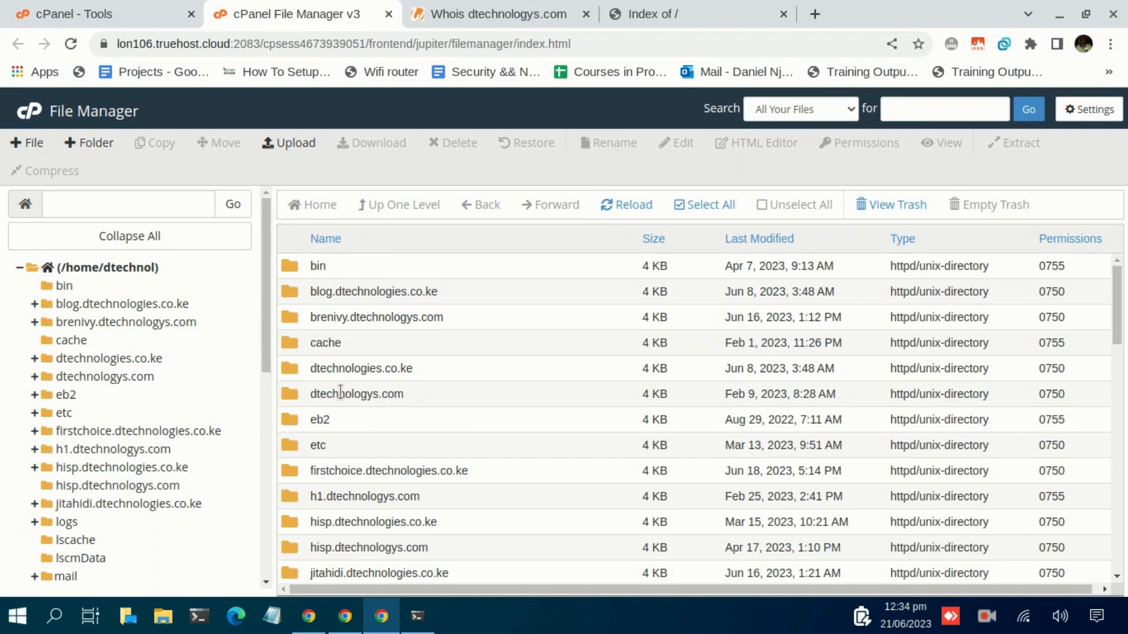
pyautogui.moveTo(319, 243)
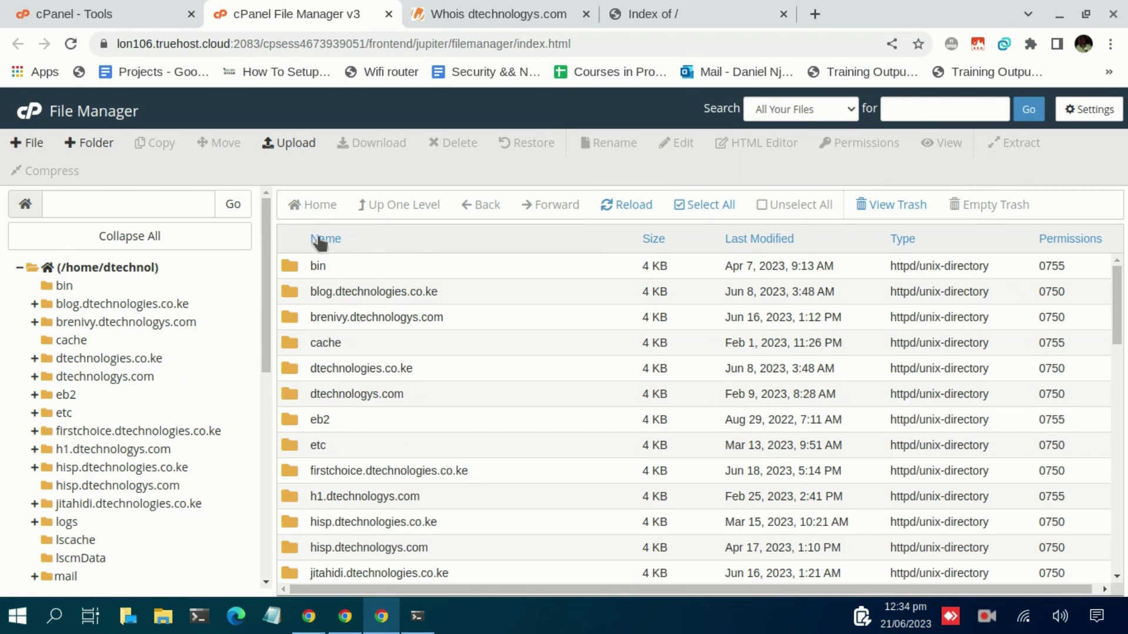
pyautogui.moveTo(330, 237)
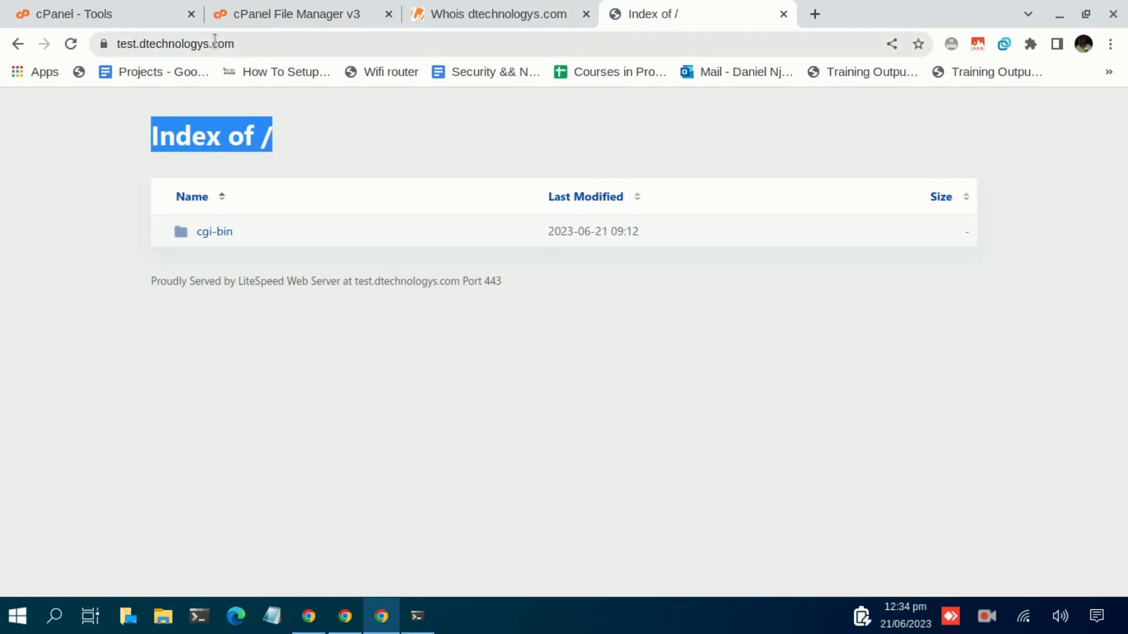
pyautogui.moveTo(244, 38)
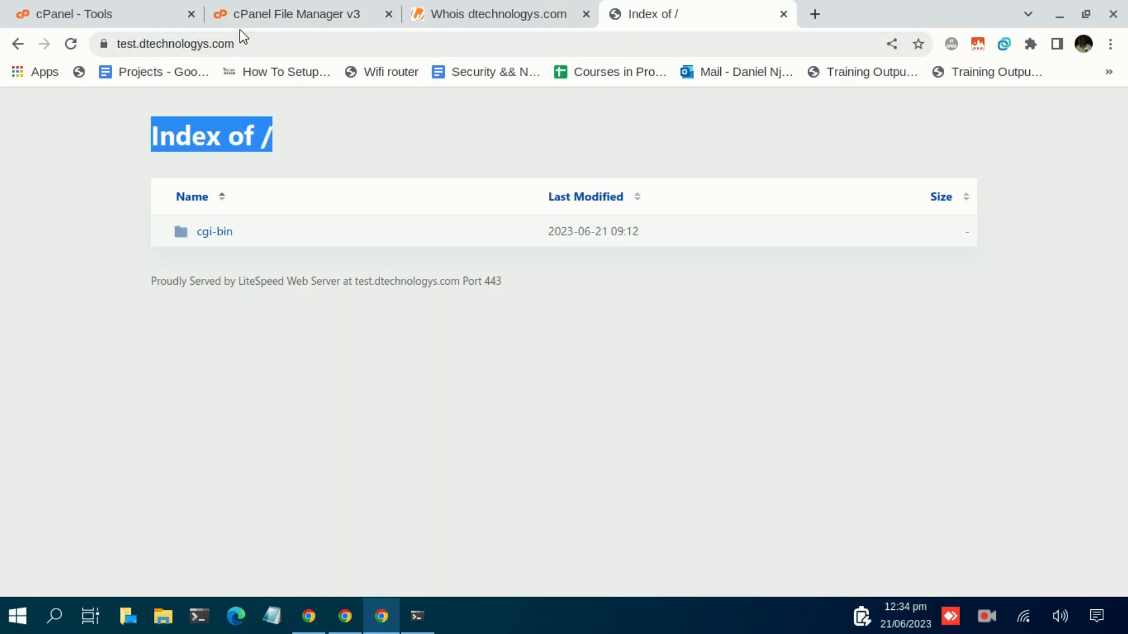
pyautogui.moveTo(96, 132)
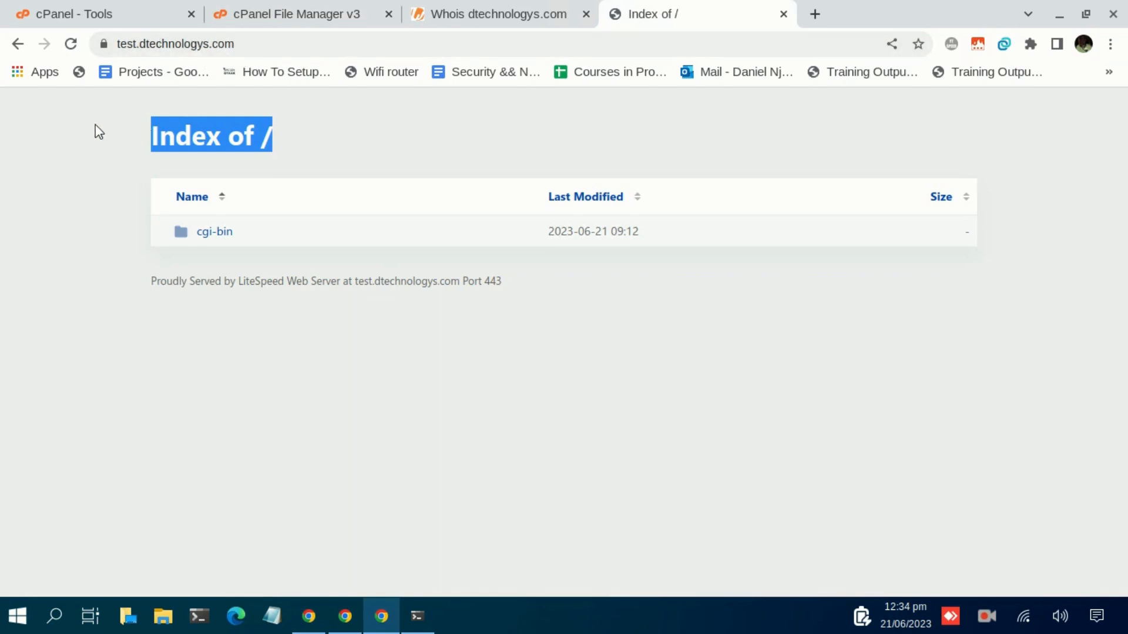
pyautogui.click(260, 44)
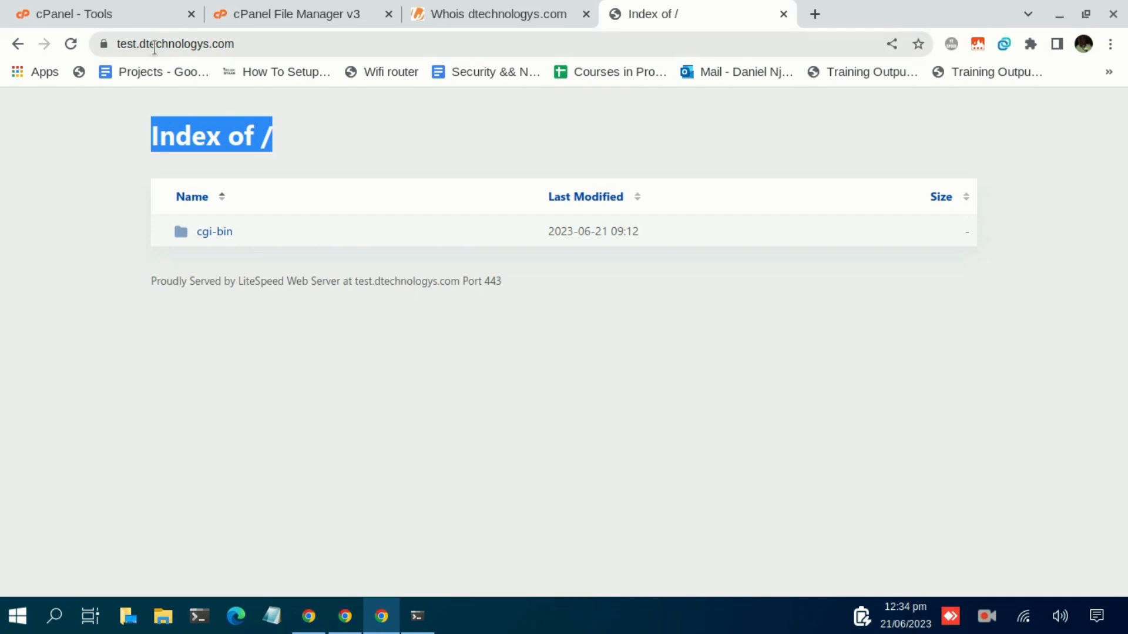
pyautogui.moveTo(161, 44)
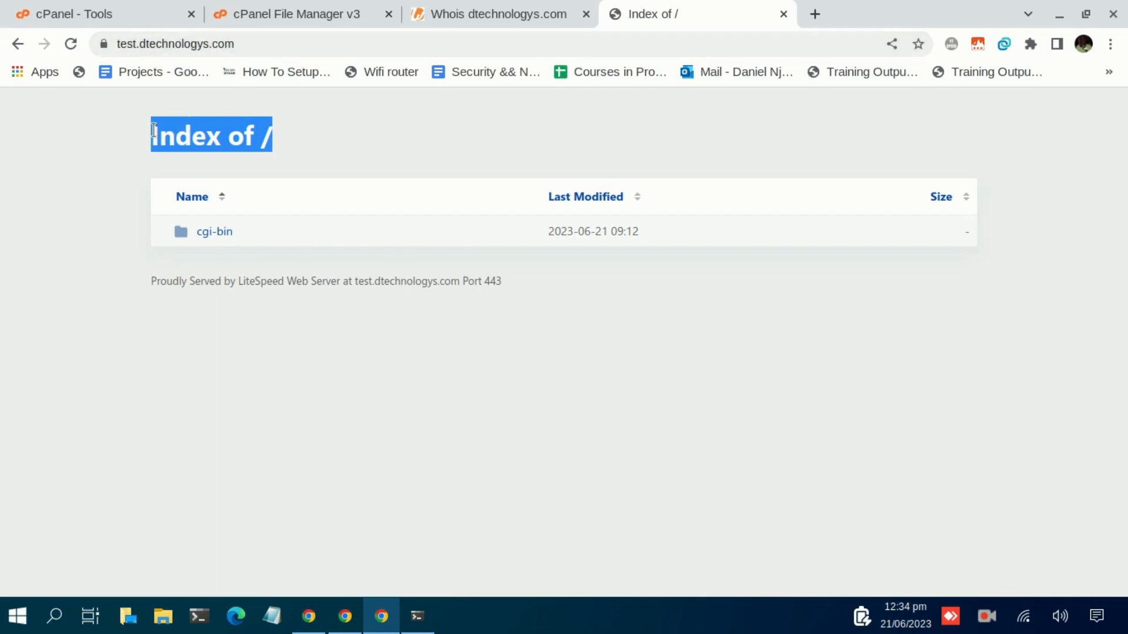
pyautogui.click(134, 131)
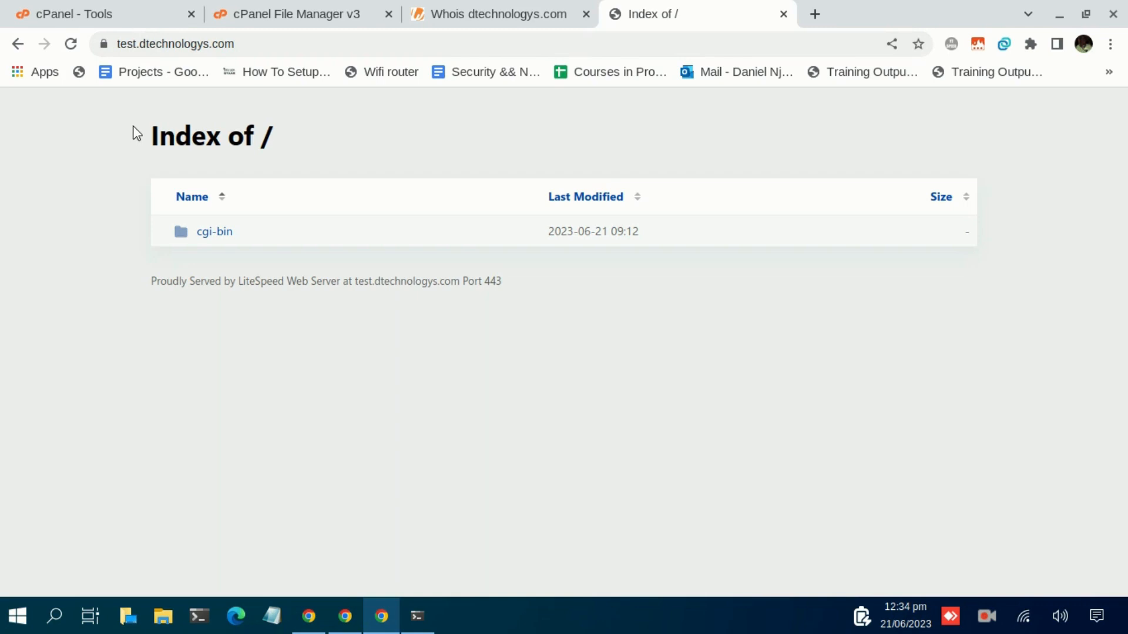
pyautogui.moveTo(300, 24)
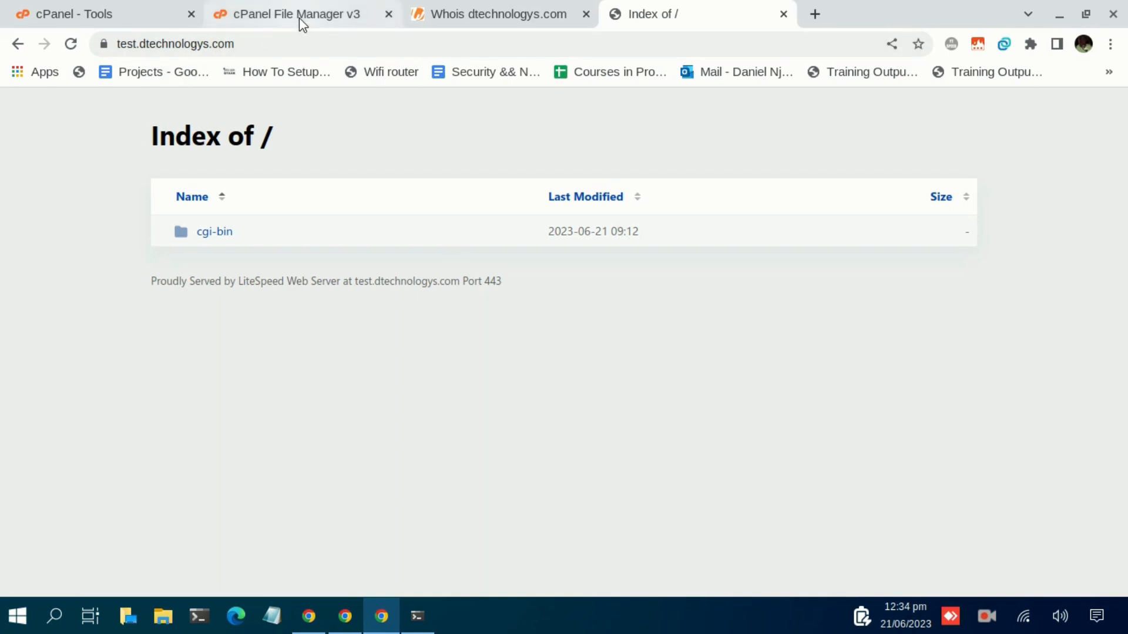
pyautogui.moveTo(302, 20)
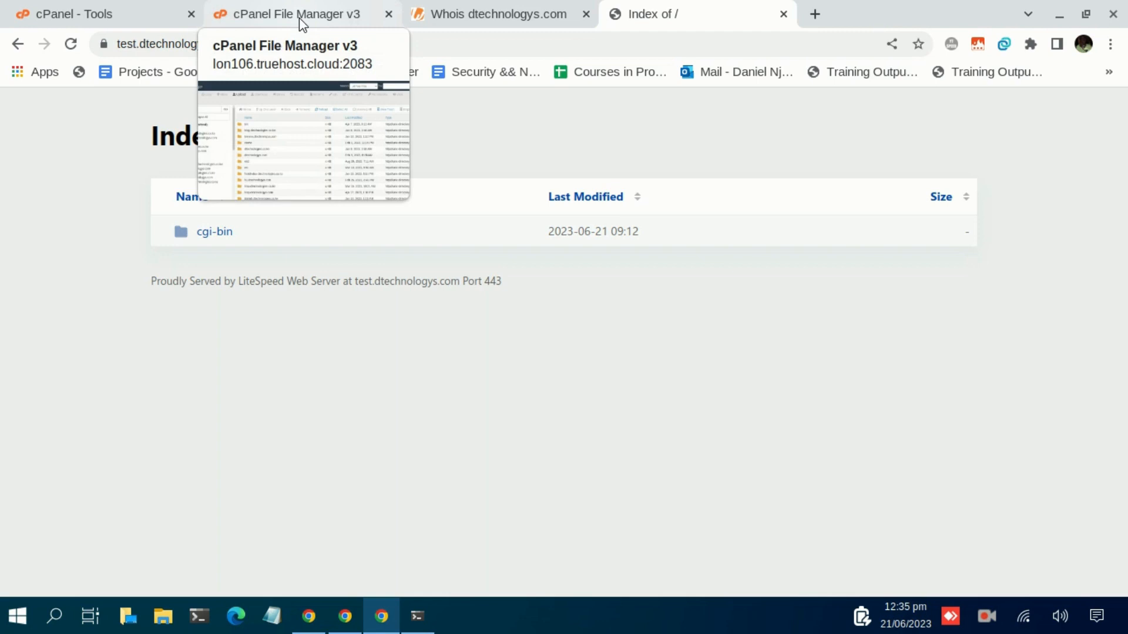
pyautogui.click(302, 14)
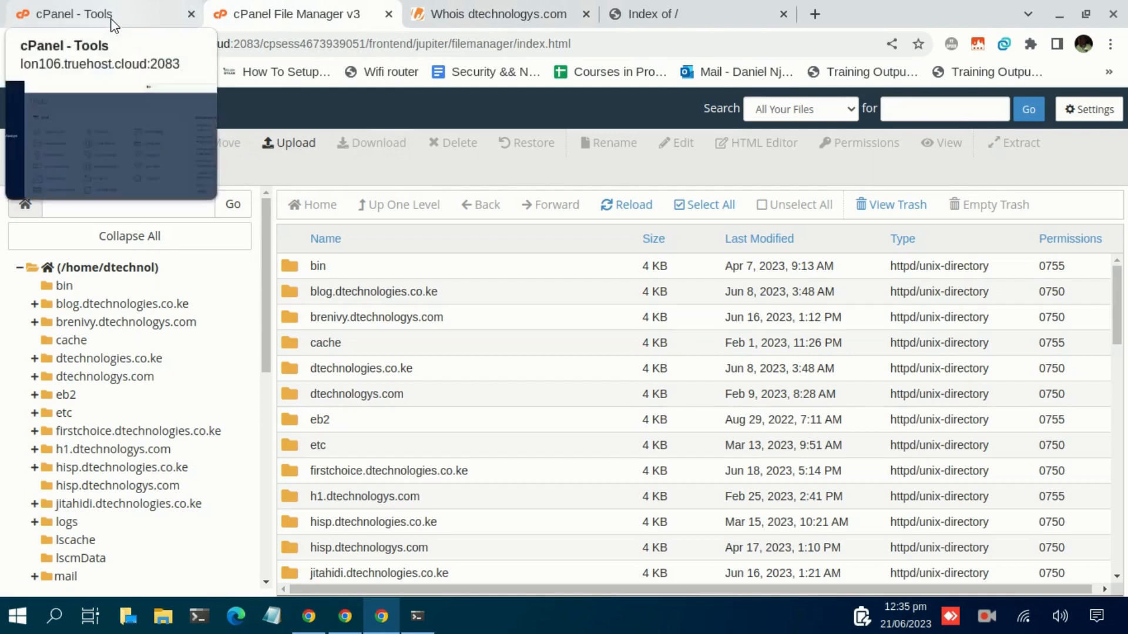
pyautogui.click(76, 15)
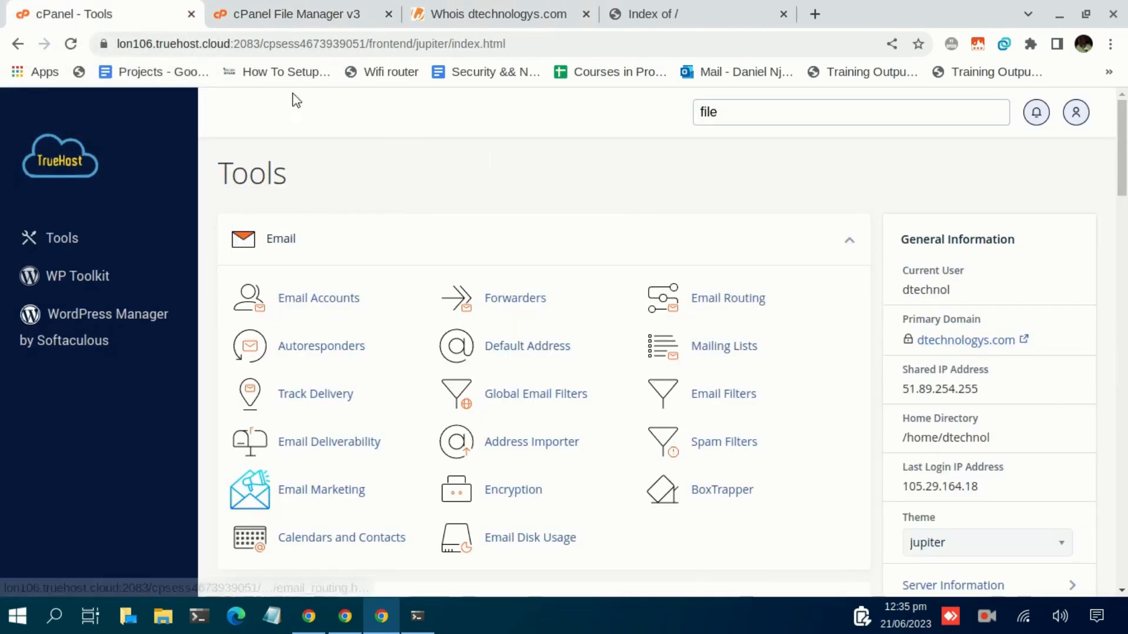
pyautogui.moveTo(292, 18)
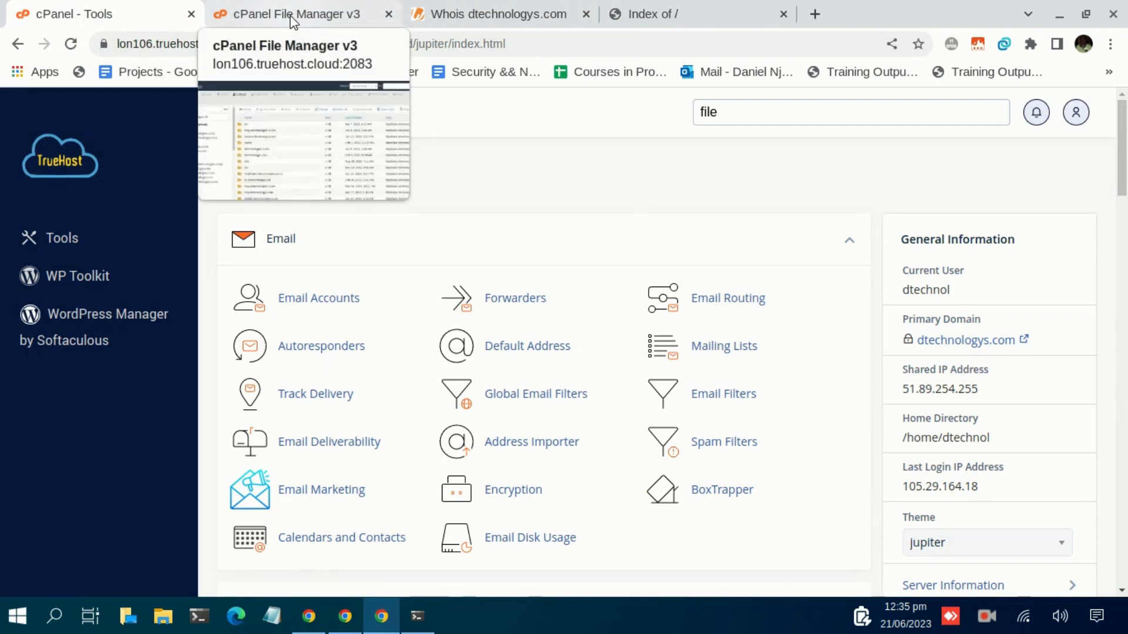
pyautogui.click(295, 14)
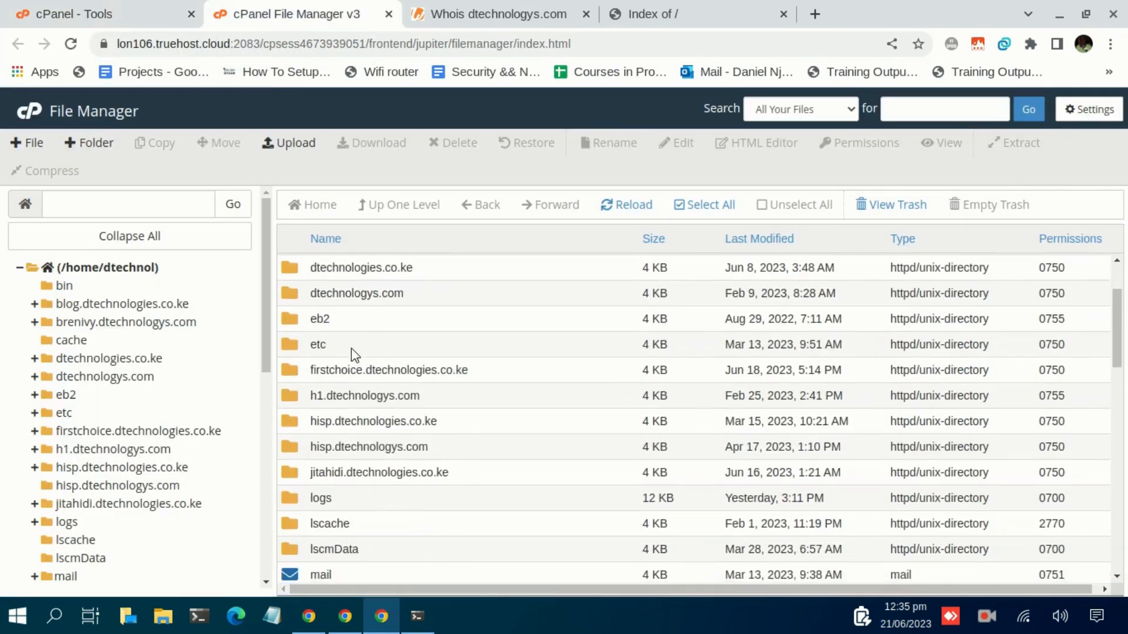
# Scroll the File Manager home directory to see the test and test.dtechnologys.com folders
pyautogui.scroll(-3)
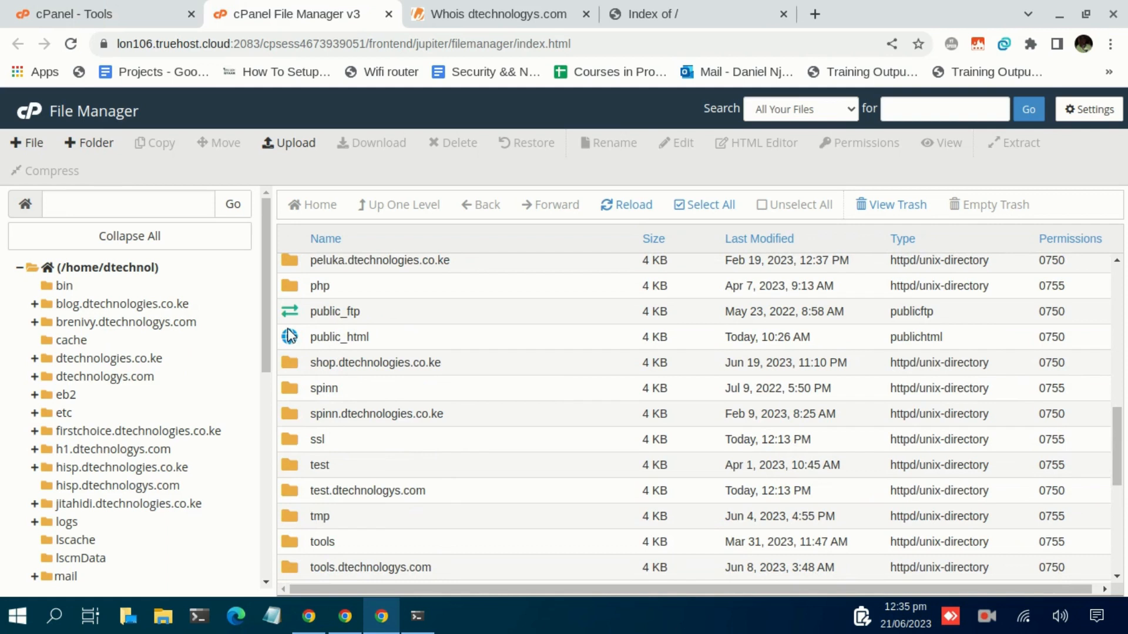
pyautogui.moveTo(330, 337)
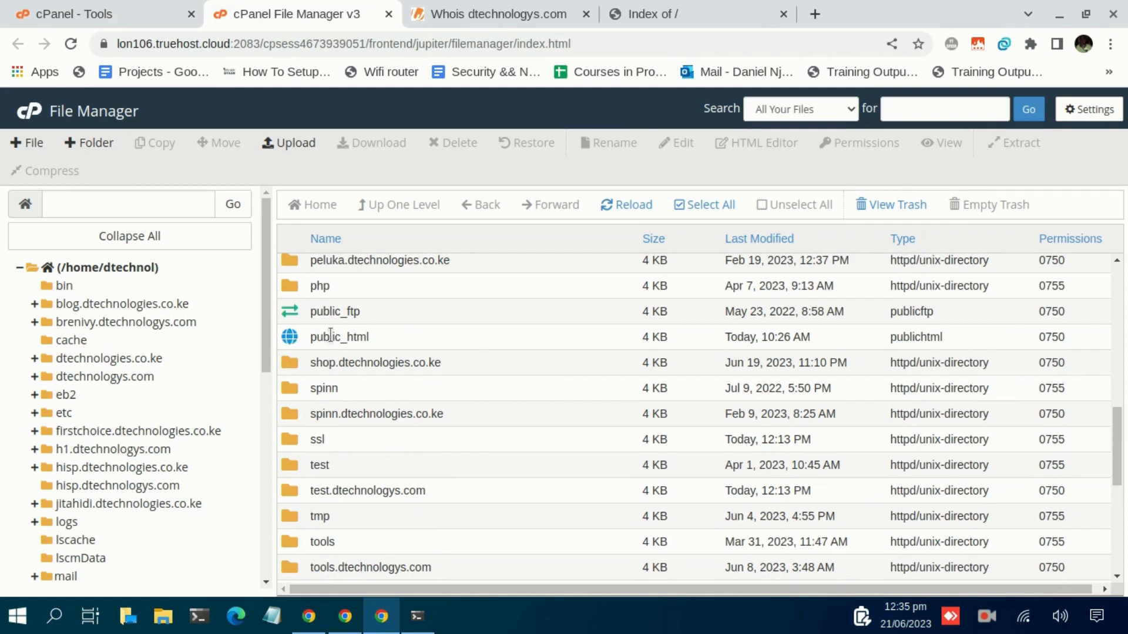
pyautogui.moveTo(344, 337)
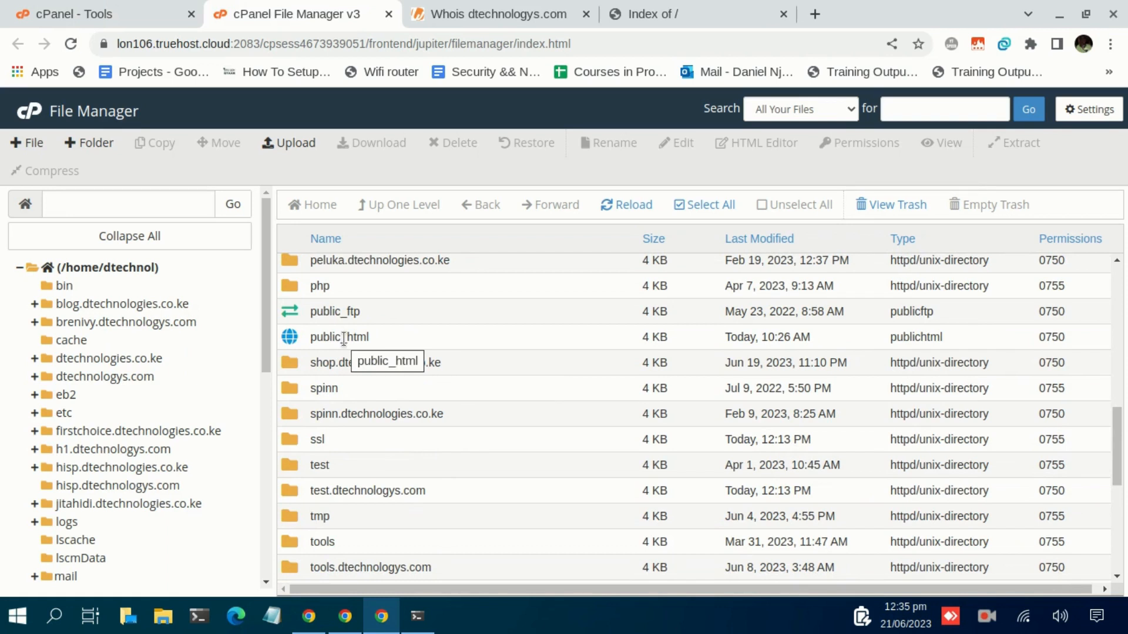
pyautogui.moveTo(310, 378)
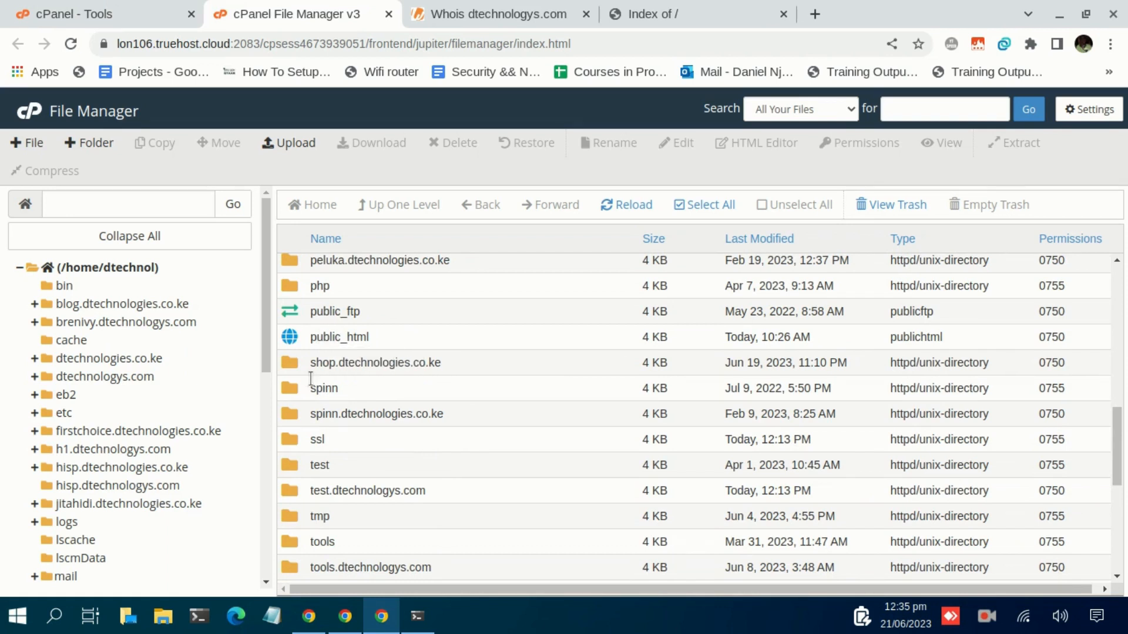
pyautogui.moveTo(315, 490)
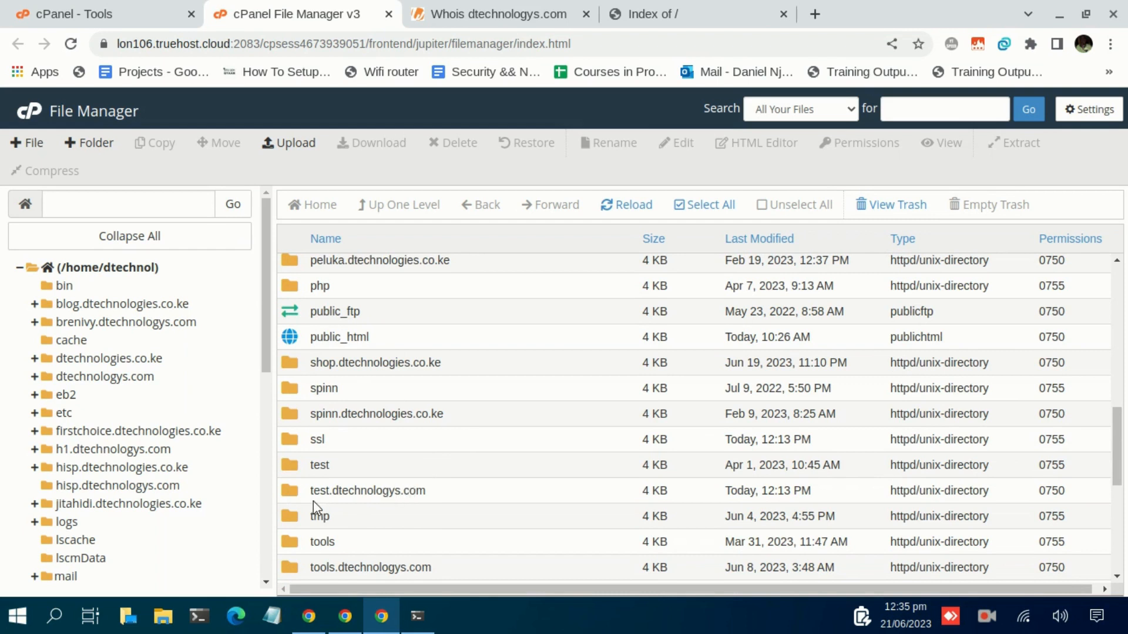
pyautogui.moveTo(290, 500)
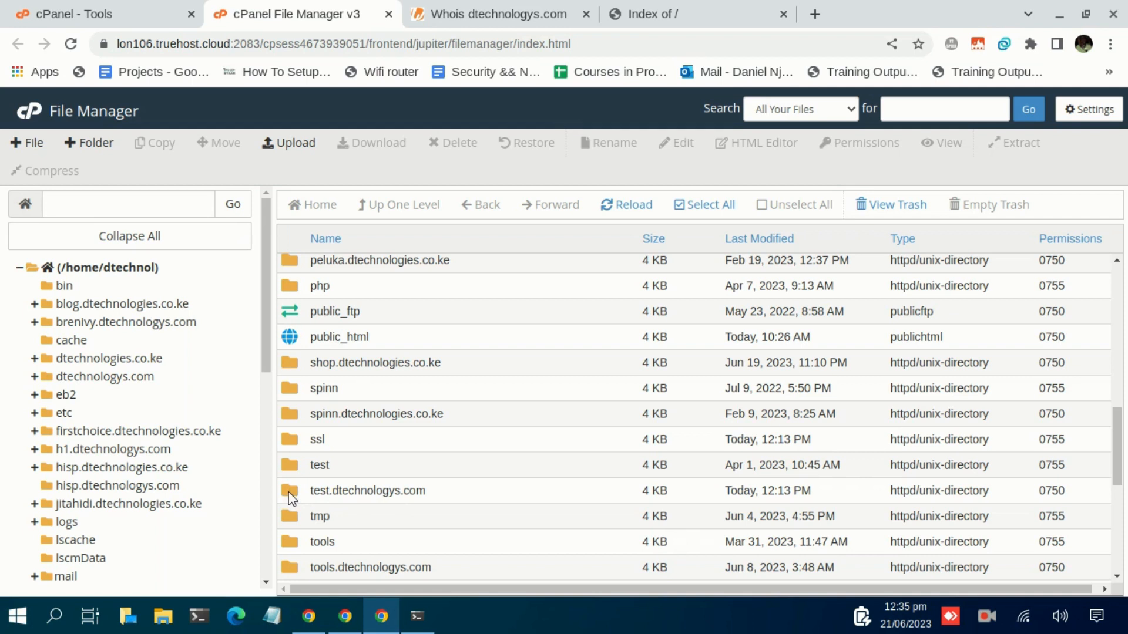
pyautogui.moveTo(298, 507)
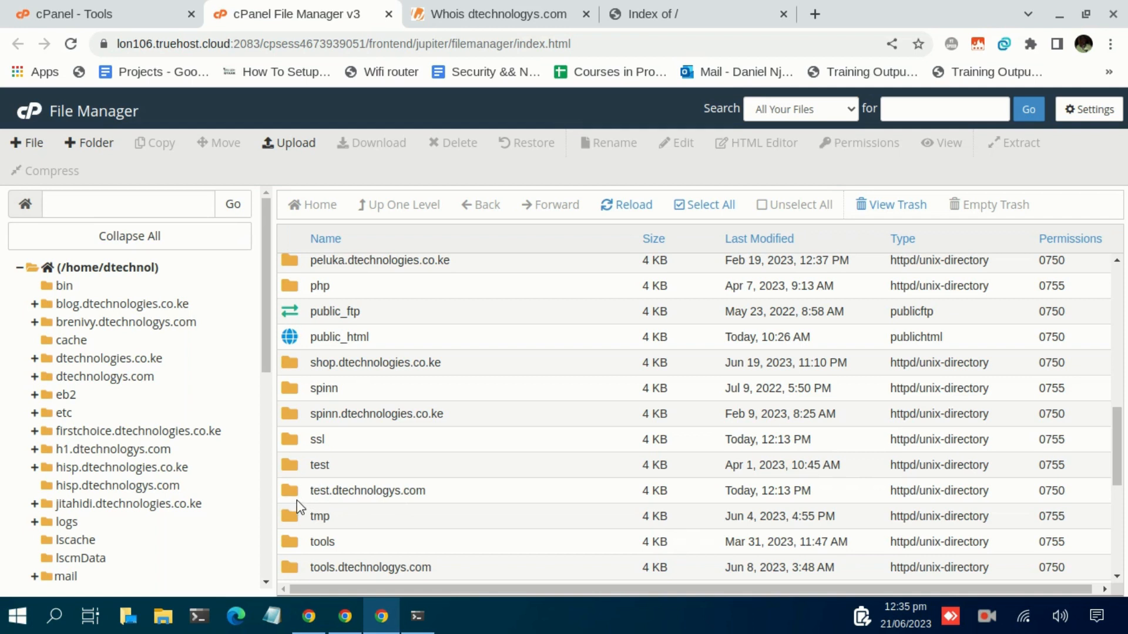
pyautogui.moveTo(303, 496)
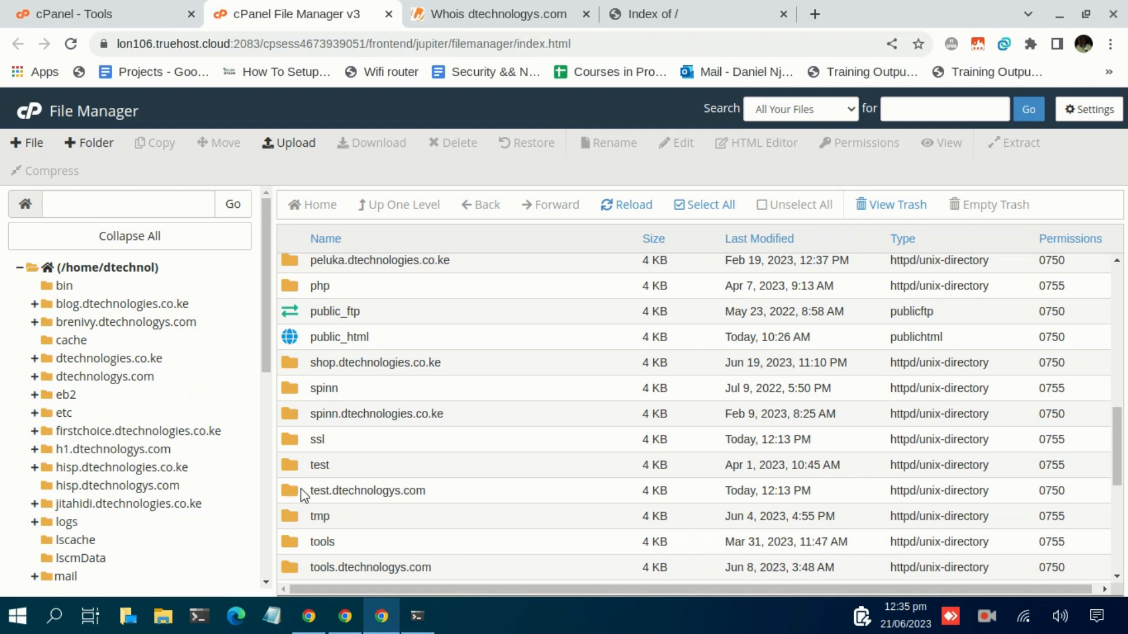
pyautogui.moveTo(296, 499)
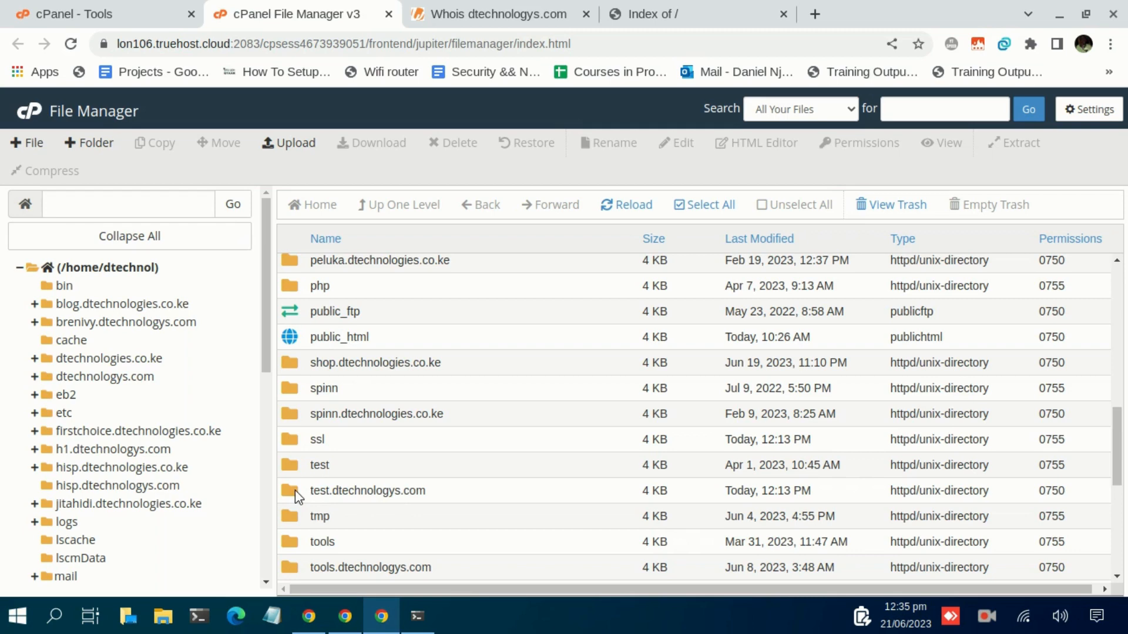
pyautogui.moveTo(239, 288)
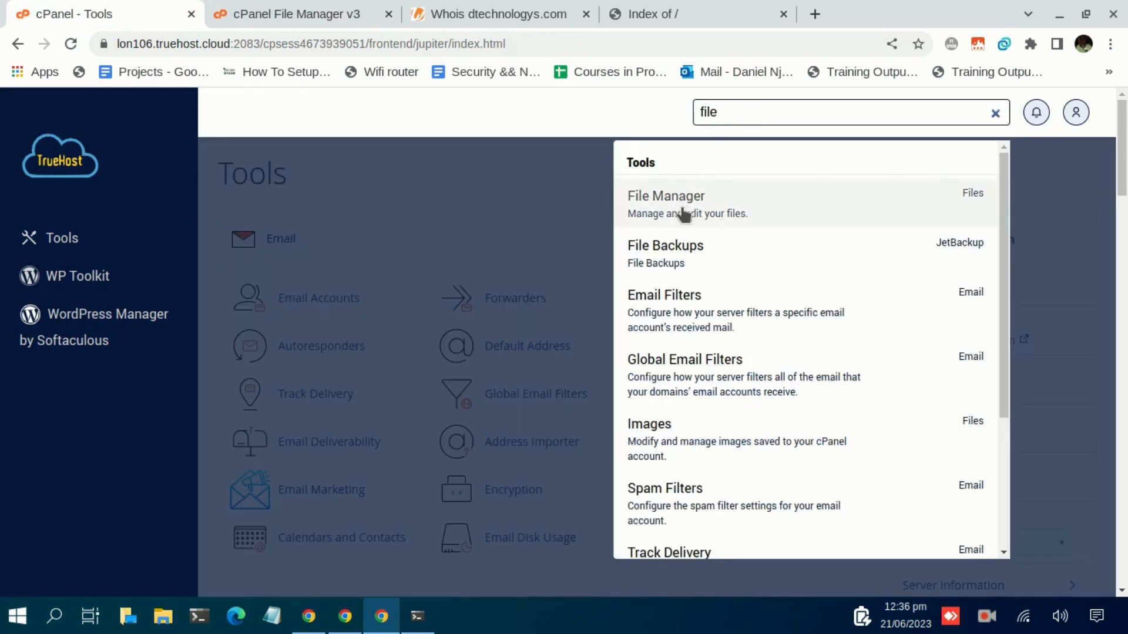
# Open Domains, filter the list by 'te', and browse test.dtechnologys.com's document root
pyautogui.write('d')
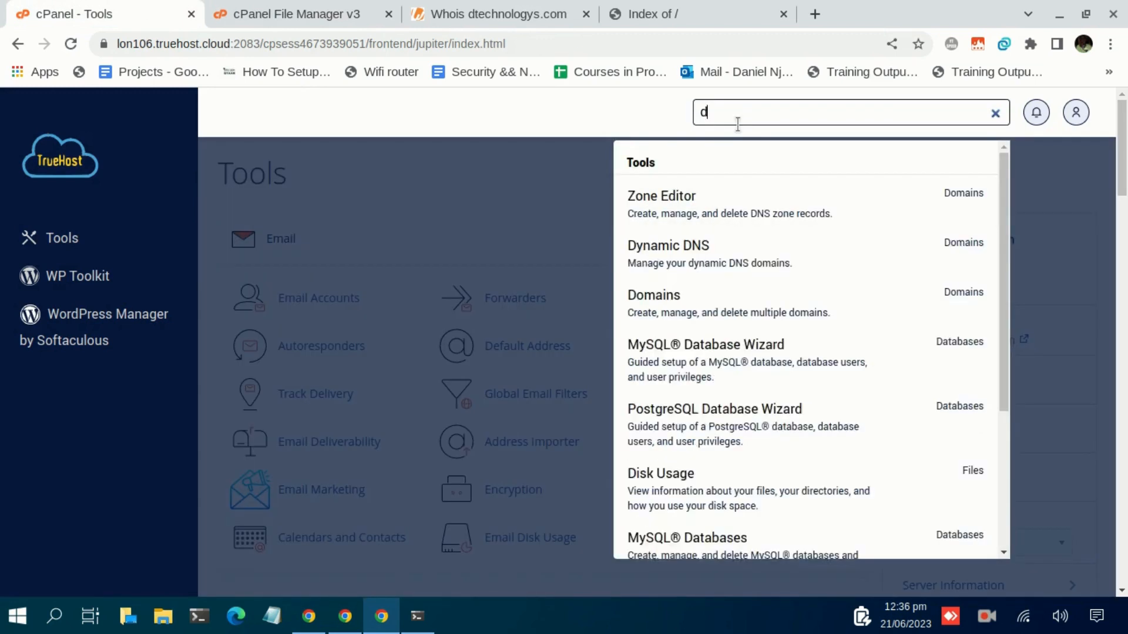
pyautogui.write('omais')
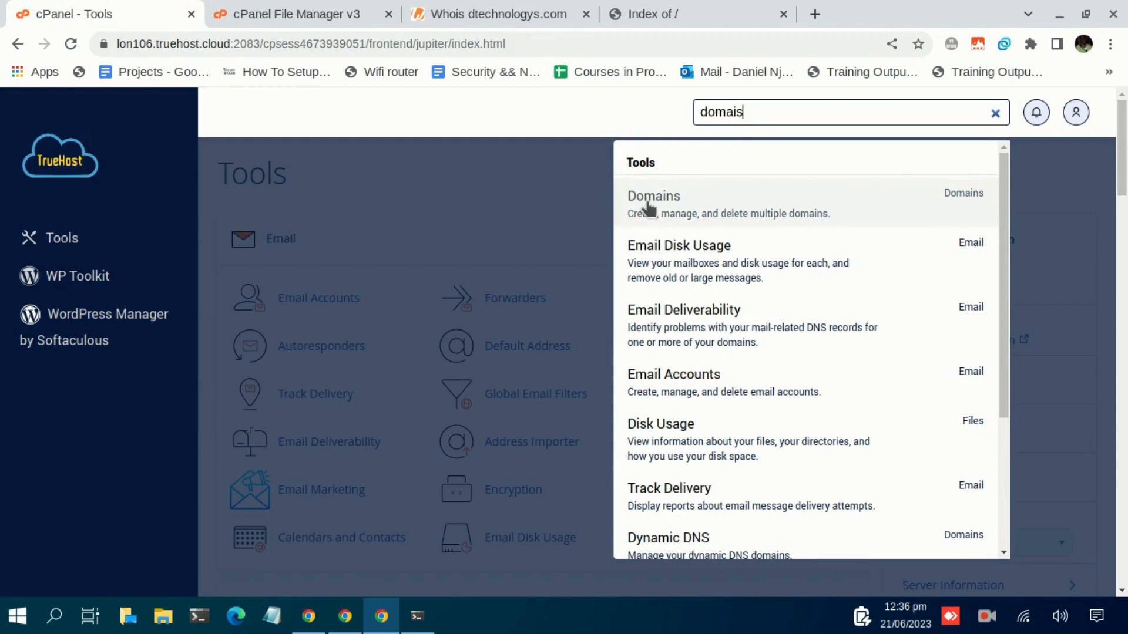
pyautogui.click(653, 202)
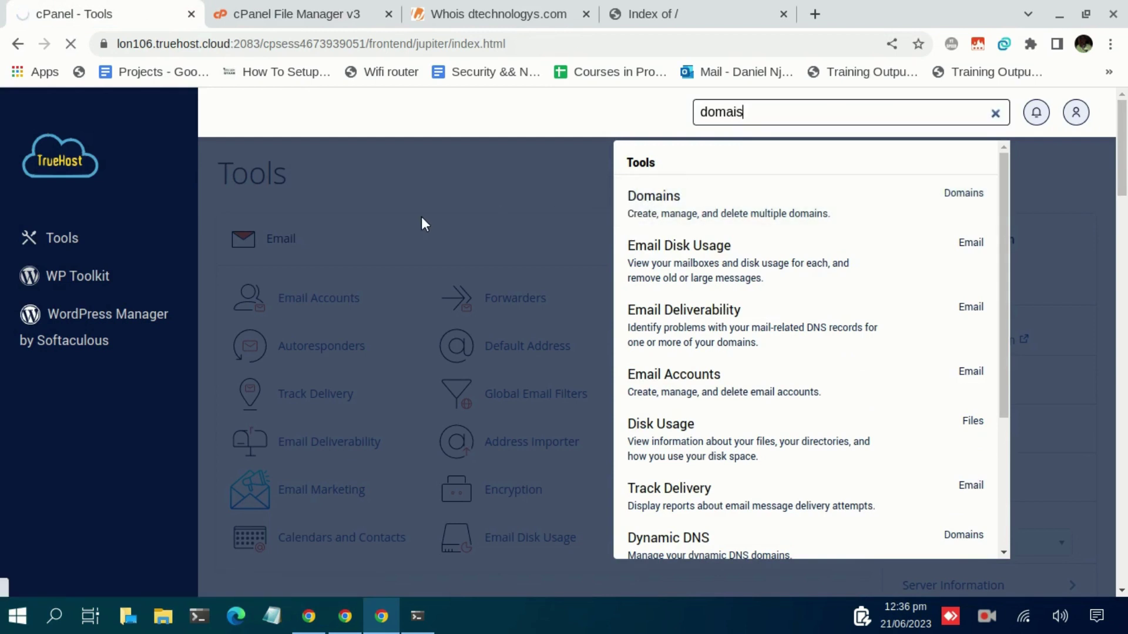
pyautogui.click(653, 196)
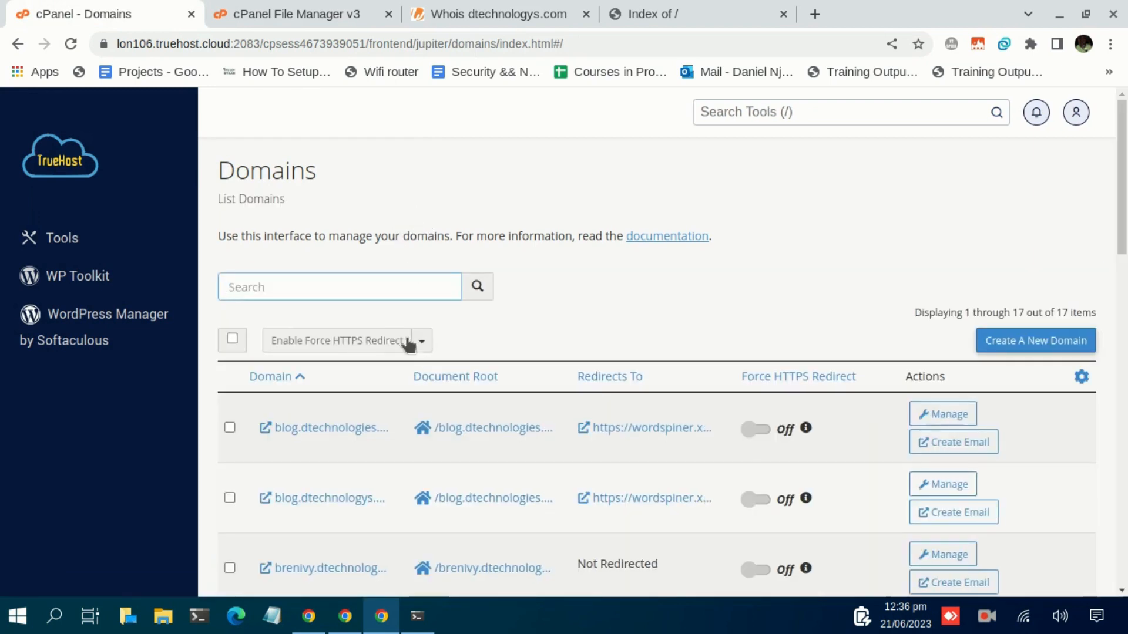
pyautogui.write('test')
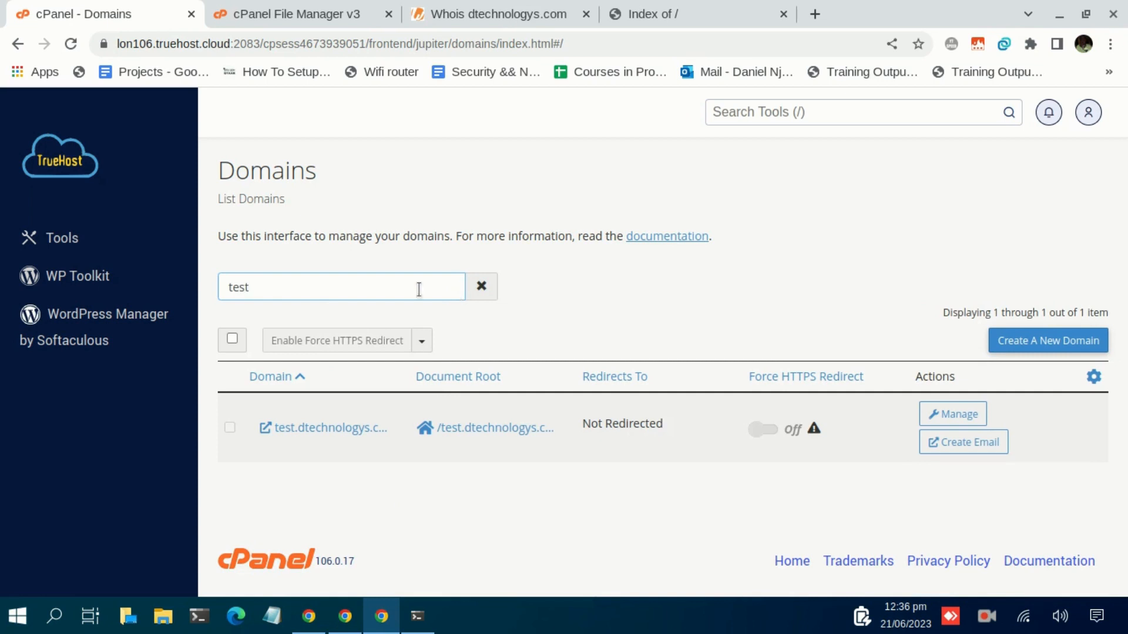
pyautogui.moveTo(320, 436)
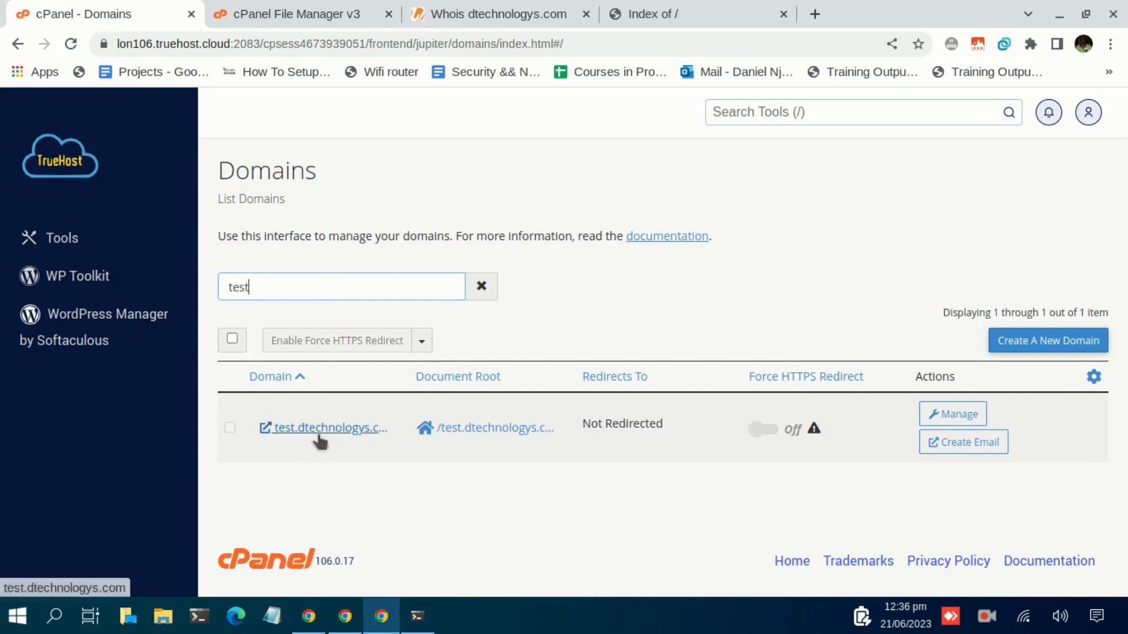
pyautogui.moveTo(466, 382)
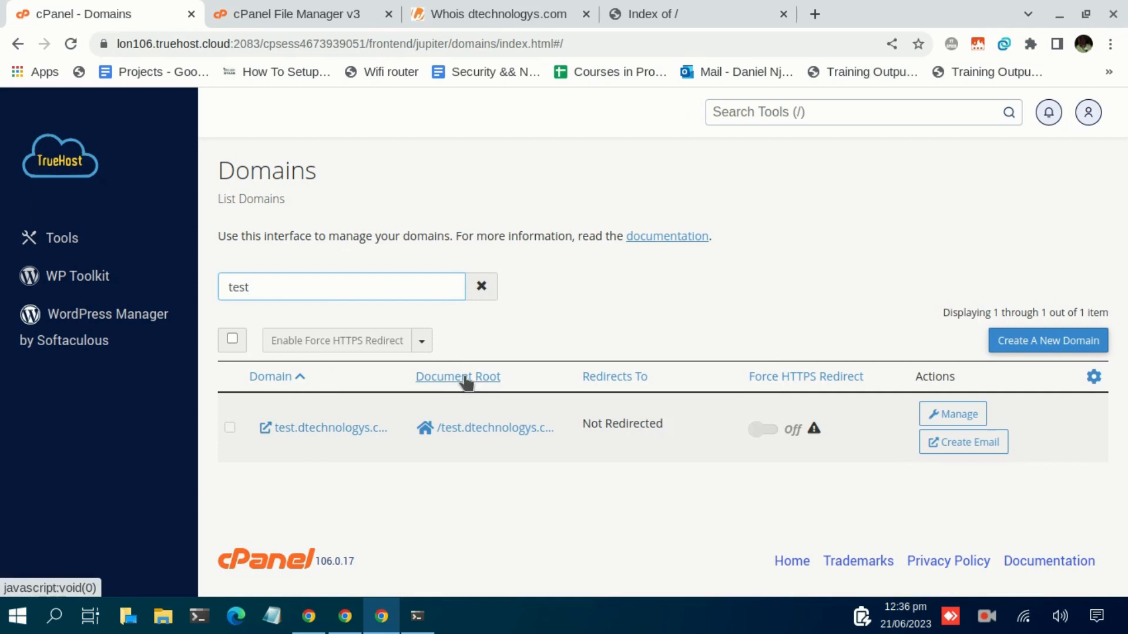
pyautogui.moveTo(472, 396)
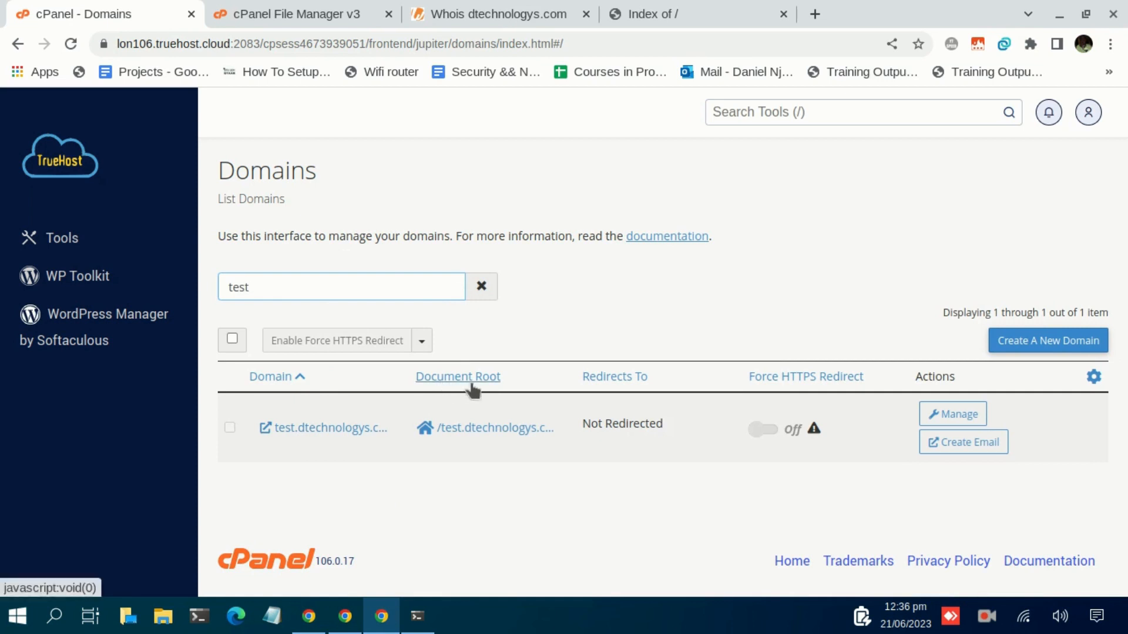
pyautogui.click(293, 14)
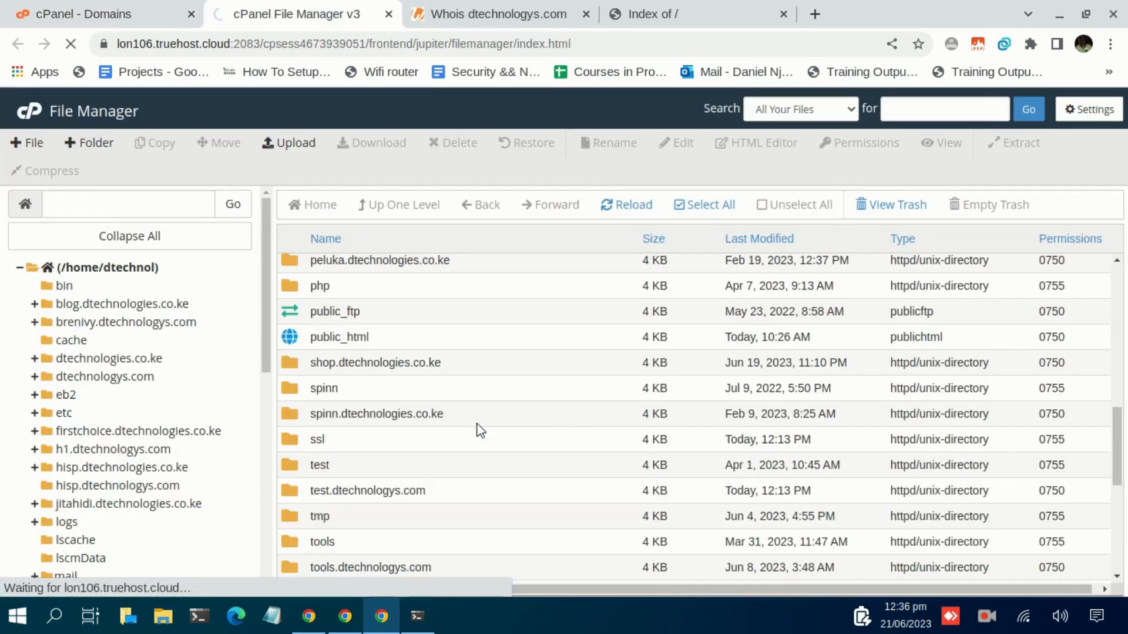
# Open the test.dtechnologys.com folder, which holds only cgi-bin
pyautogui.doubleClick(367, 490)
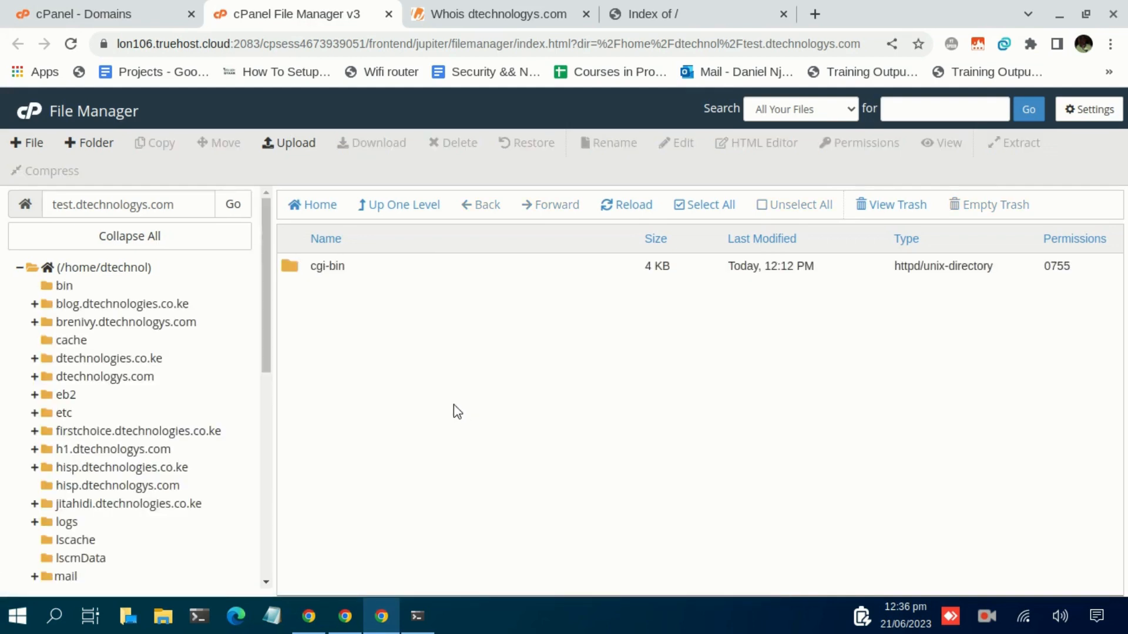
pyautogui.moveTo(443, 359)
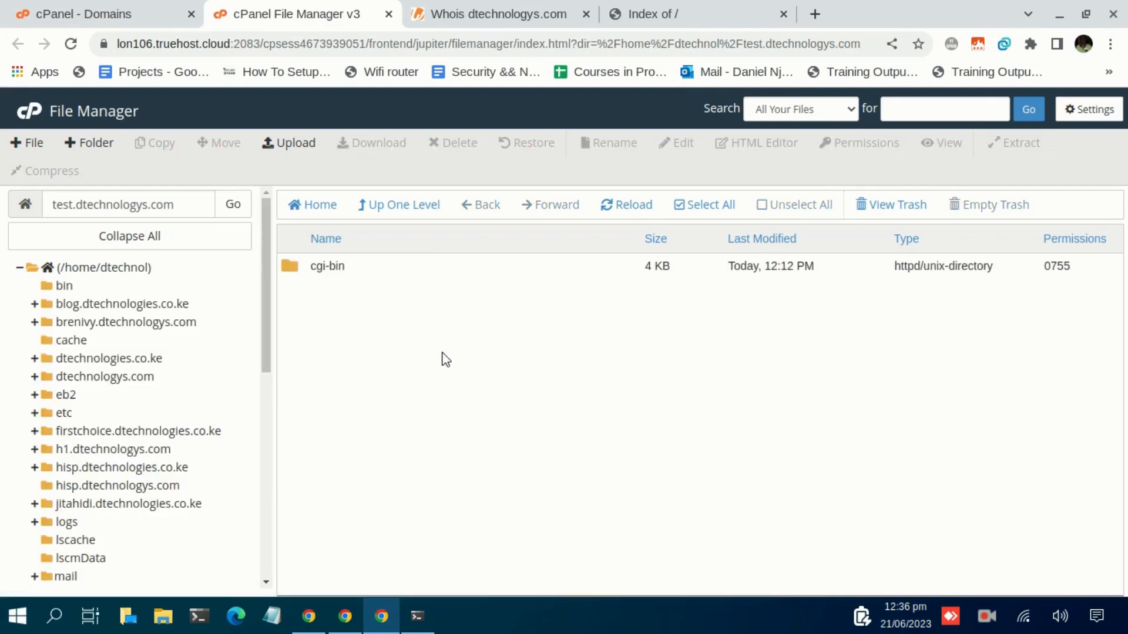
pyautogui.moveTo(401, 315)
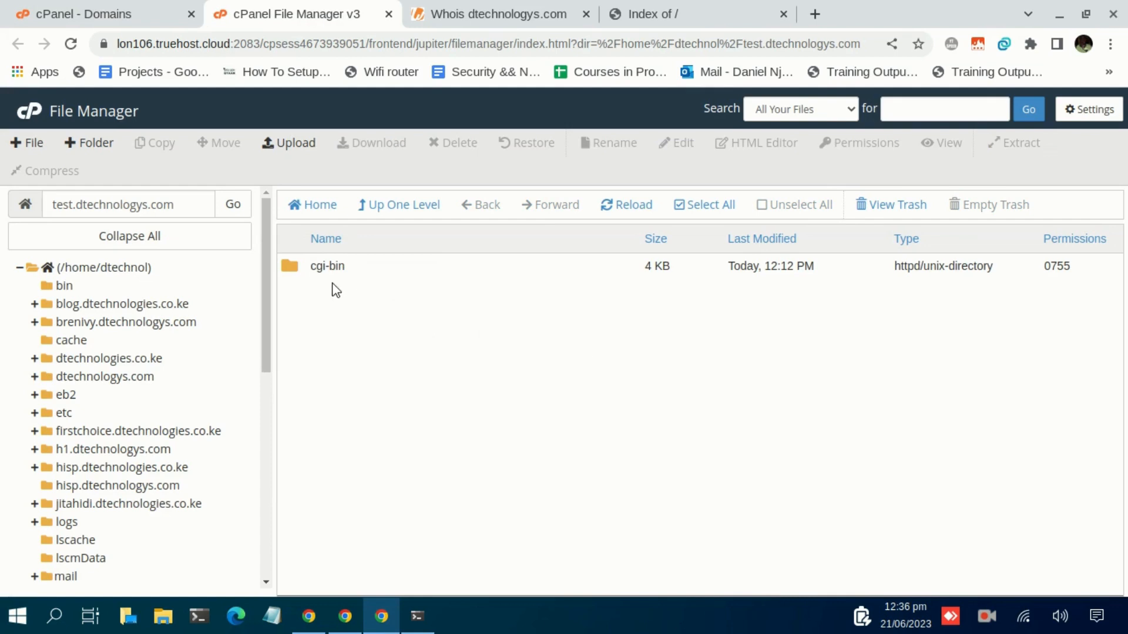
pyautogui.moveTo(299, 202)
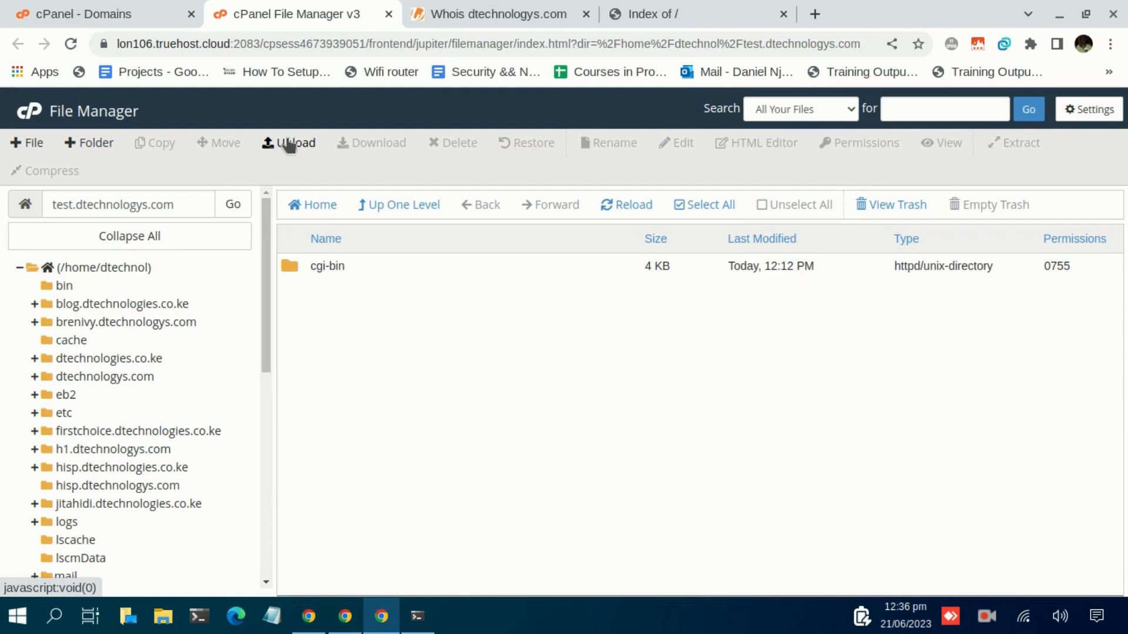
pyautogui.moveTo(293, 147)
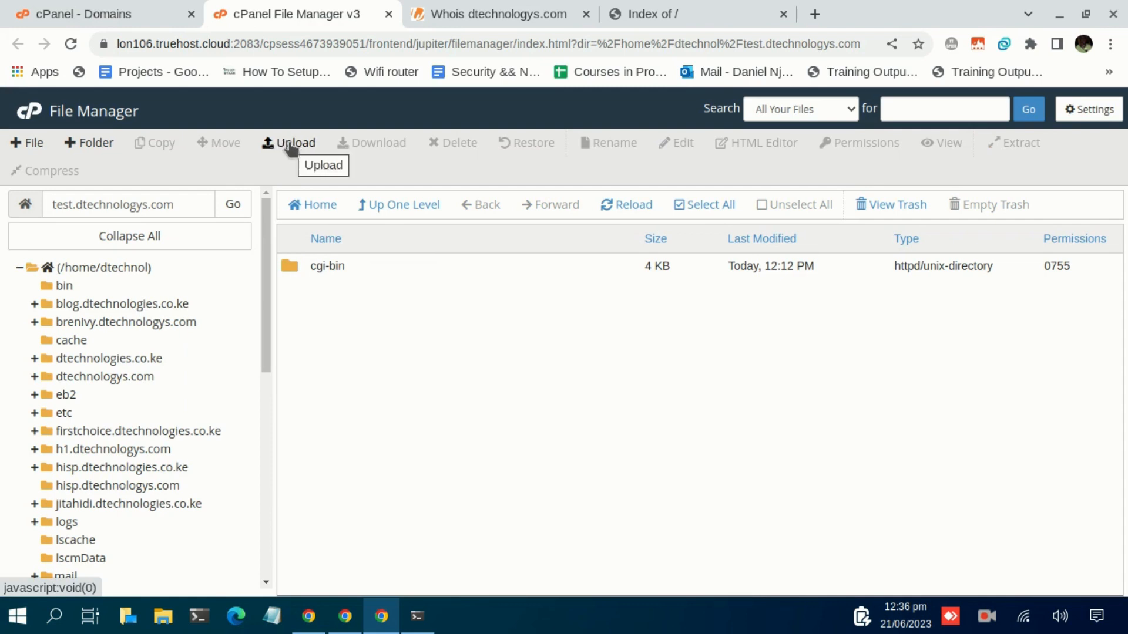
# Upload icon-realestate-free-web-template.zip from the Desktop into test.dtechnologys.com
pyautogui.click(293, 142)
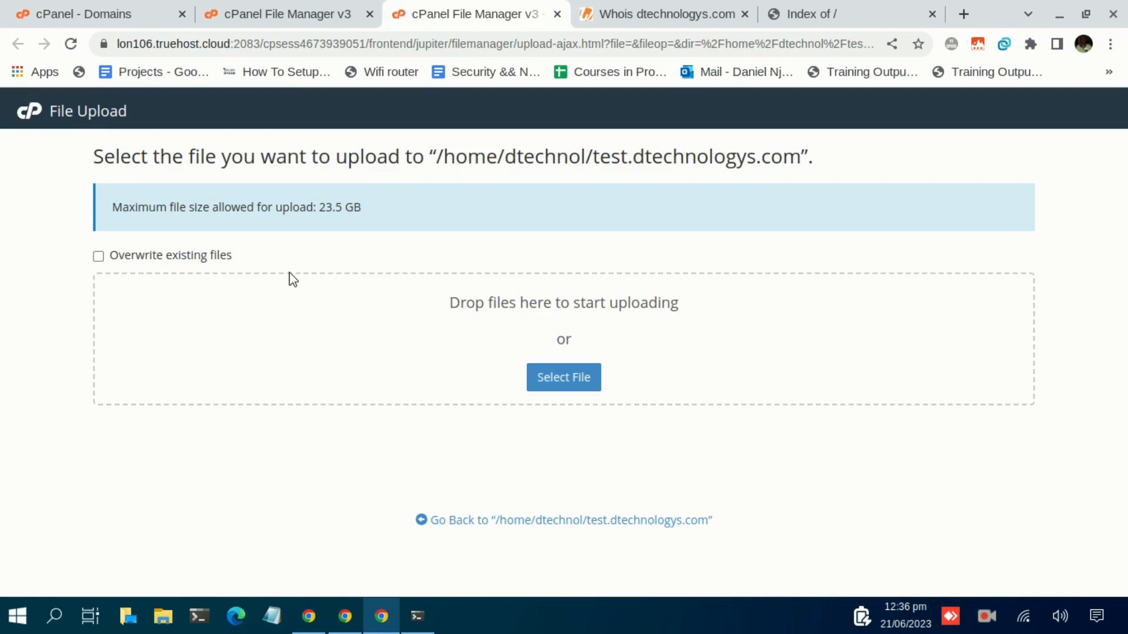
pyautogui.moveTo(517, 370)
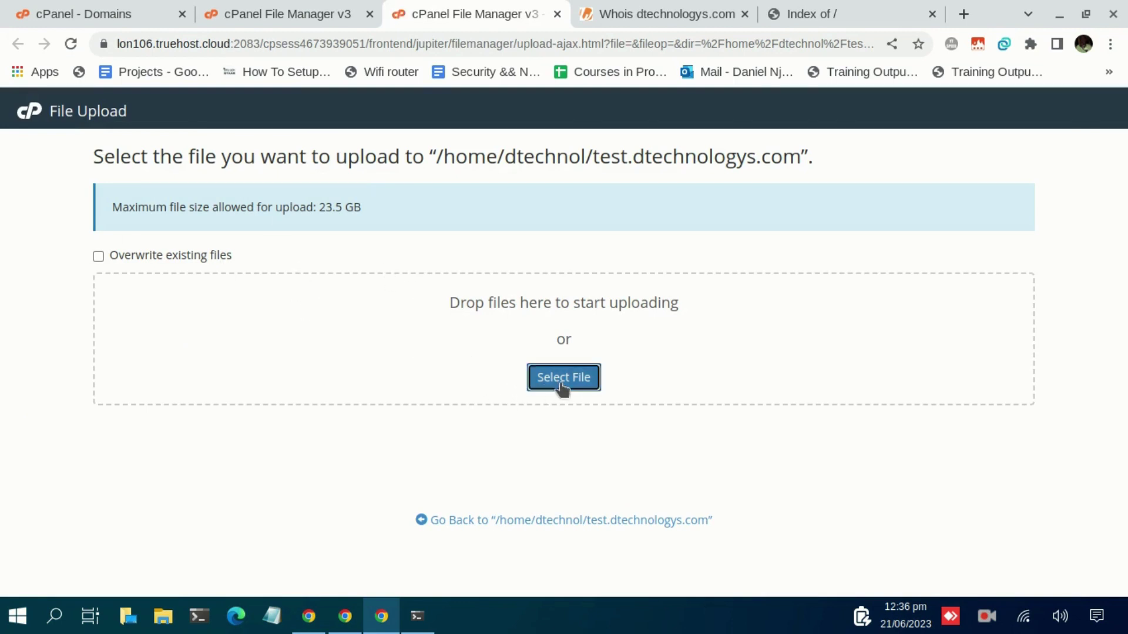
pyautogui.click(563, 377)
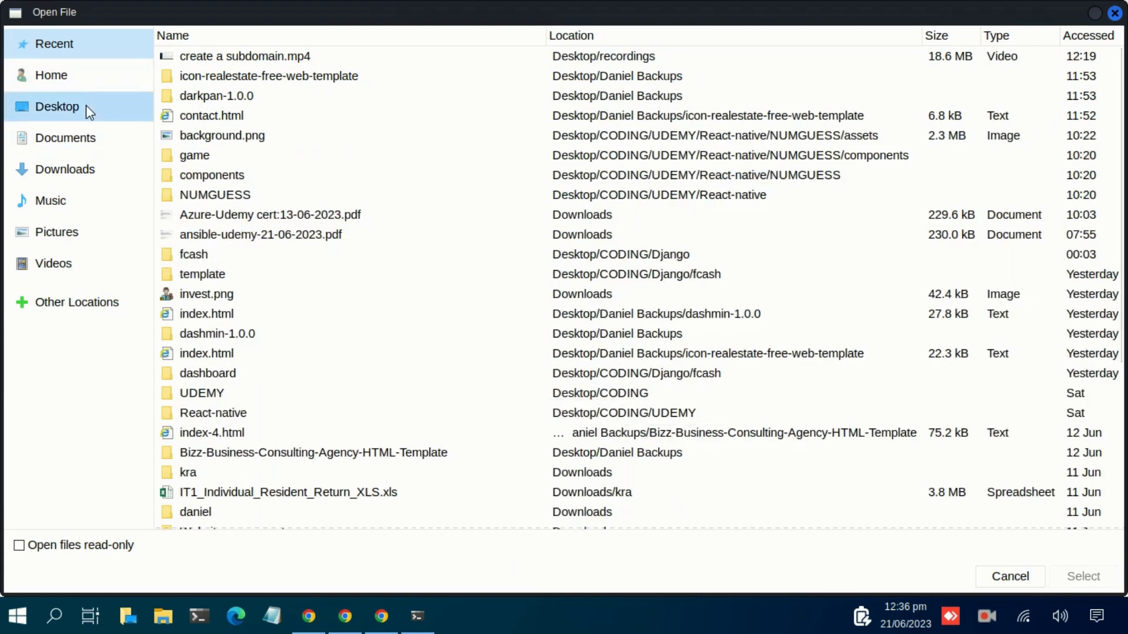
pyautogui.click(57, 107)
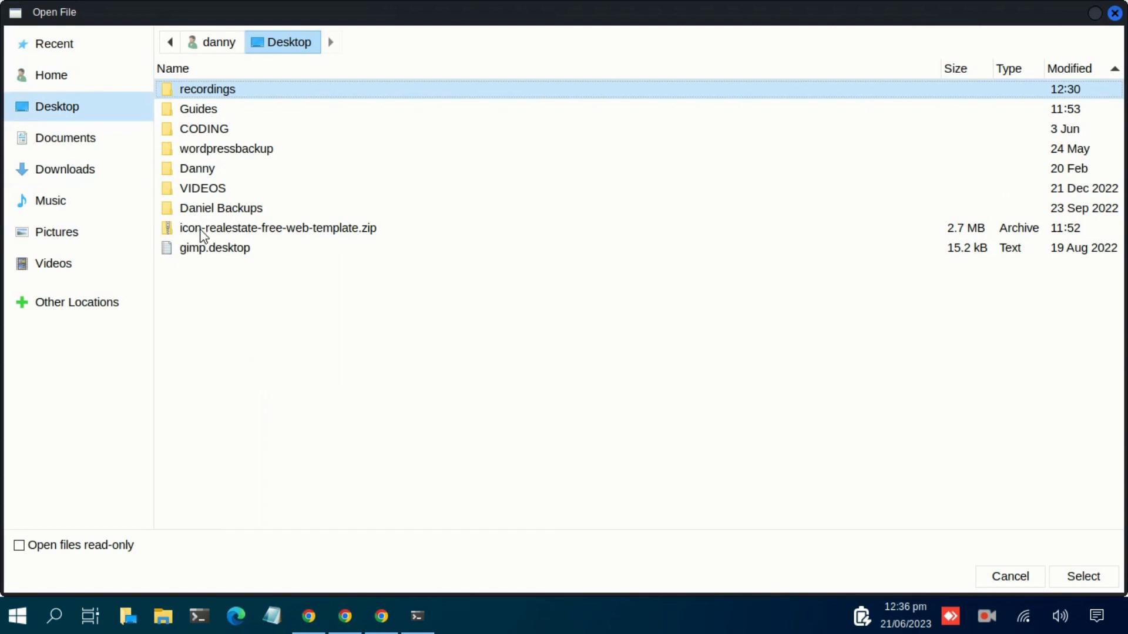
pyautogui.click(251, 229)
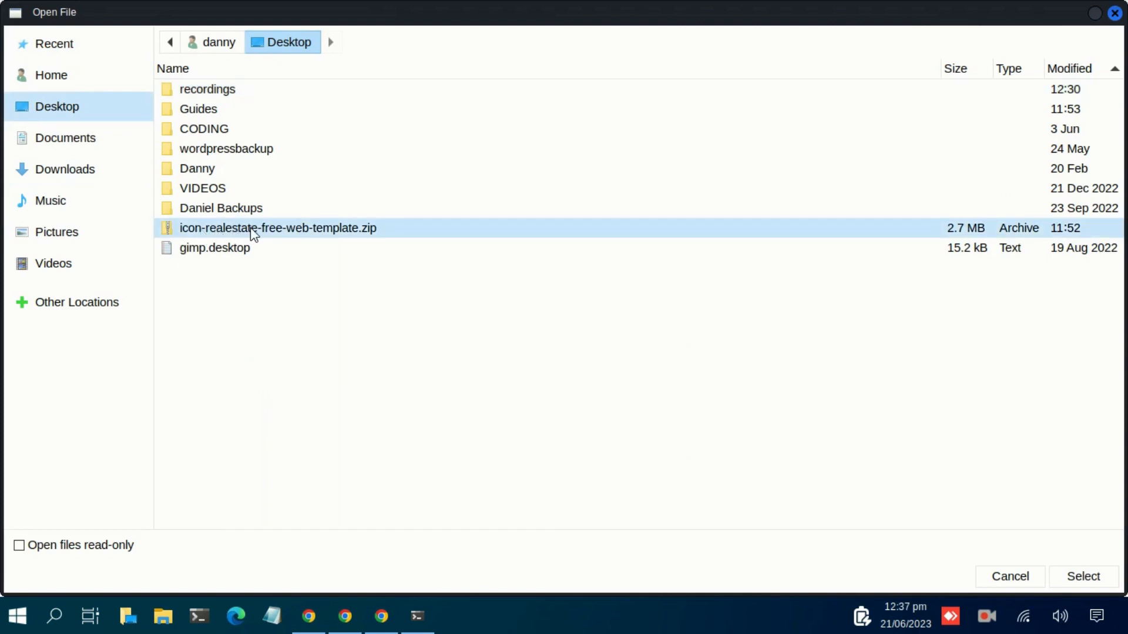
pyautogui.moveTo(326, 270)
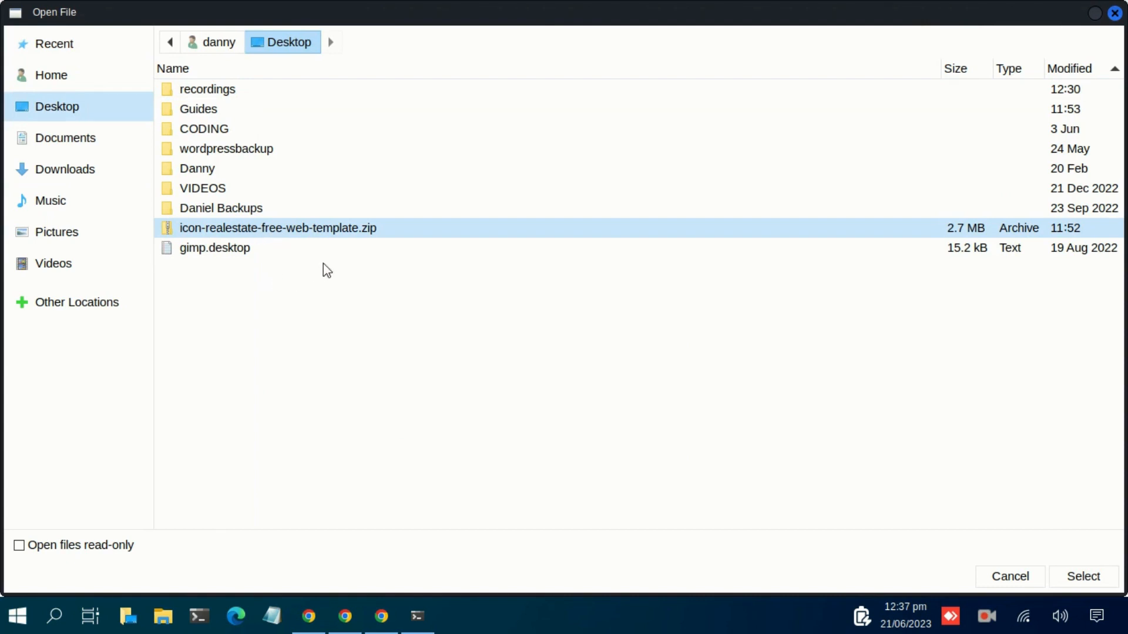
pyautogui.moveTo(278, 239)
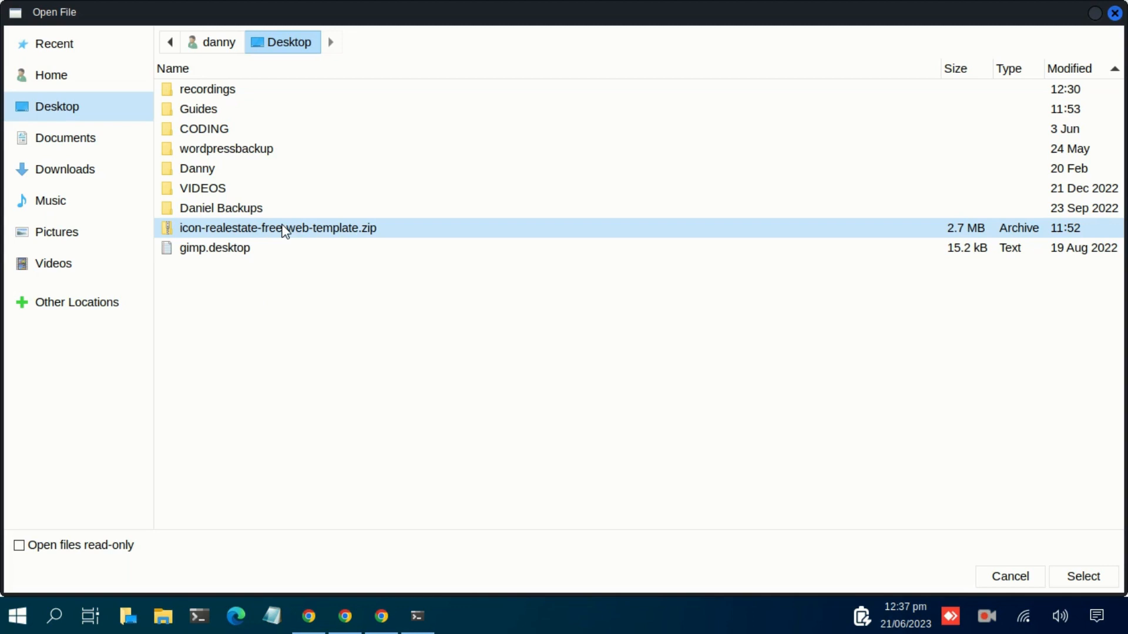
pyautogui.moveTo(362, 239)
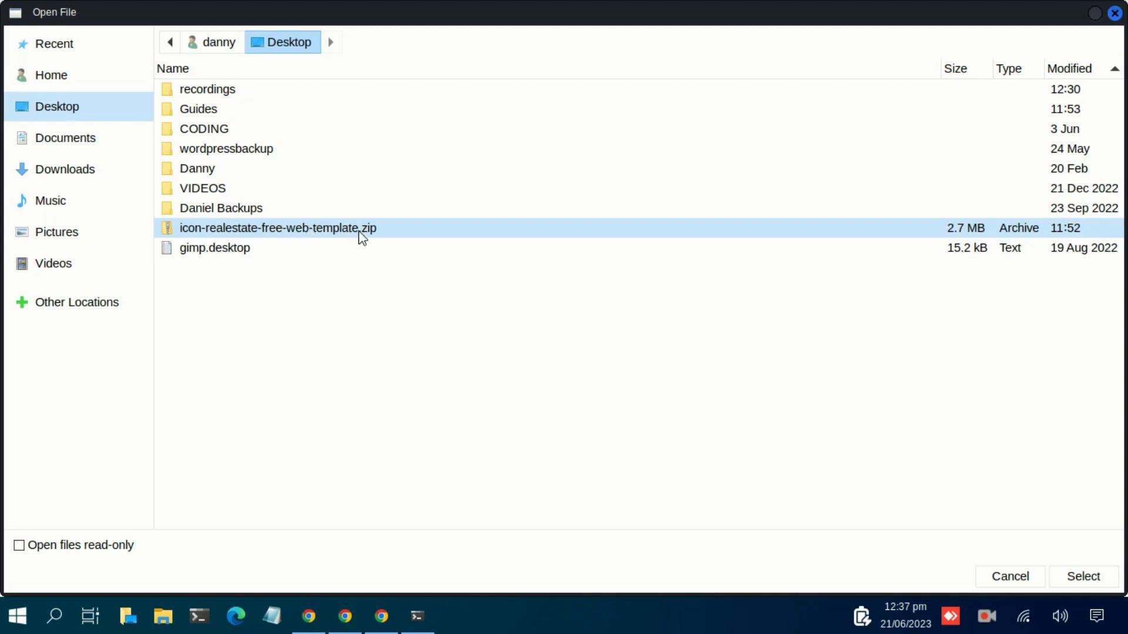
pyautogui.moveTo(371, 240)
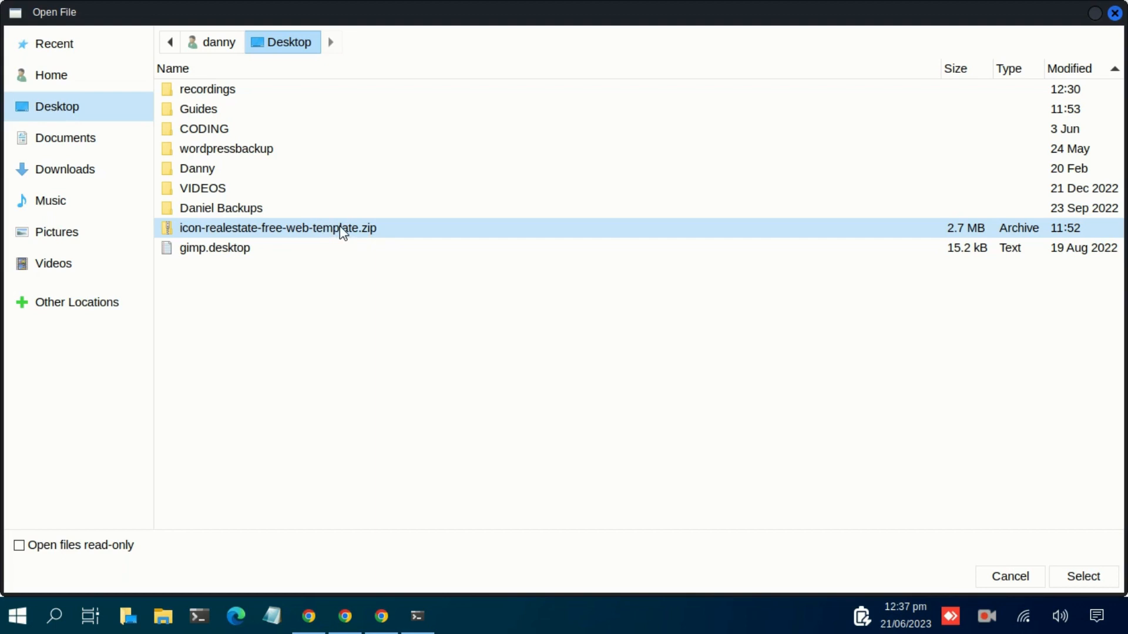
pyautogui.moveTo(370, 237)
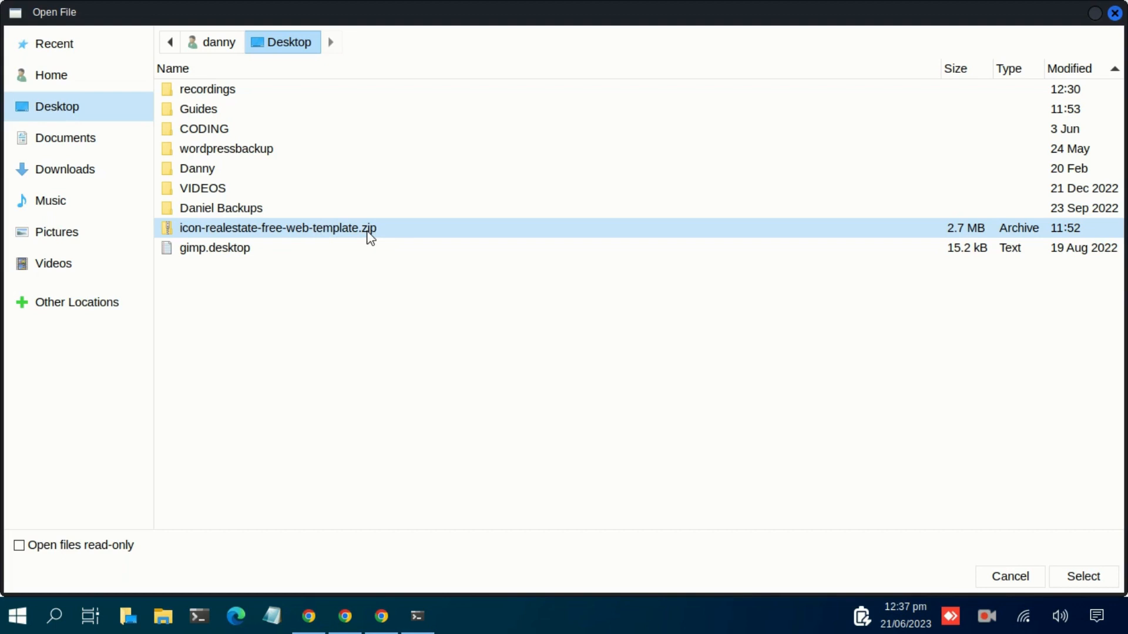
pyautogui.moveTo(325, 237)
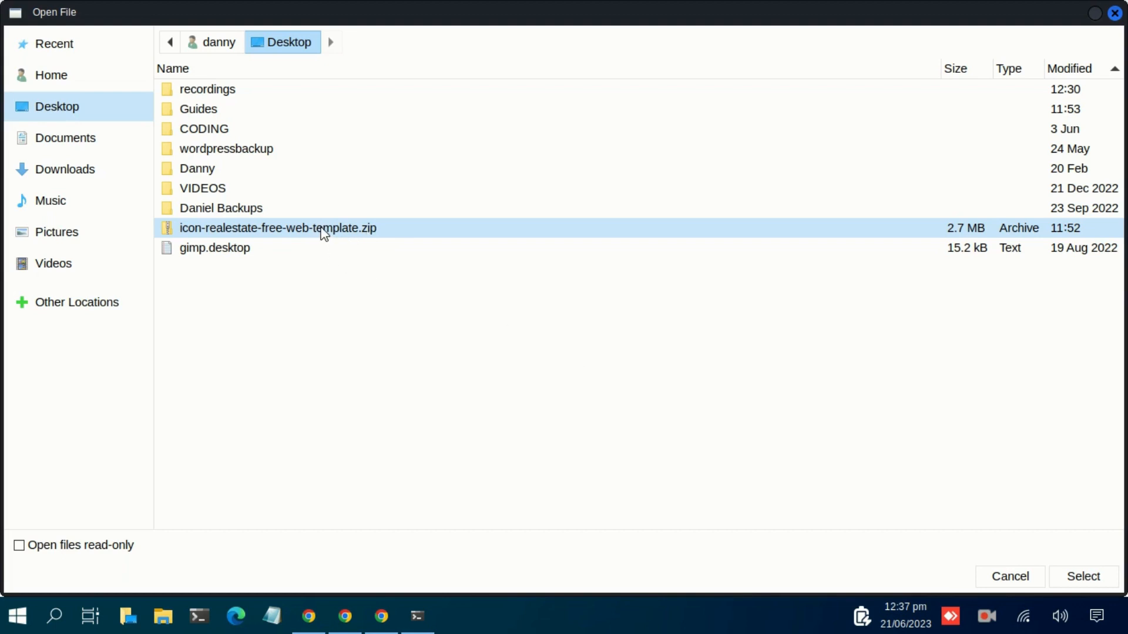
pyautogui.moveTo(1083, 577)
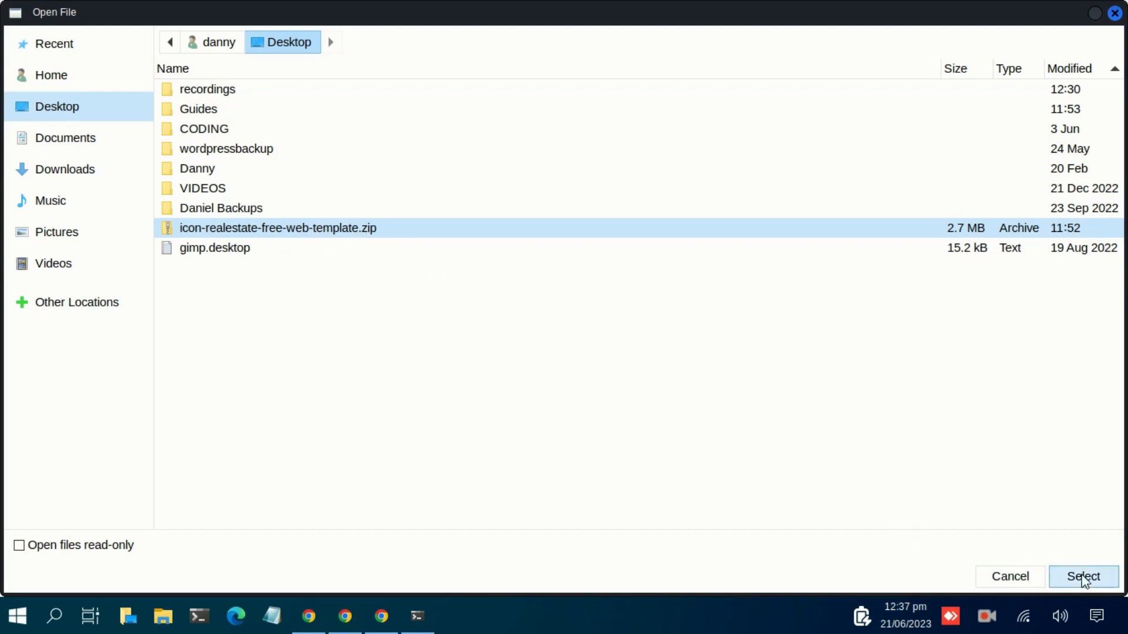
pyautogui.click(1084, 576)
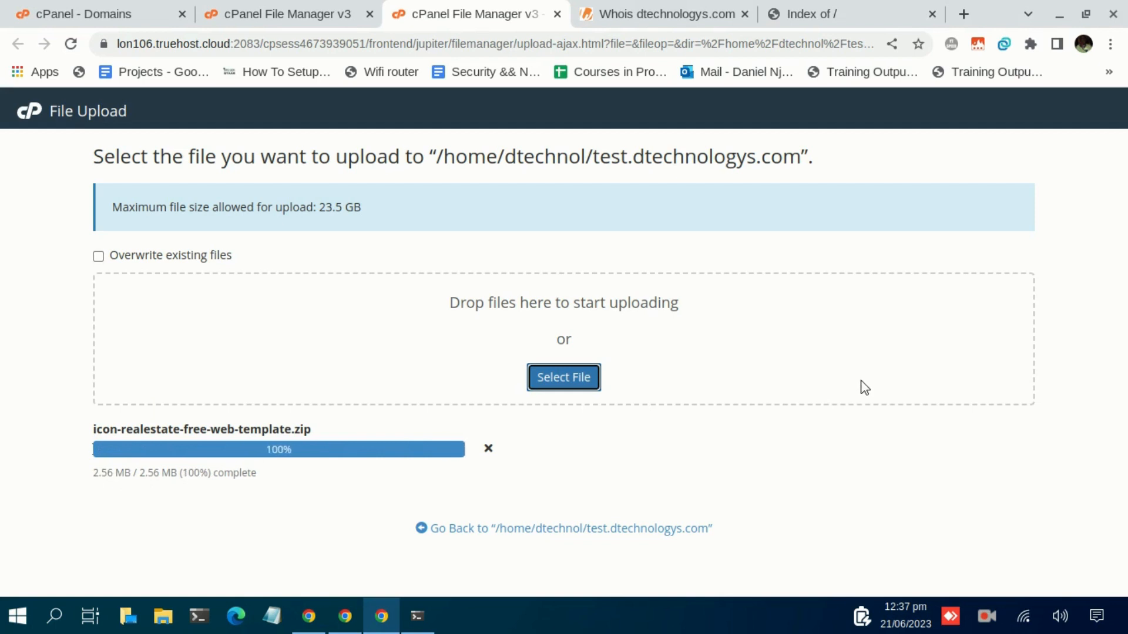
pyautogui.moveTo(793, 525)
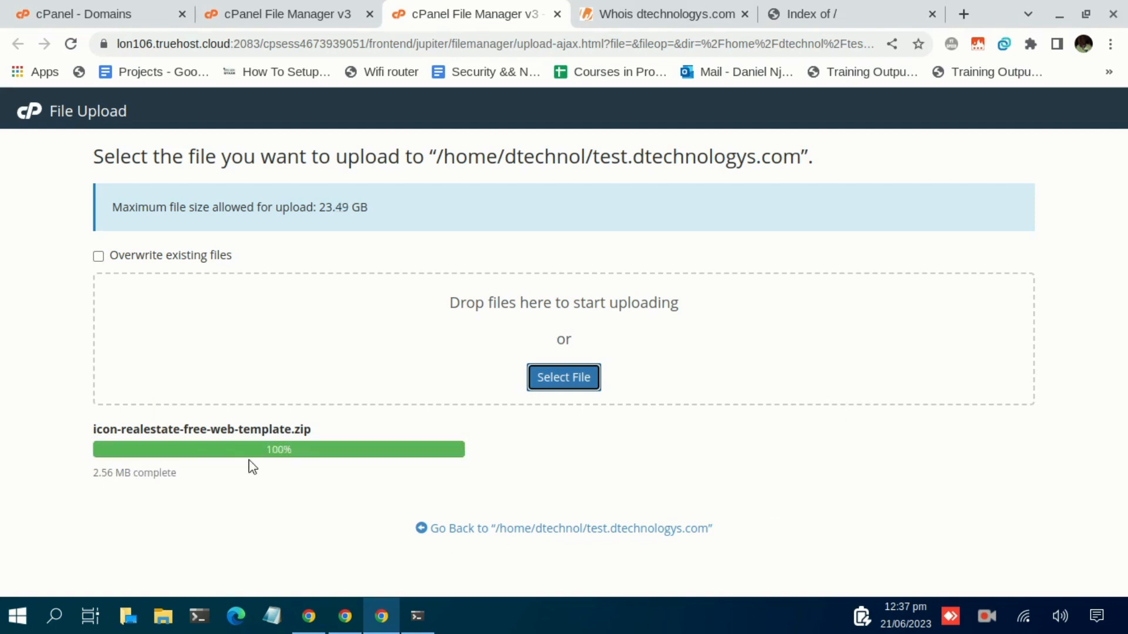
pyautogui.moveTo(242, 455)
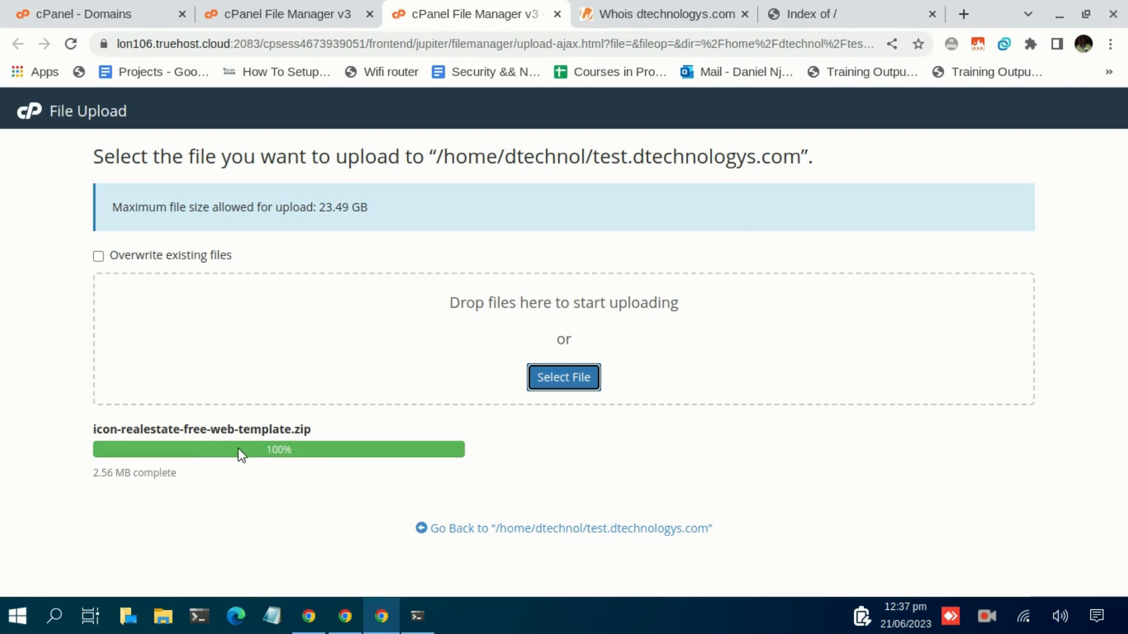
pyautogui.moveTo(226, 451)
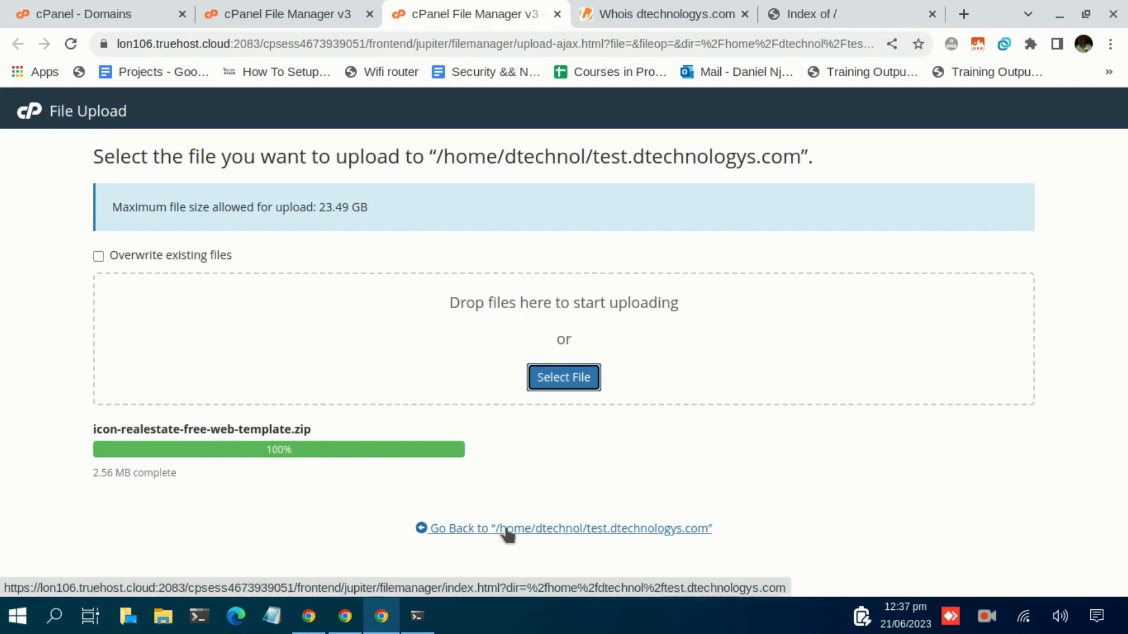
pyautogui.moveTo(595, 557)
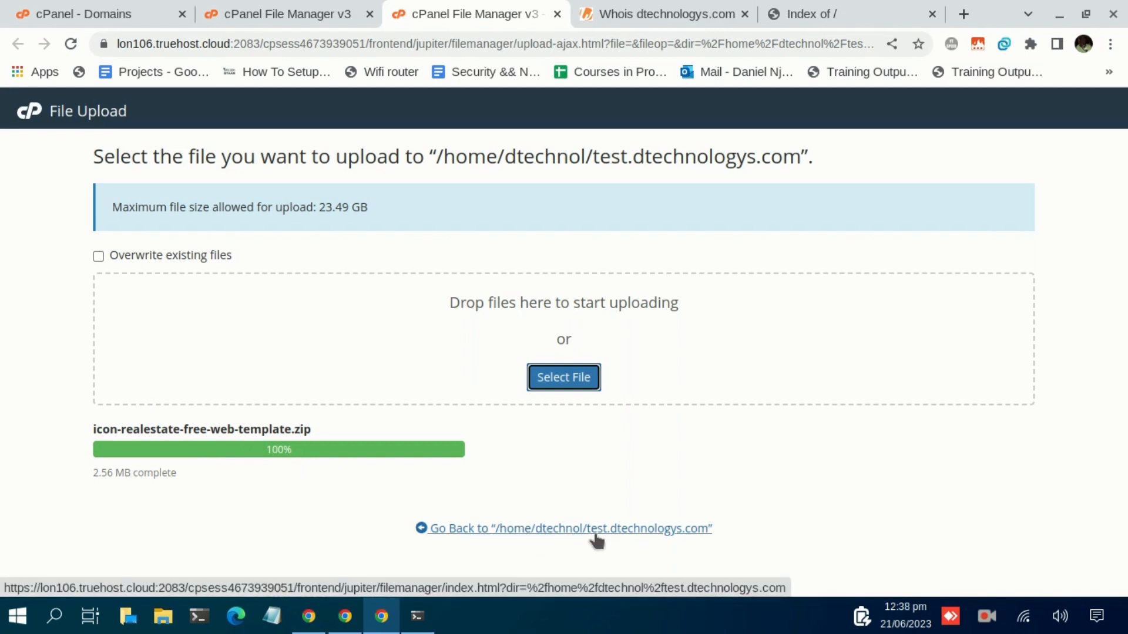
# Go back to the /home/dtechnol/test.dtechnologys.com folder listing after the upload
pyautogui.click(565, 528)
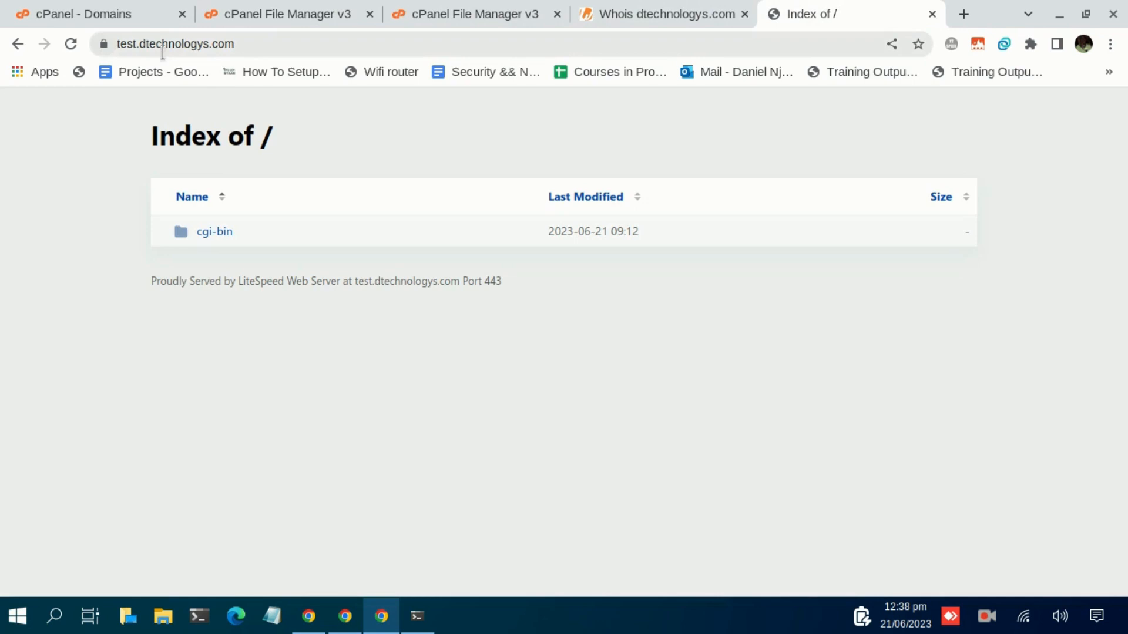
pyautogui.moveTo(72, 43)
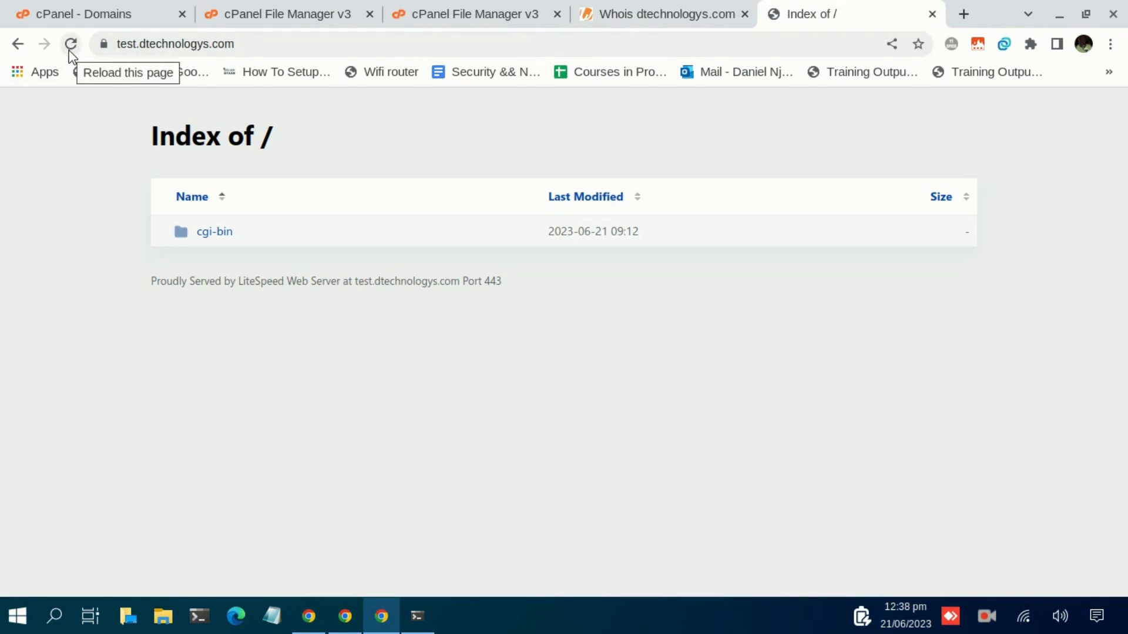
# Reload the test.dtechnologys.com listing to confirm the zip appears, then return to File Manager
pyautogui.click(72, 45)
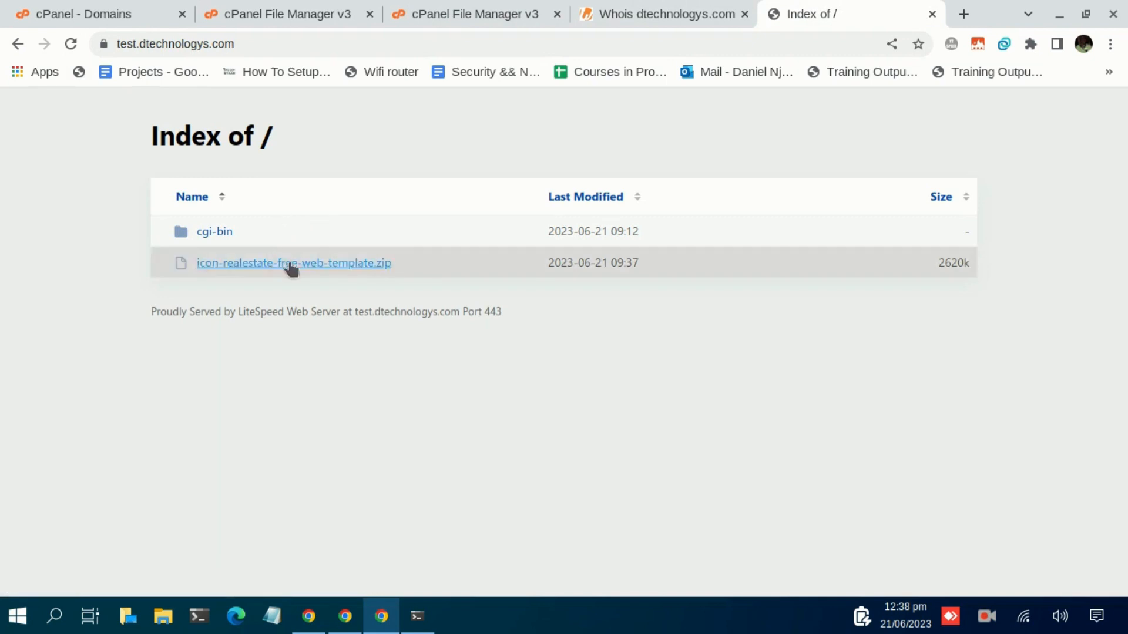
pyautogui.moveTo(218, 265)
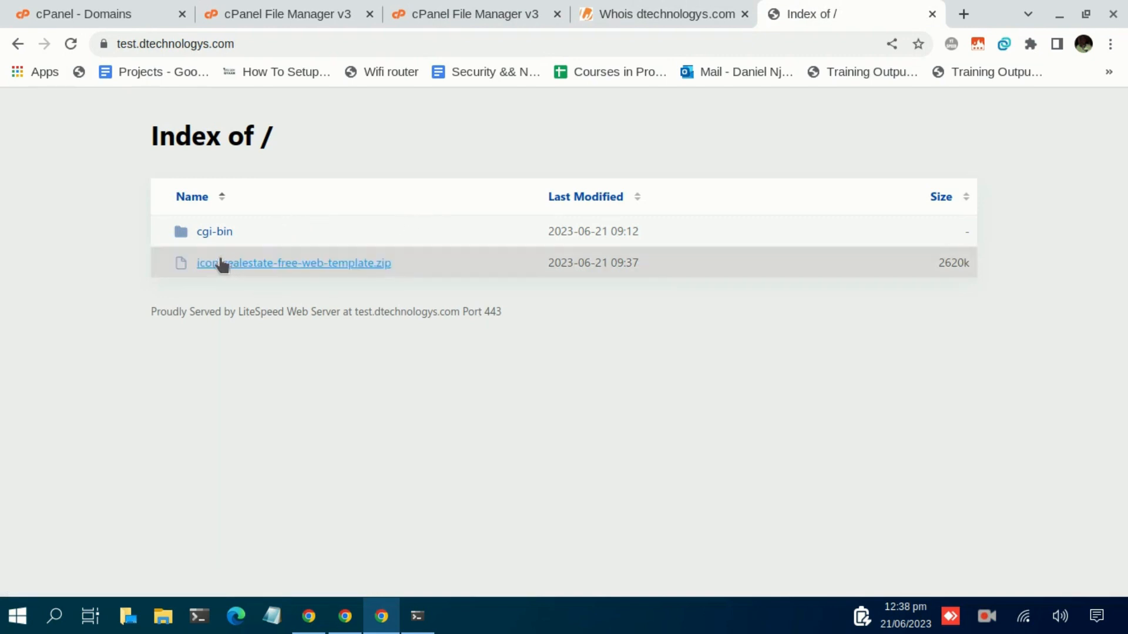
pyautogui.moveTo(348, 259)
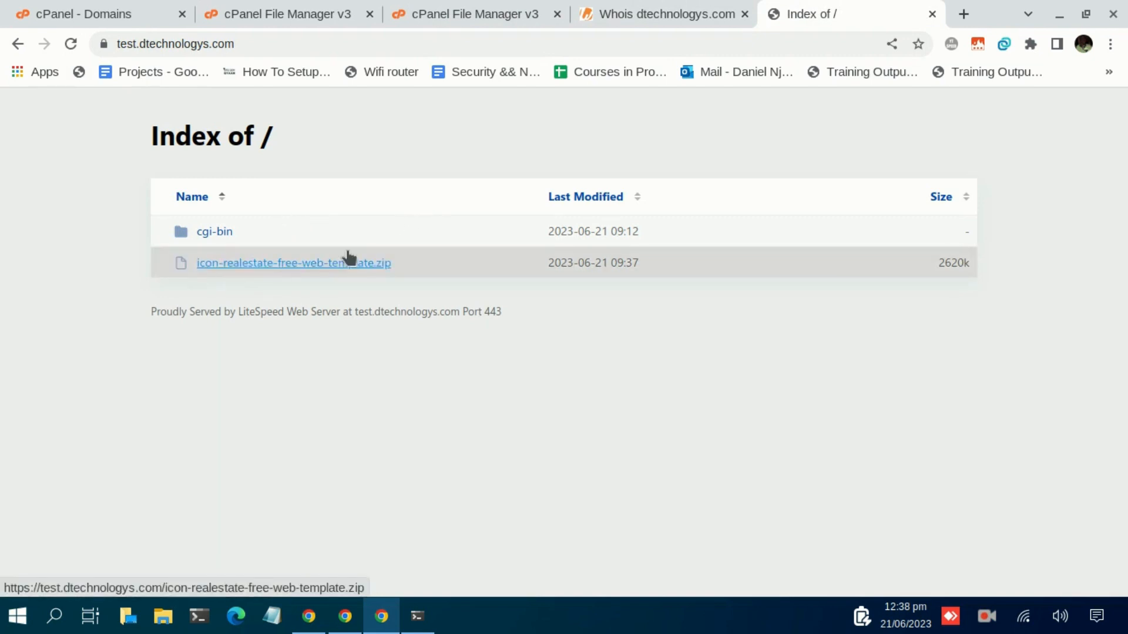
pyautogui.click(471, 14)
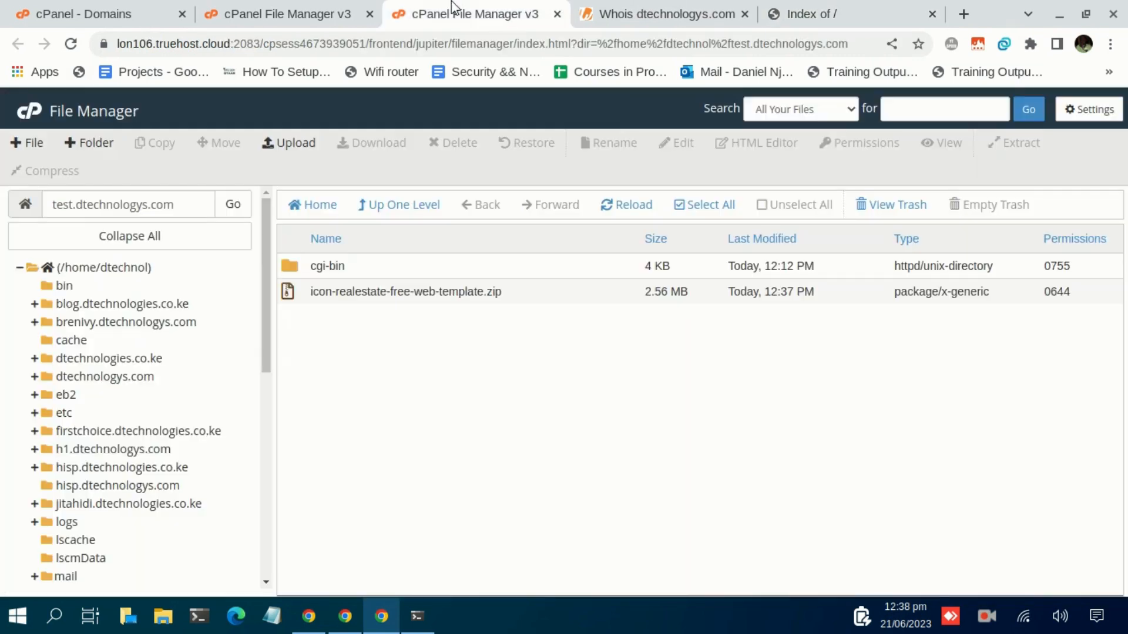
# Extract icon-realestate-free-web-template.zip into /test.dtechnologys.com and view the domain's site tab
pyautogui.rightClick(390, 292)
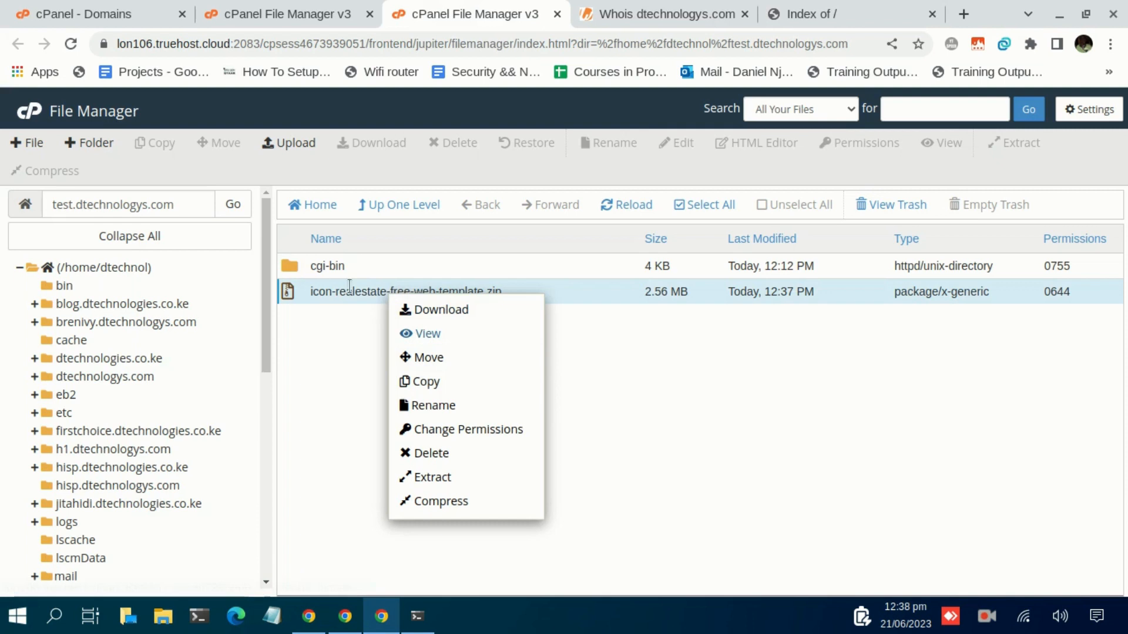
pyautogui.moveTo(417, 266)
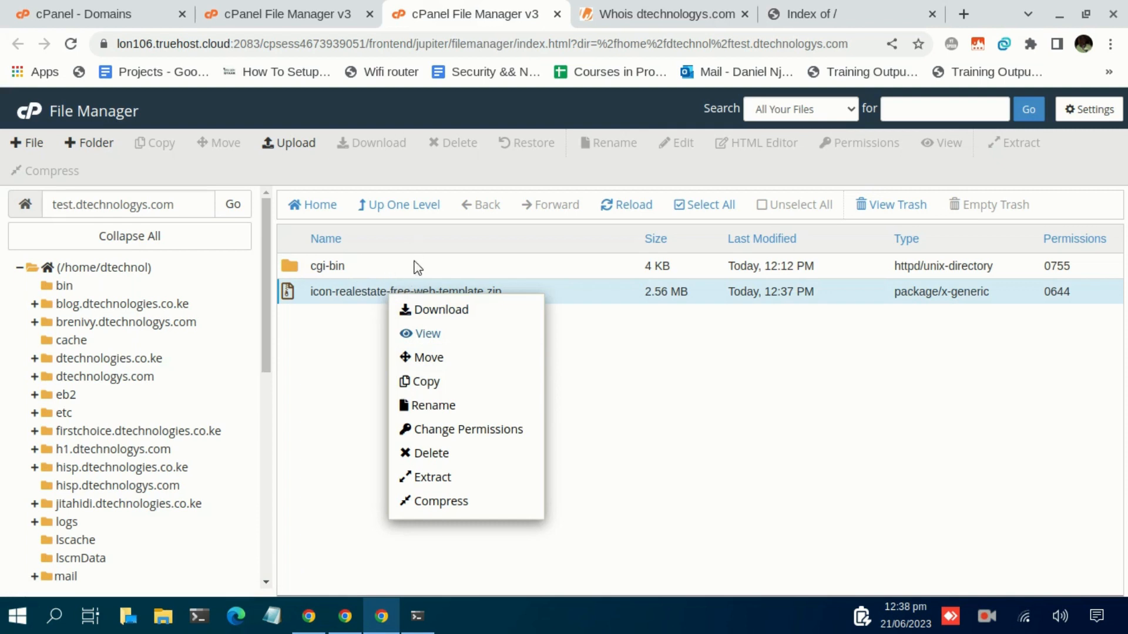
pyautogui.moveTo(432, 477)
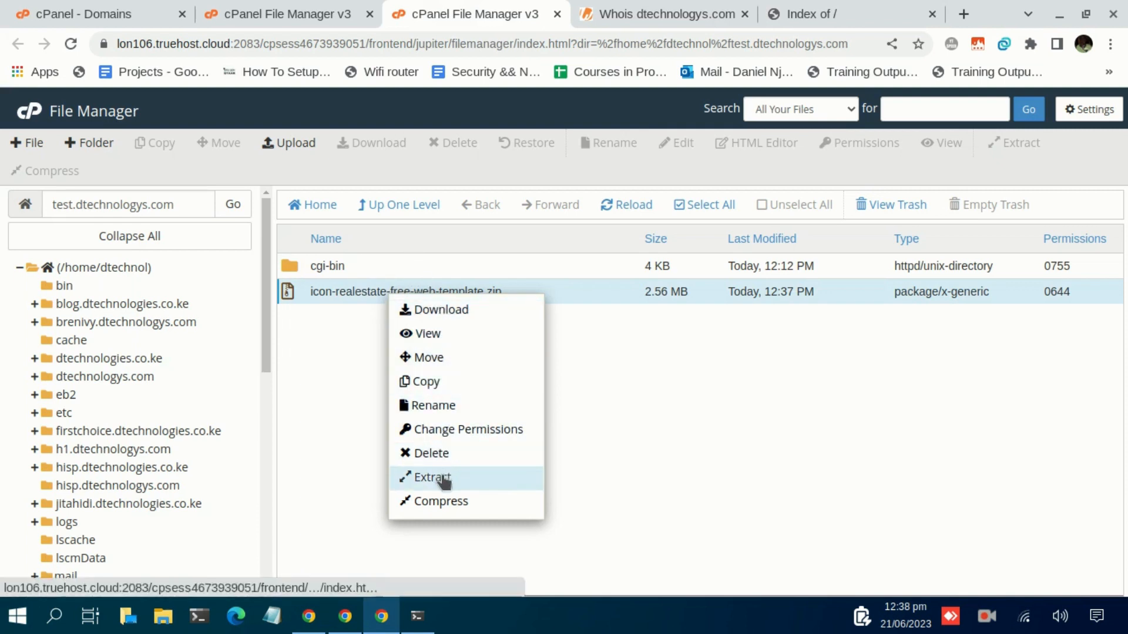
pyautogui.click(430, 477)
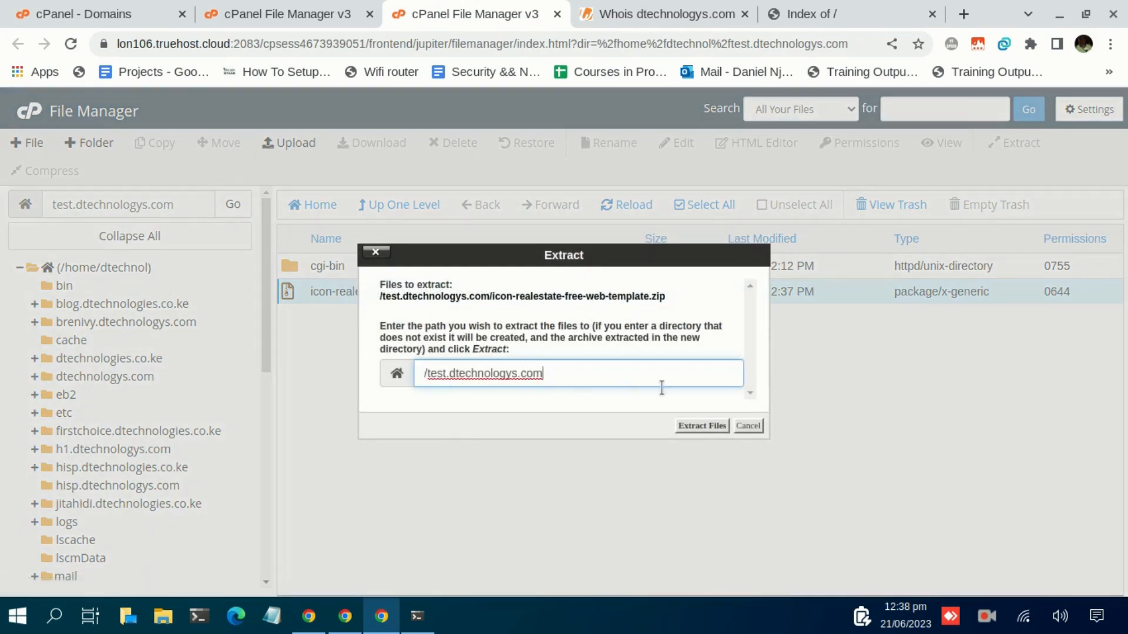
pyautogui.click(702, 425)
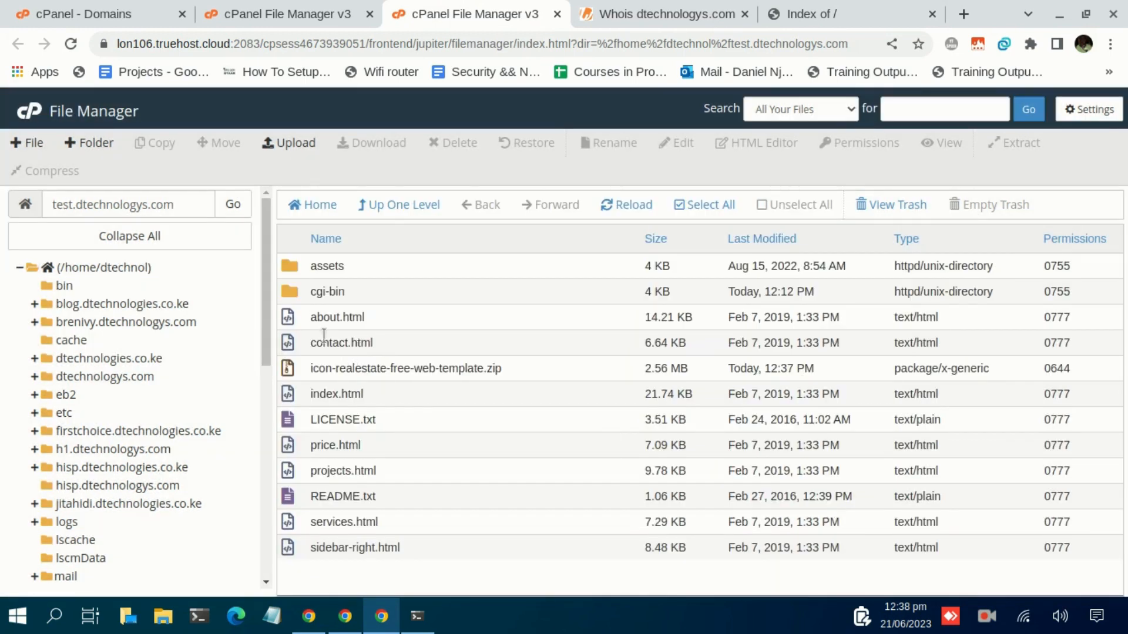
pyautogui.moveTo(391, 428)
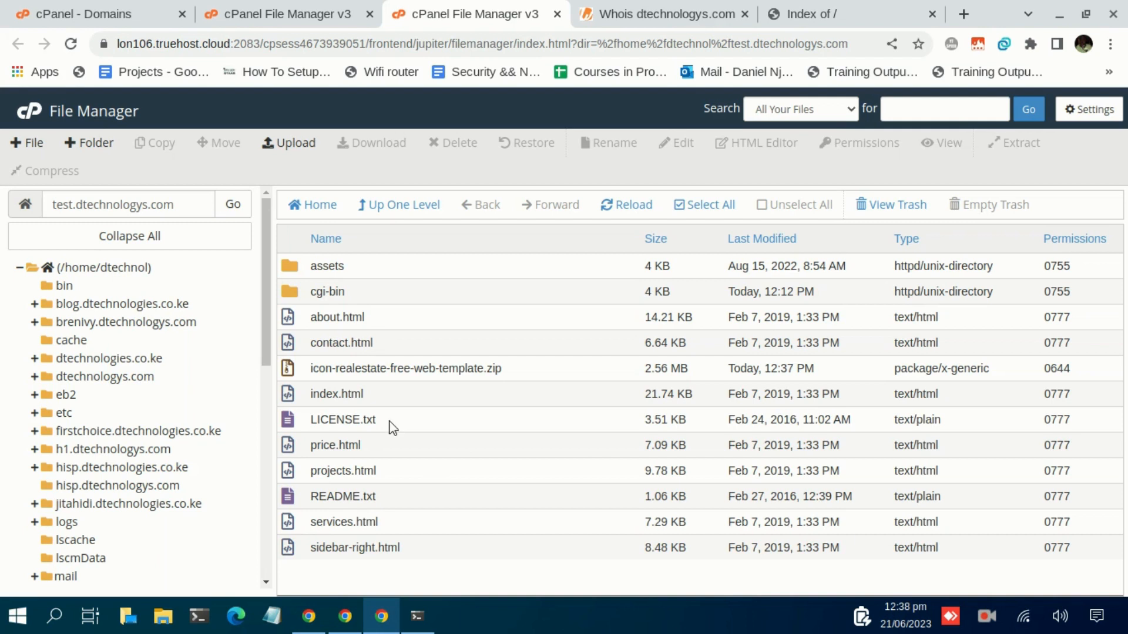
pyautogui.moveTo(682, 36)
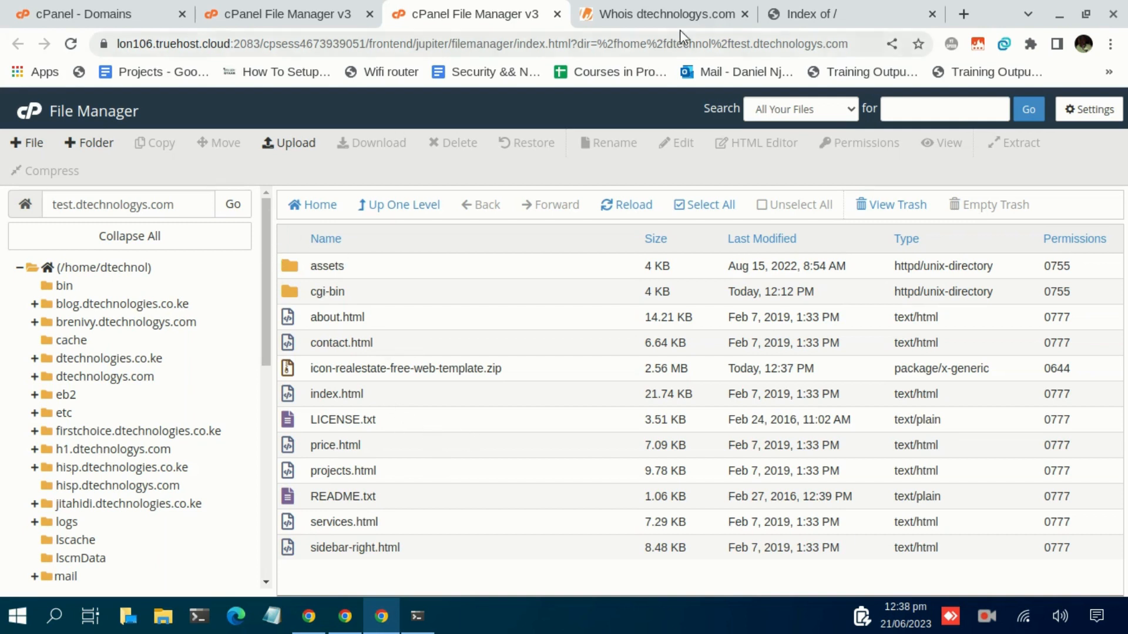
pyautogui.click(821, 14)
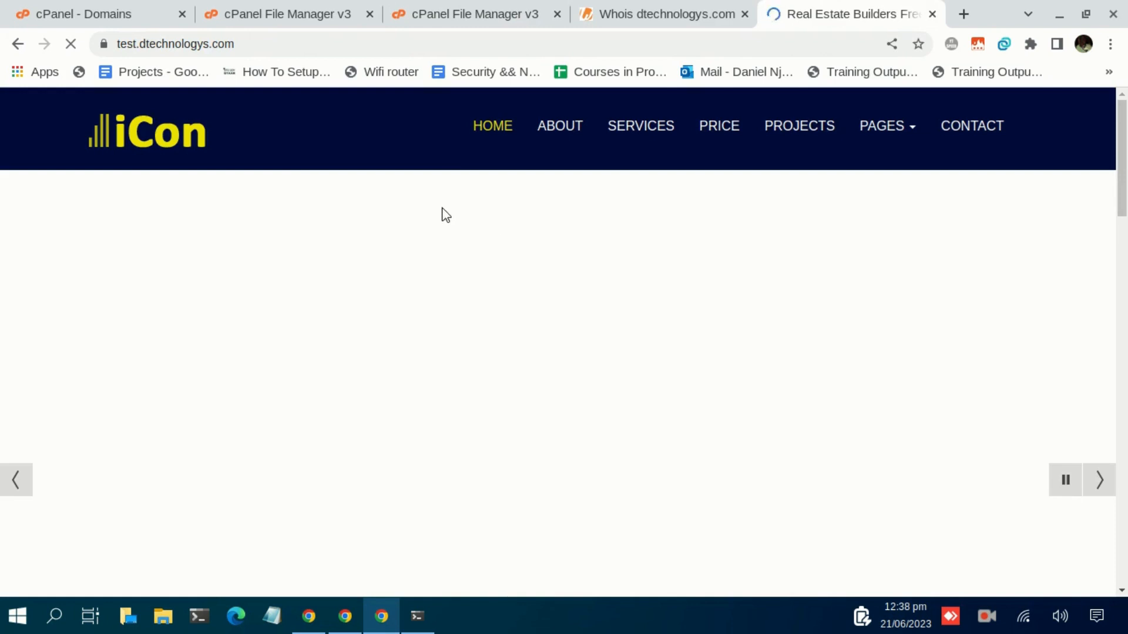
# Return from the live iCon site to File Manager and start a new folder
pyautogui.click(473, 14)
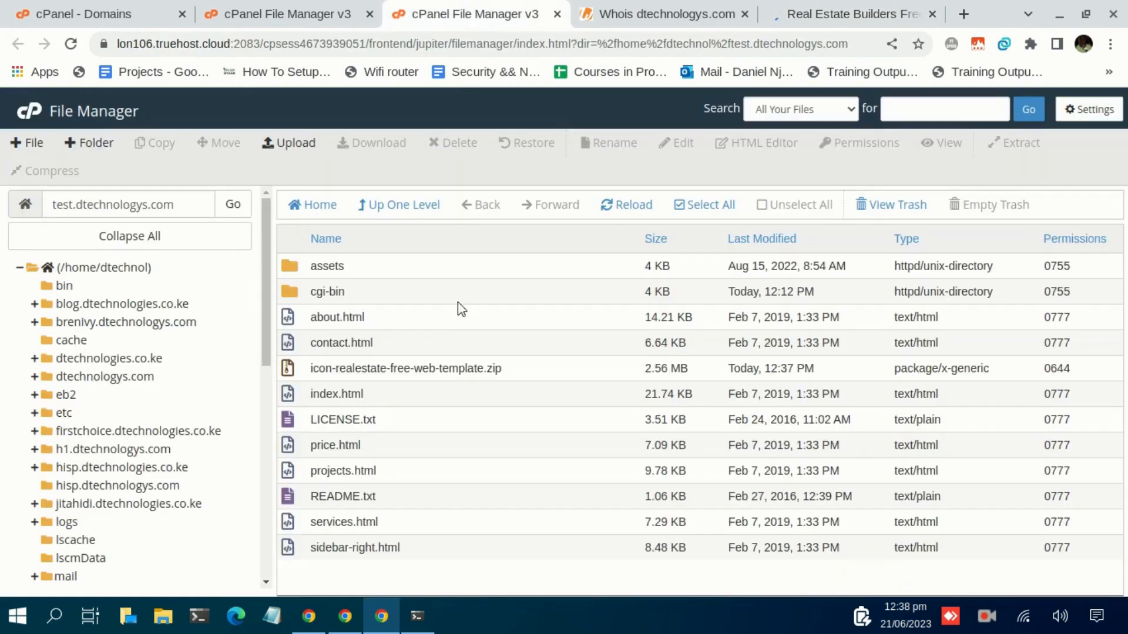
pyautogui.moveTo(301, 407)
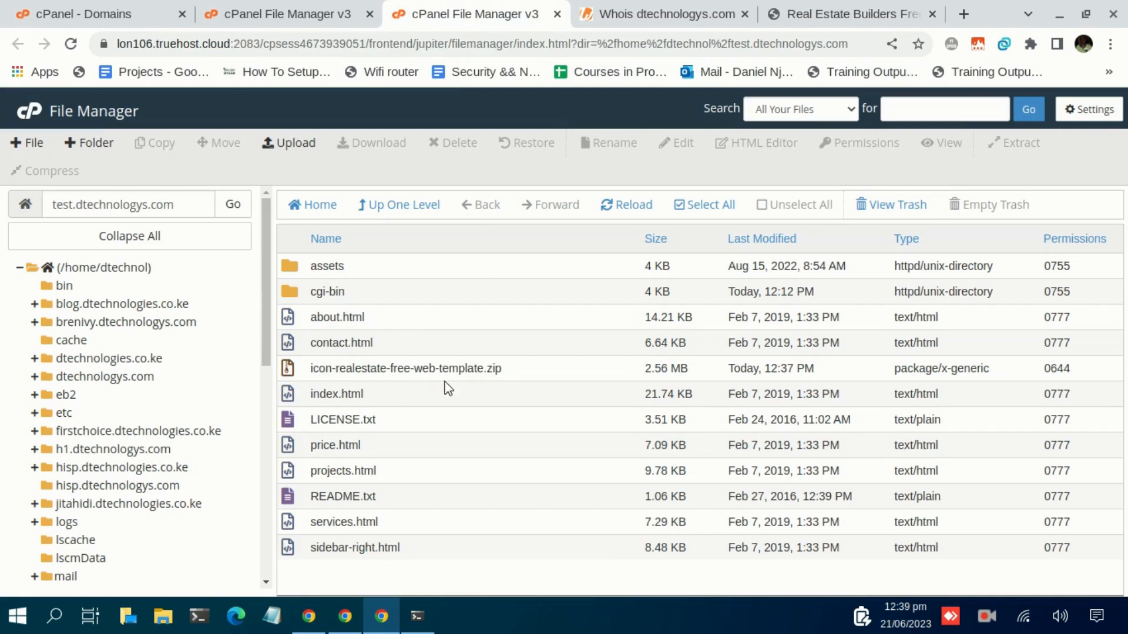
pyautogui.moveTo(333, 390)
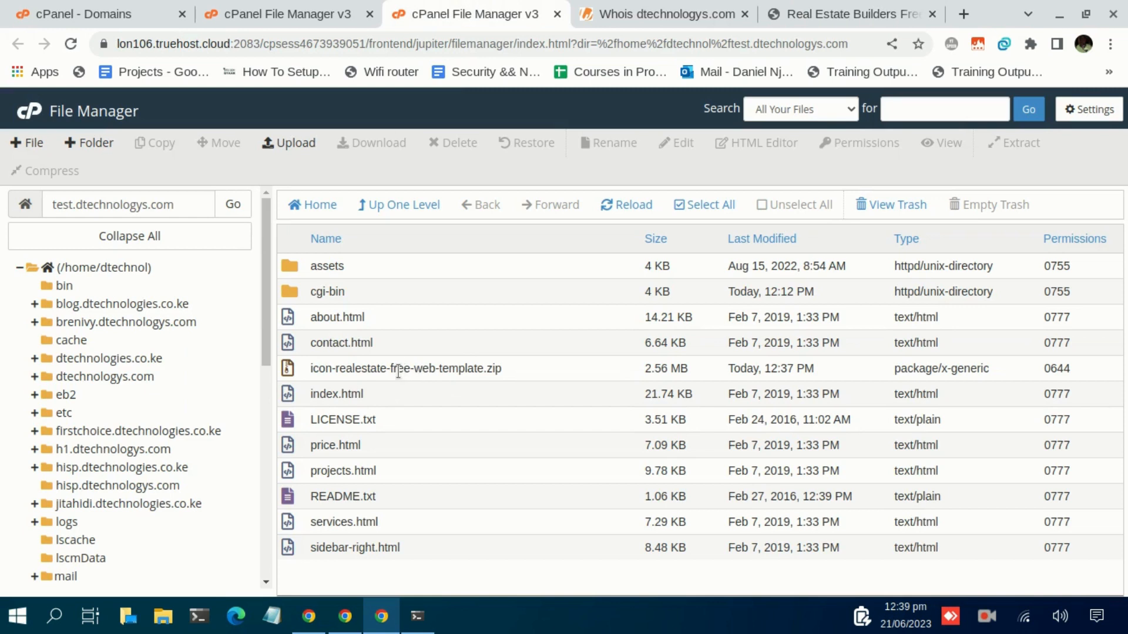
pyautogui.moveTo(368, 547)
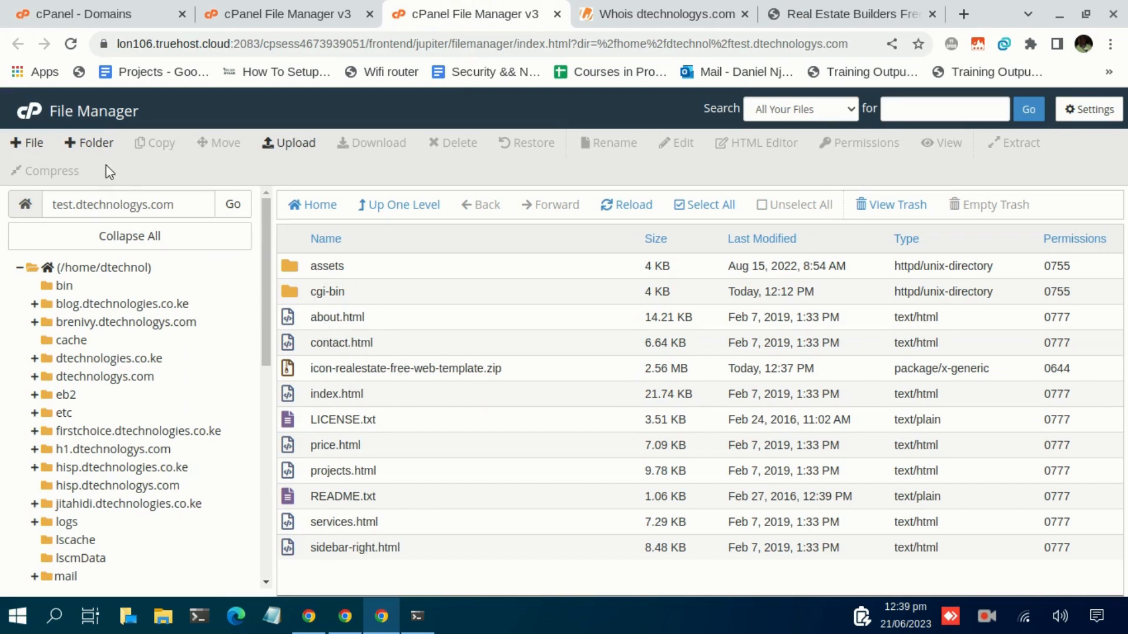
pyautogui.click(88, 143)
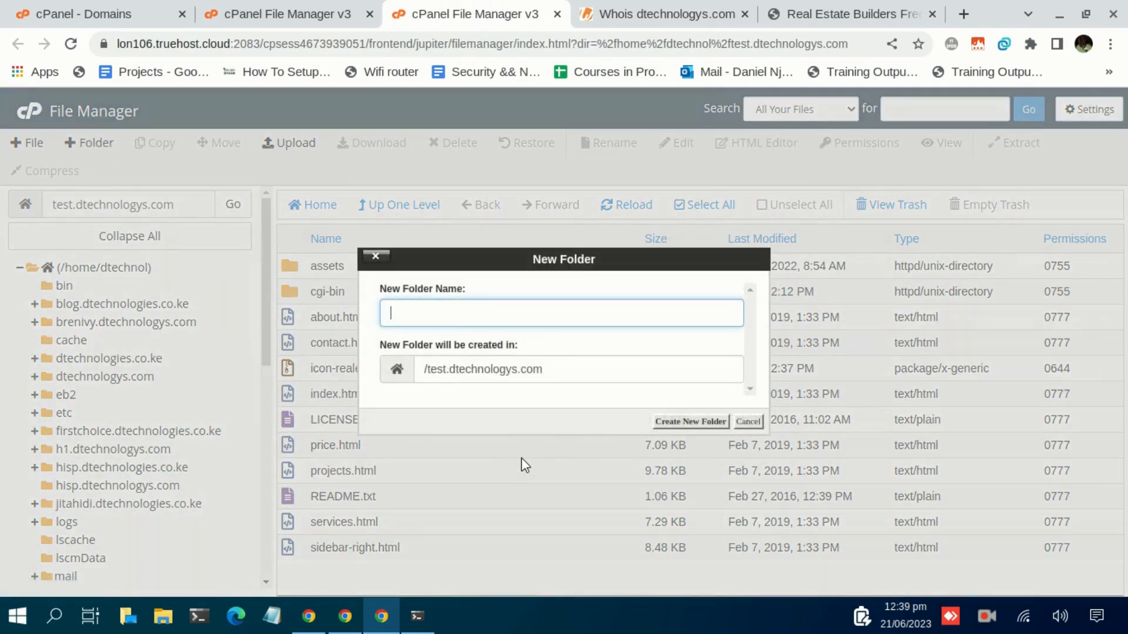
# Create a folder named 'Test' in test.dtechnologys.com and open it
pyautogui.write('t')
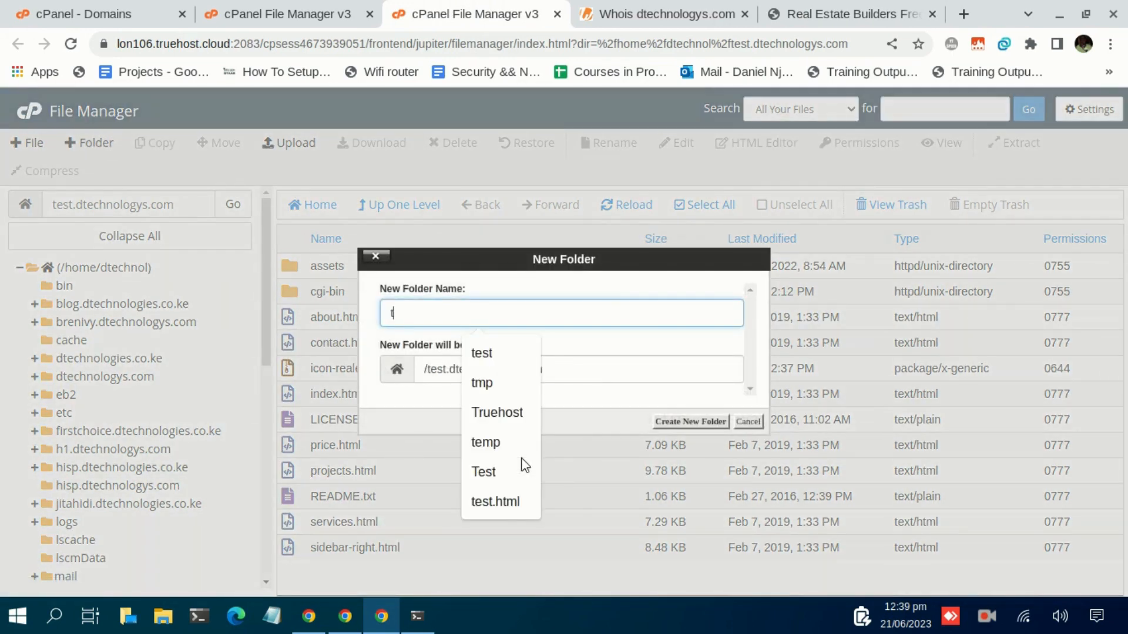
pyautogui.write('Test')
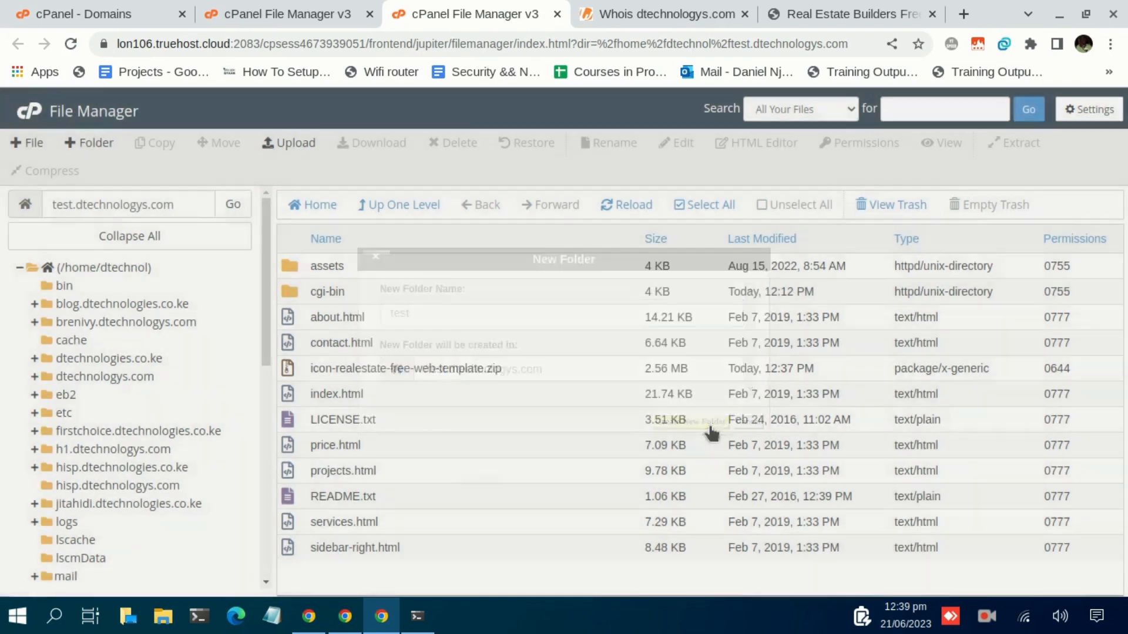
pyautogui.click(697, 425)
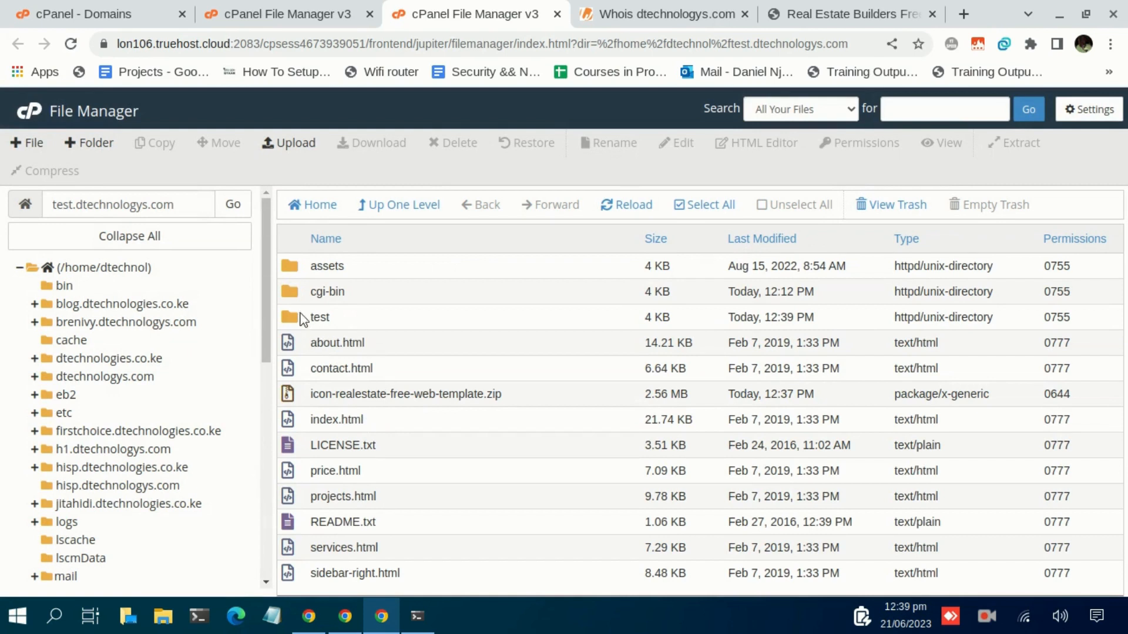
pyautogui.doubleClick(319, 317)
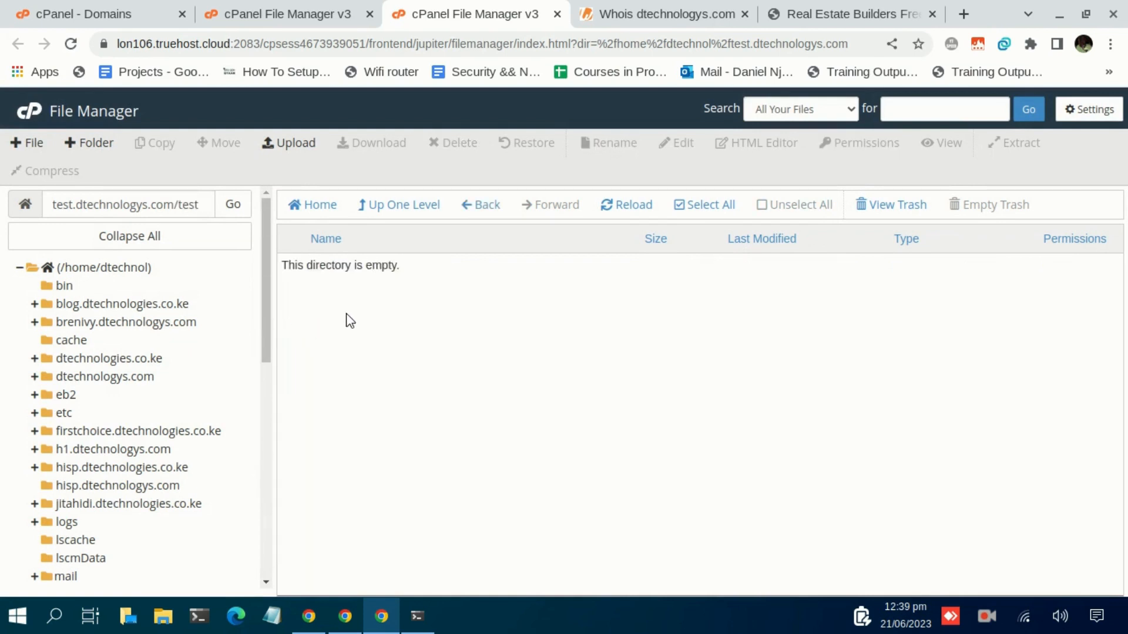
# Glance at the live iCon site, then return to the test.dtechnologys.com file listing
pyautogui.click(854, 15)
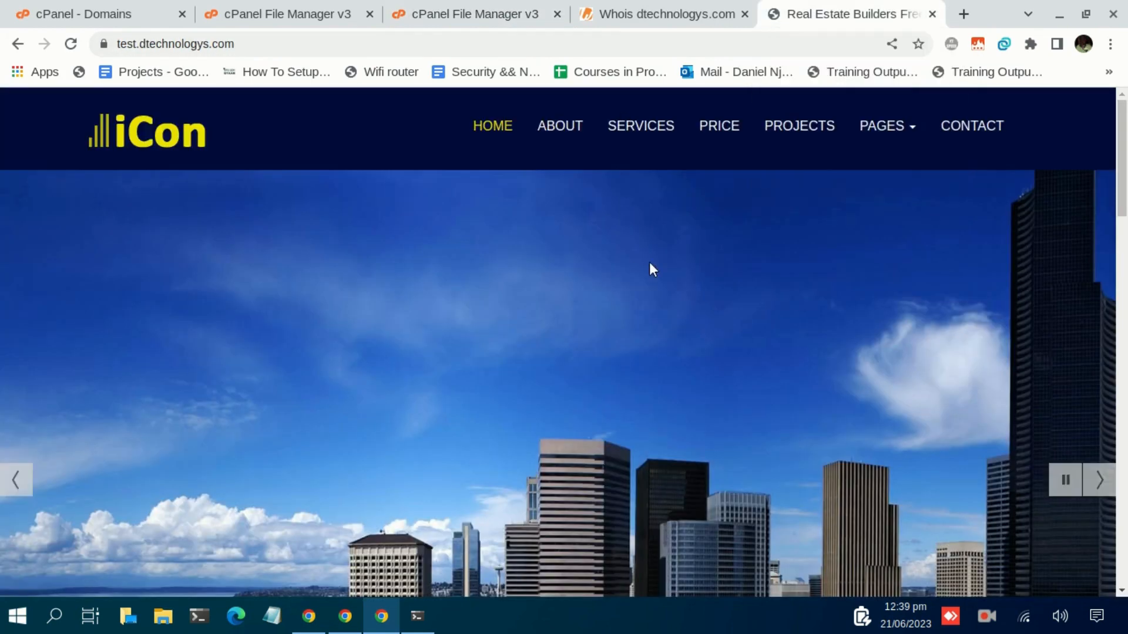
pyautogui.moveTo(669, 285)
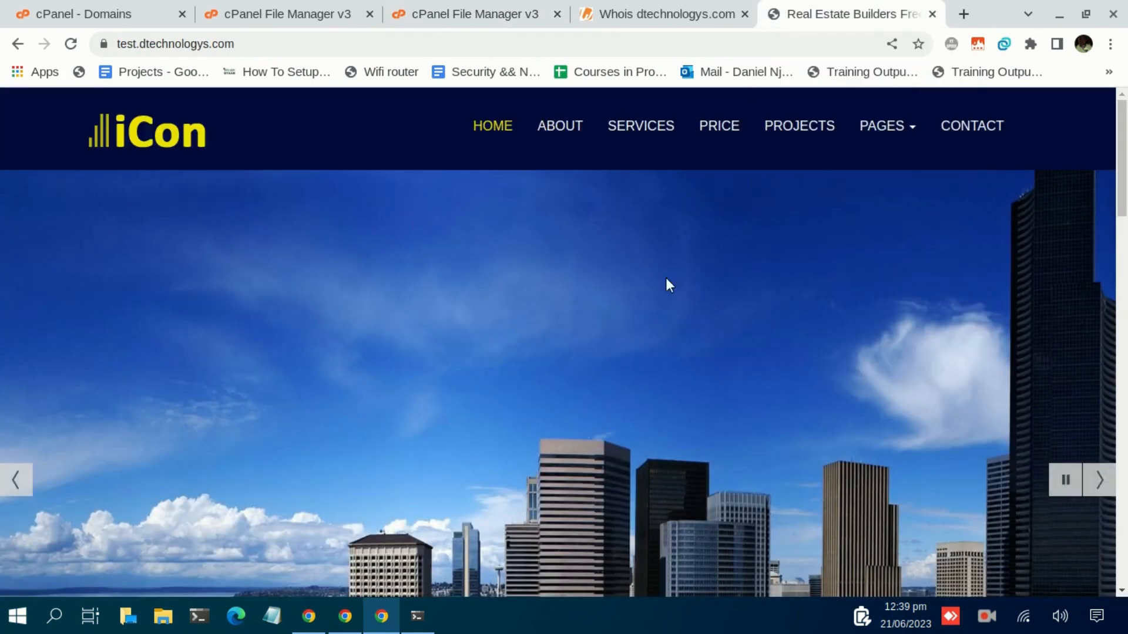
pyautogui.click(472, 13)
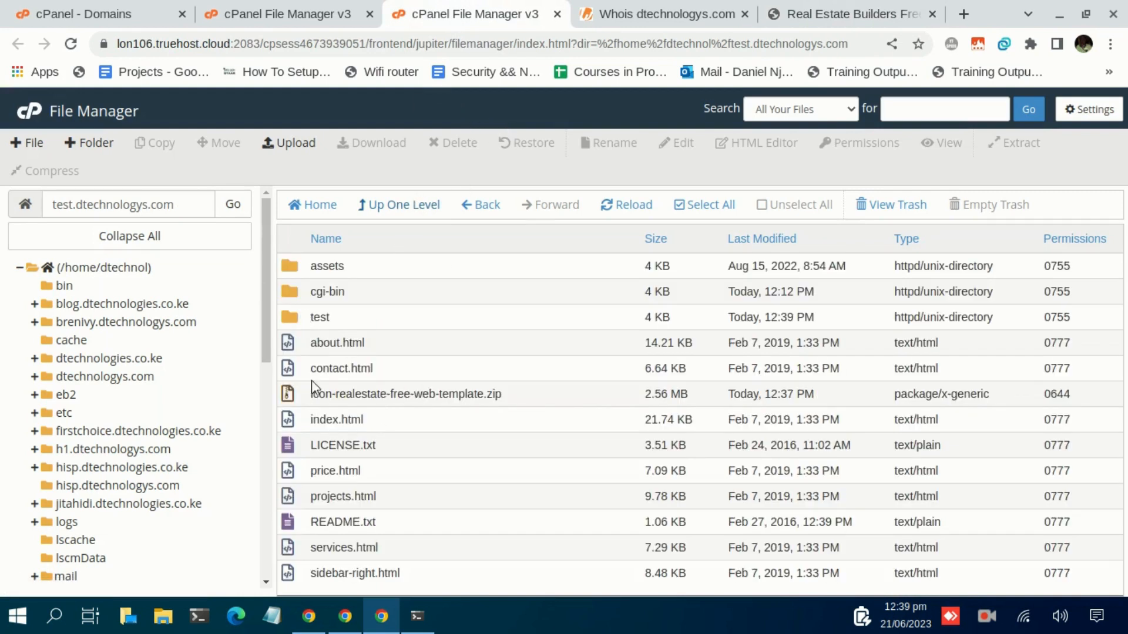
pyautogui.moveTo(348, 361)
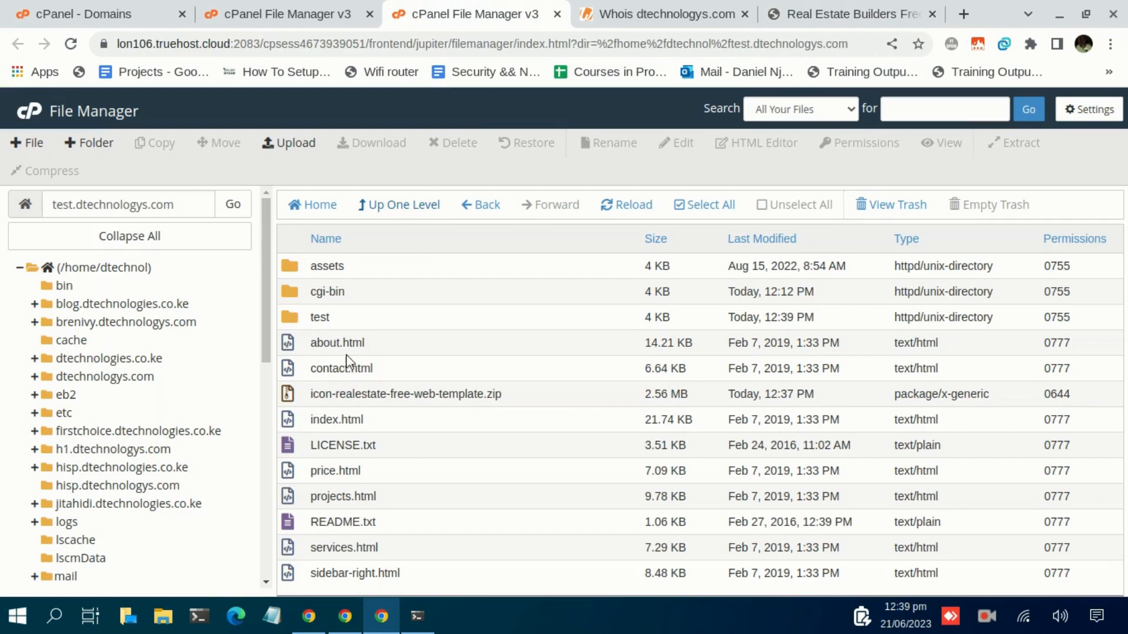
pyautogui.moveTo(291, 326)
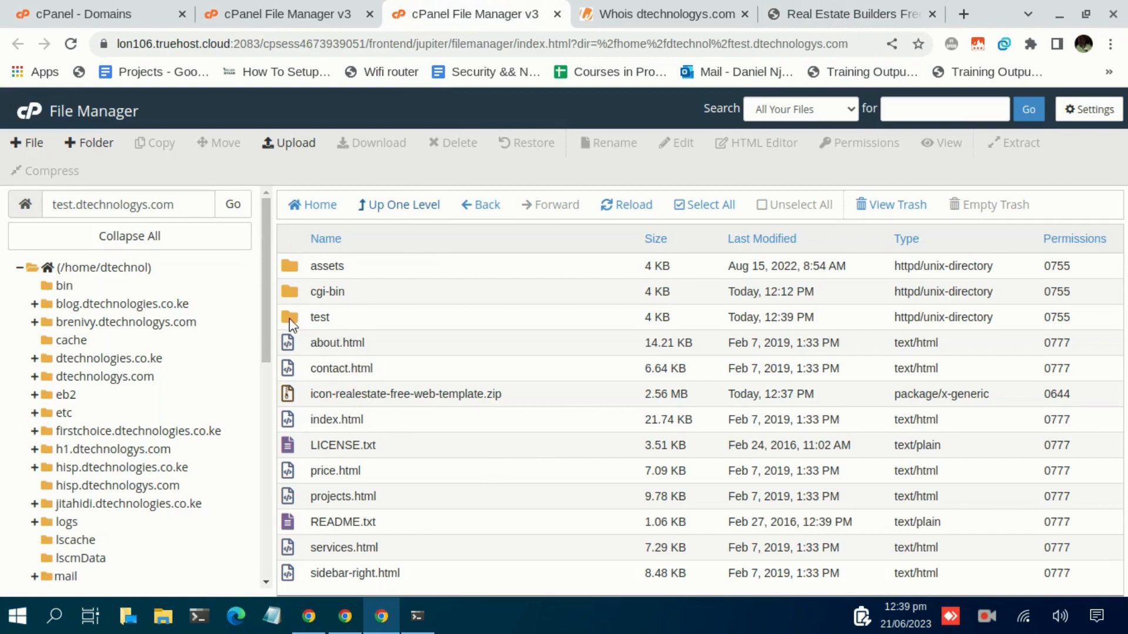
# Open the new test folder in File Manager and find it empty
pyautogui.doubleClick(320, 317)
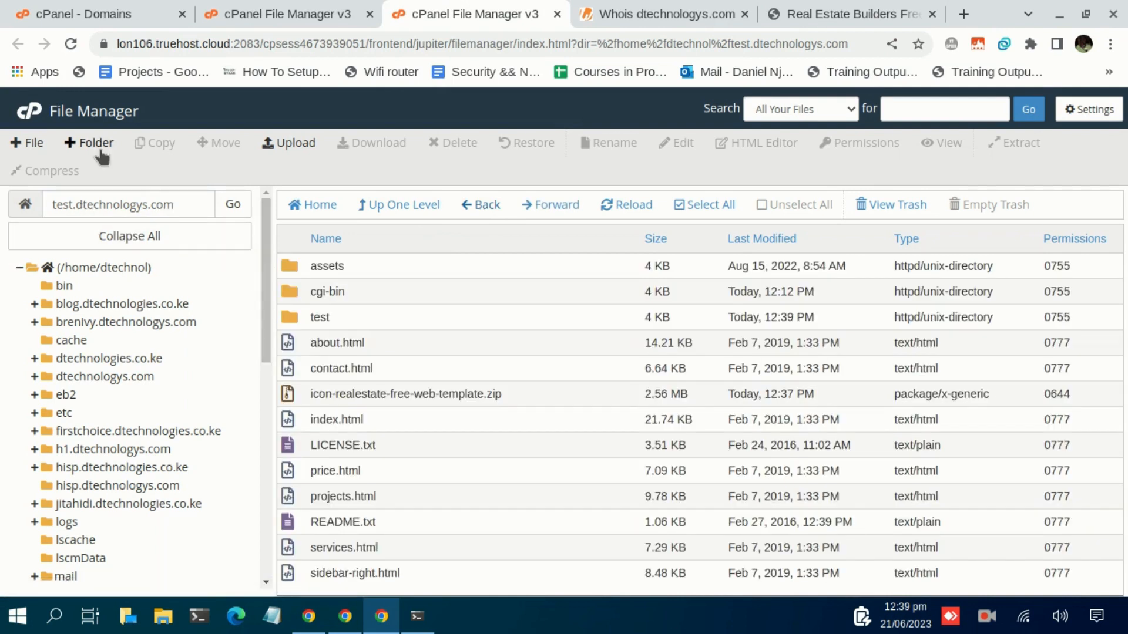
pyautogui.click(321, 317)
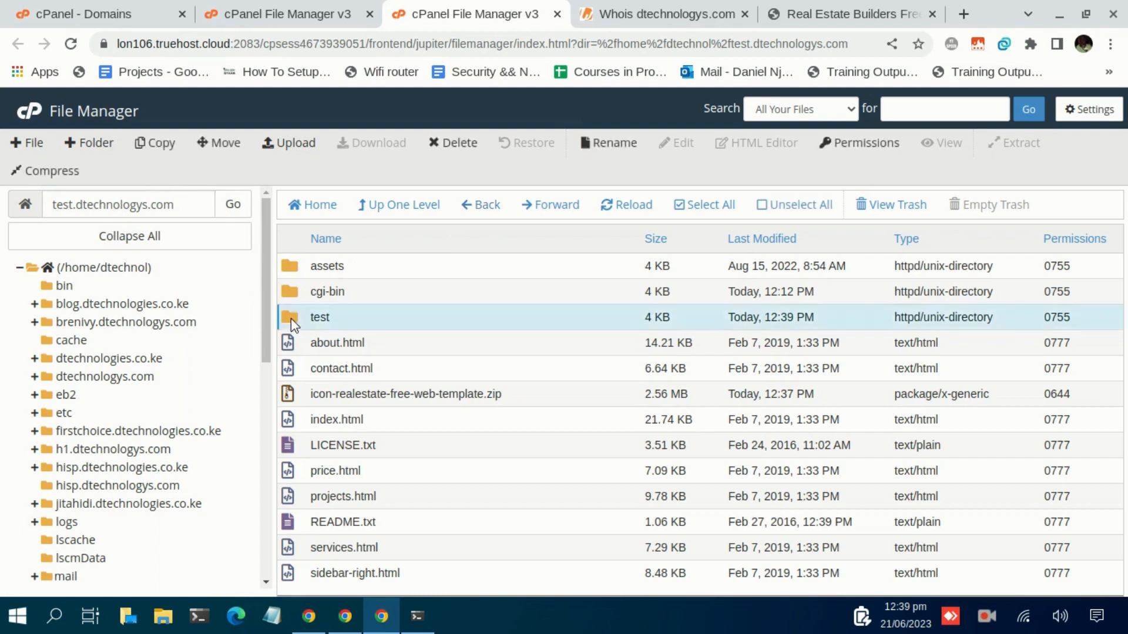
pyautogui.doubleClick(319, 317)
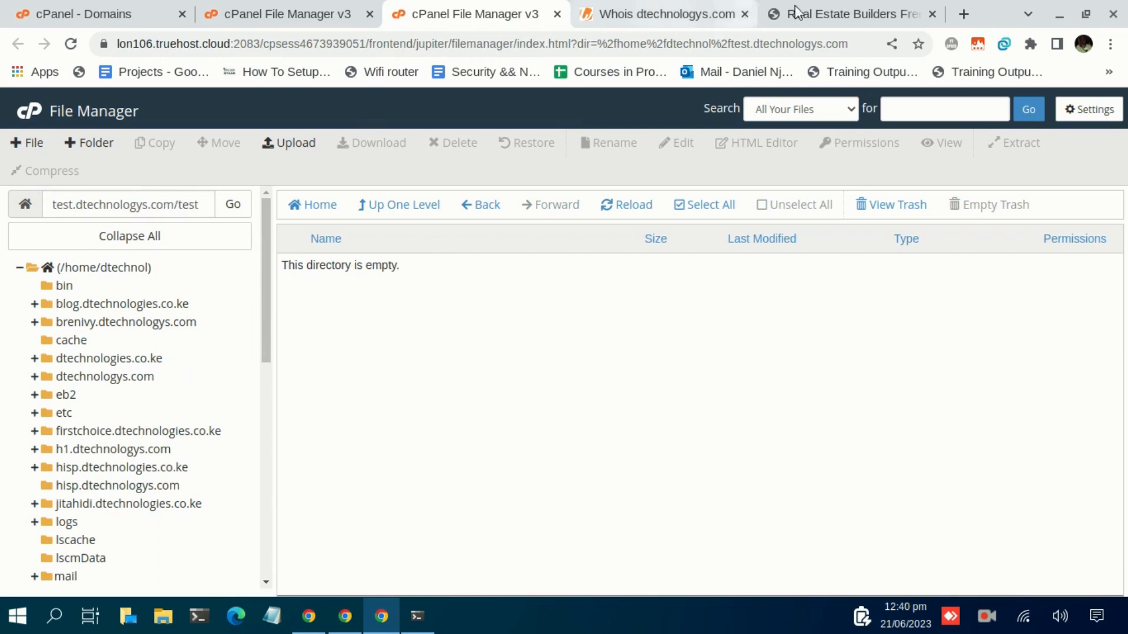
# Load test.dtechnologys.com/test to see an empty index, then reload the root iCon site
pyautogui.click(848, 13)
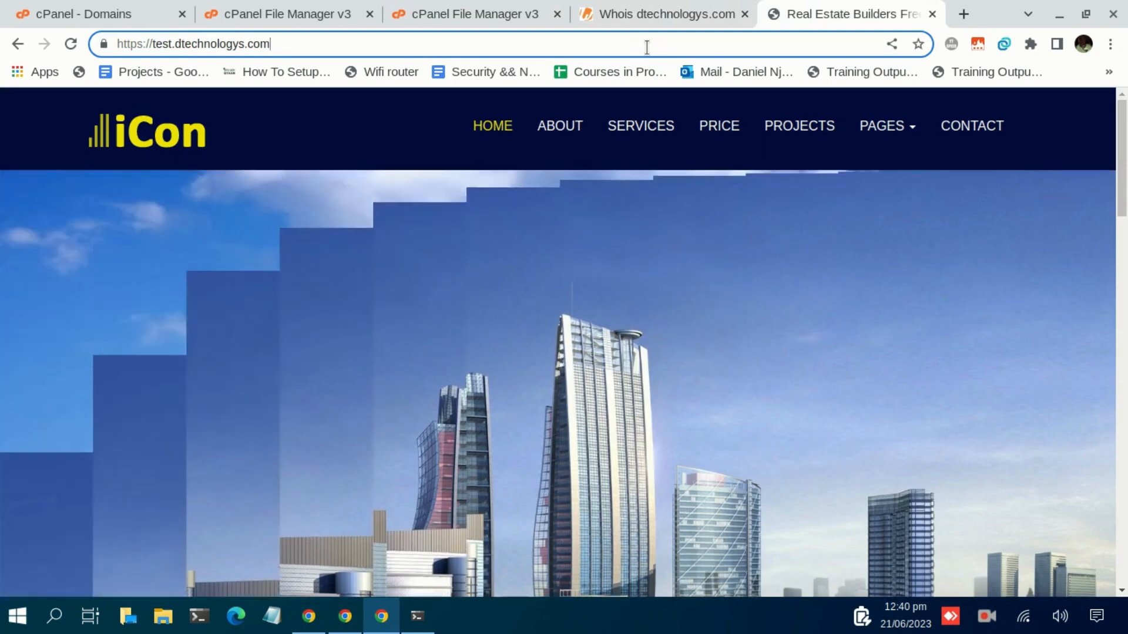
pyautogui.write('/test')
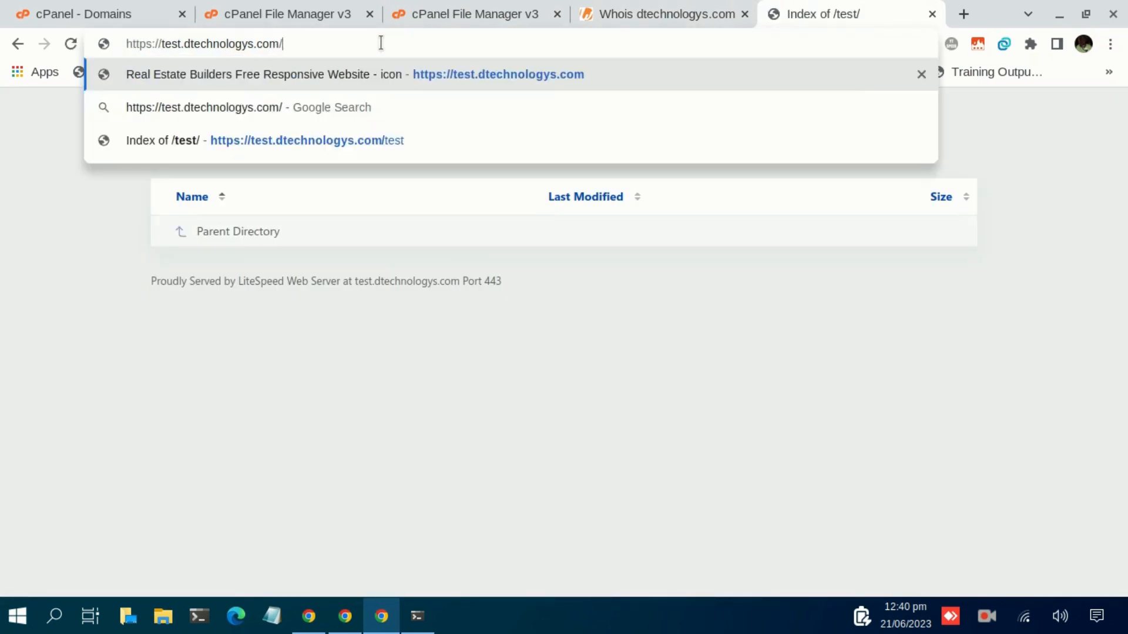
pyautogui.click(498, 74)
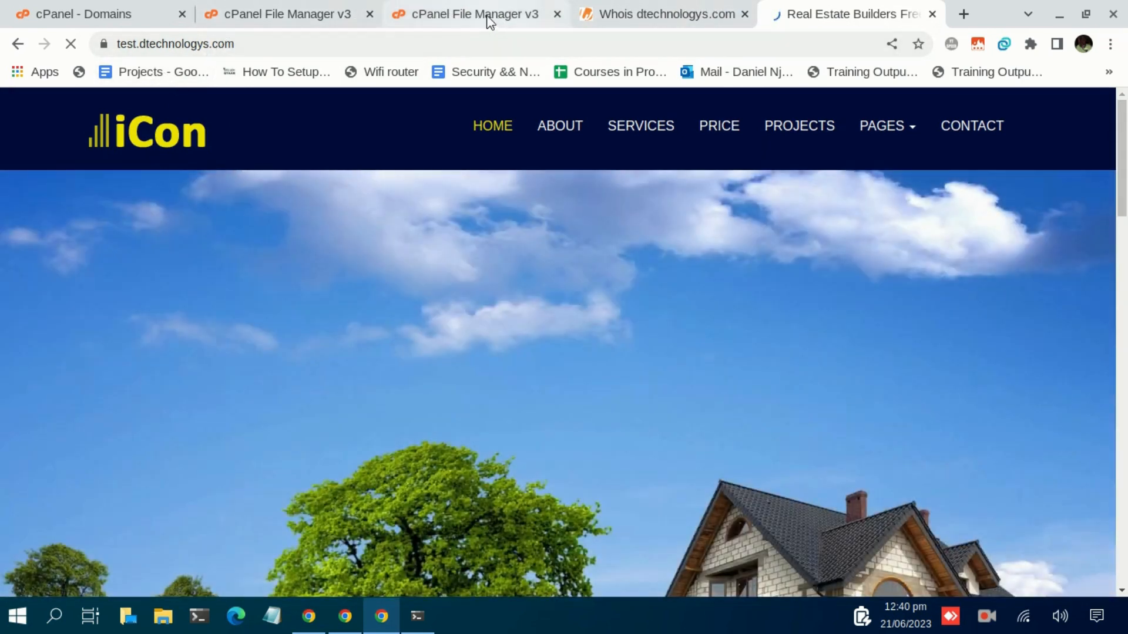
pyautogui.click(473, 14)
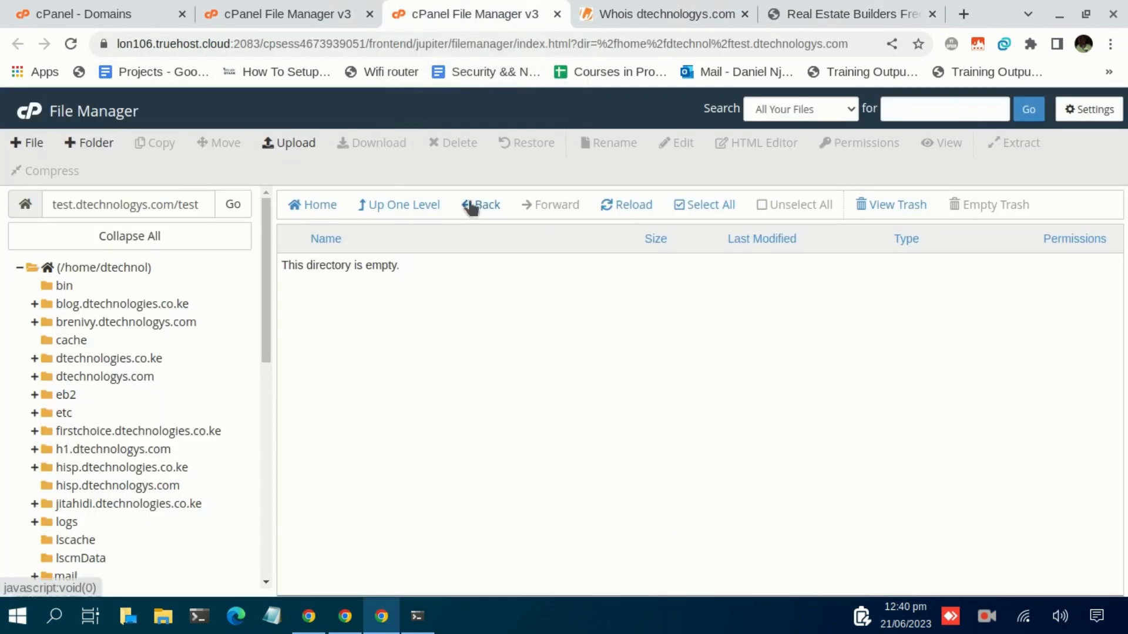
# Return to the site root folder and rename index.html to home.html
pyautogui.click(483, 205)
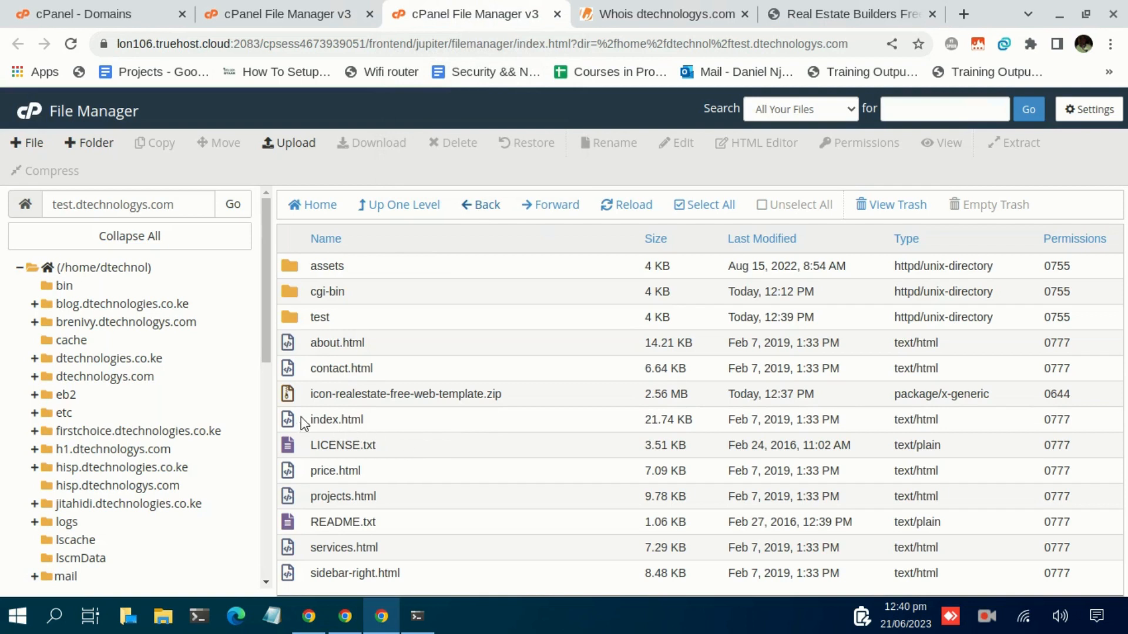
pyautogui.moveTo(316, 419)
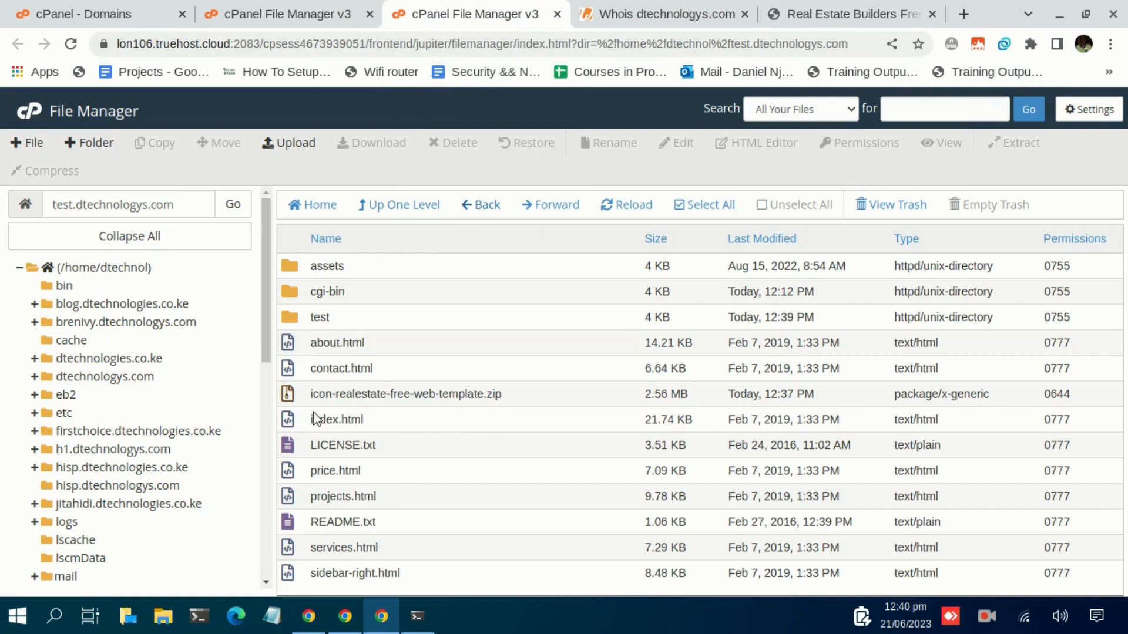
pyautogui.moveTo(1004, 416)
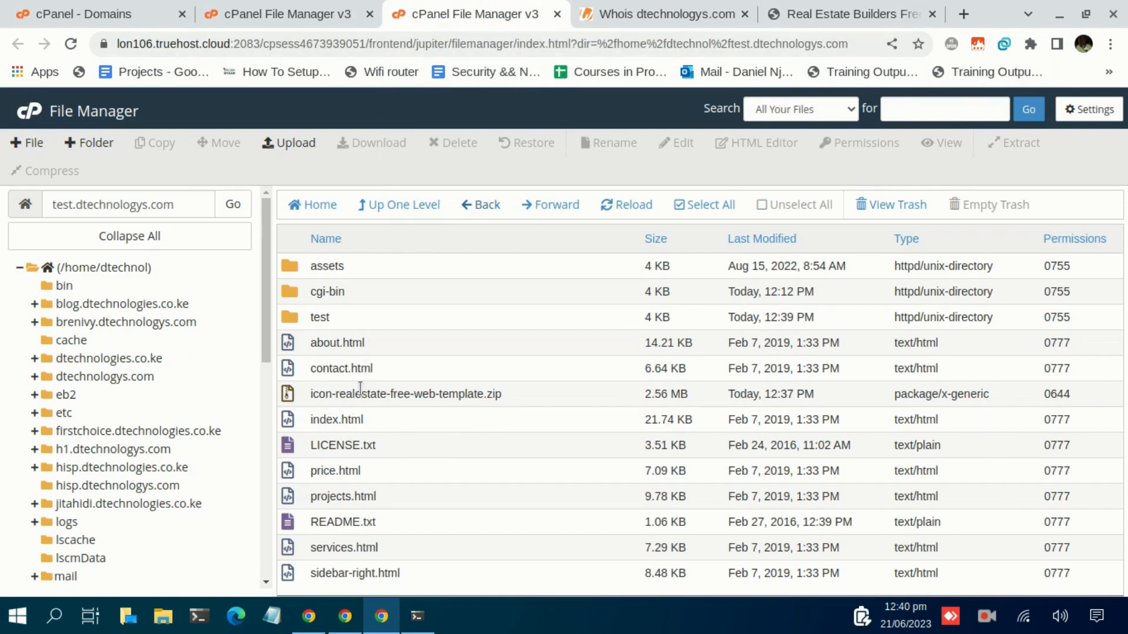
pyautogui.doubleClick(336, 419)
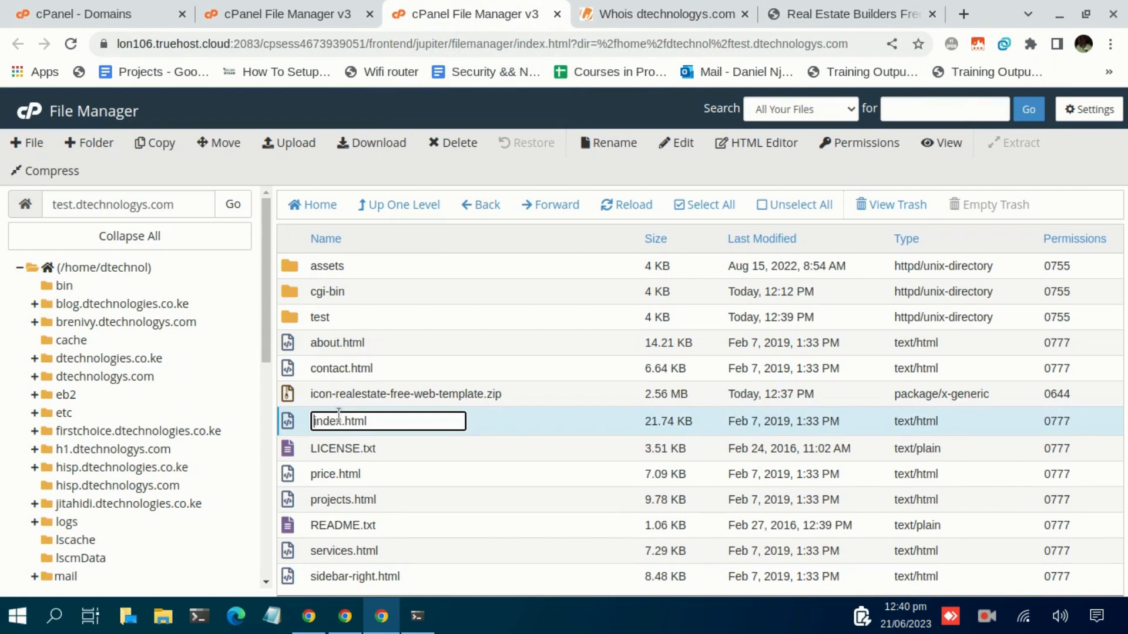
pyautogui.press('Backspace')
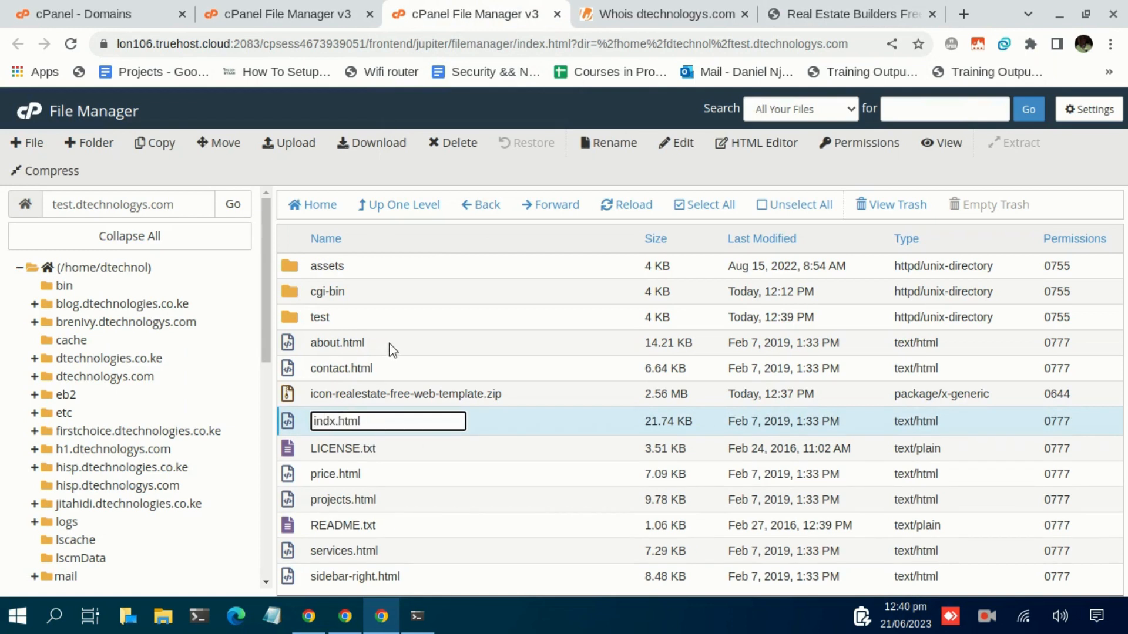
pyautogui.write('.html')
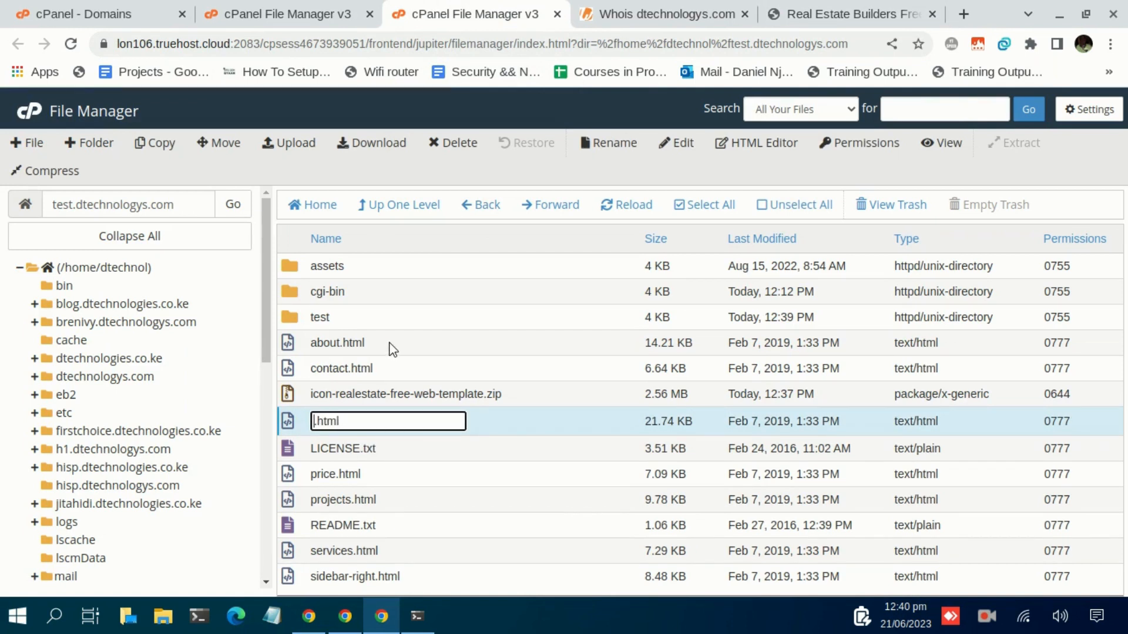
pyautogui.write('hq')
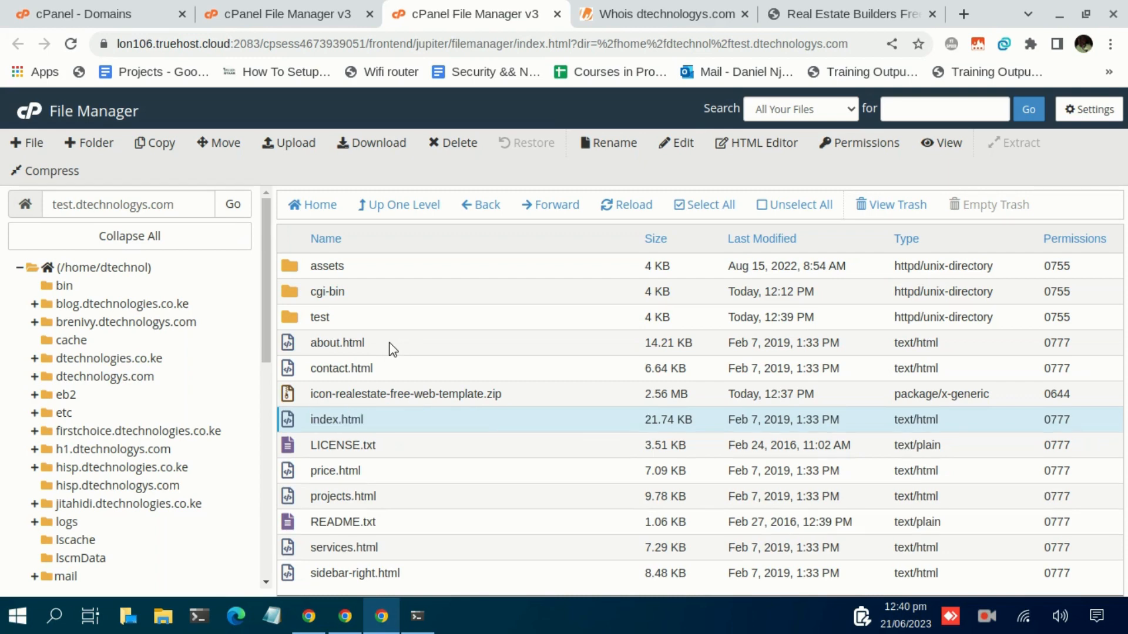
pyautogui.click(854, 14)
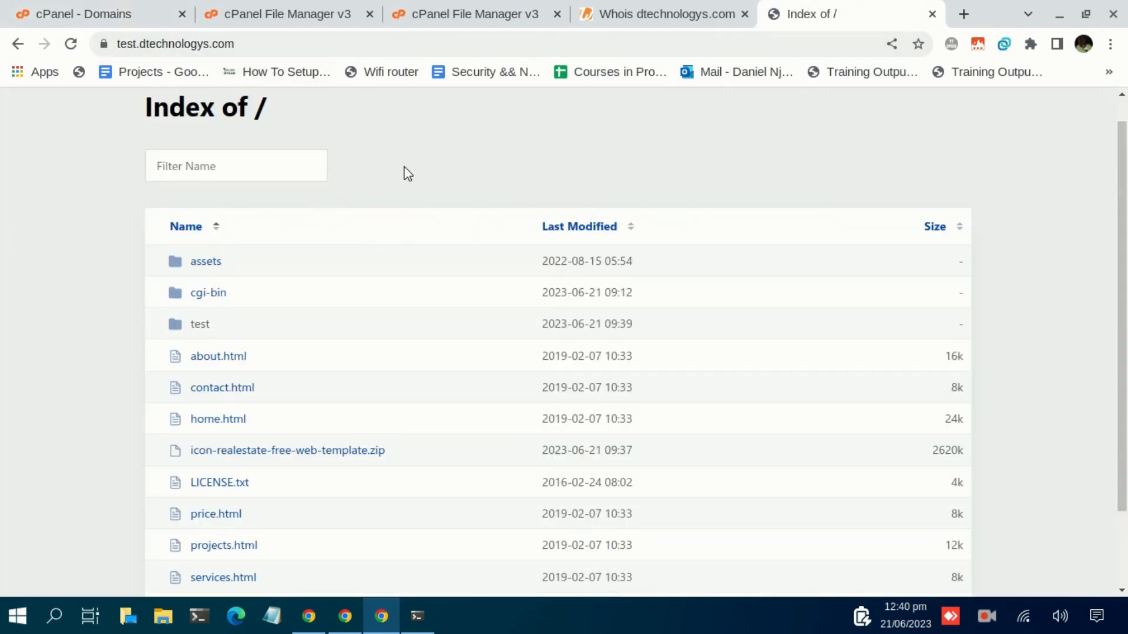
# Browse the domain's Index of / listing and open price.html and the About page
pyautogui.scroll(-3)
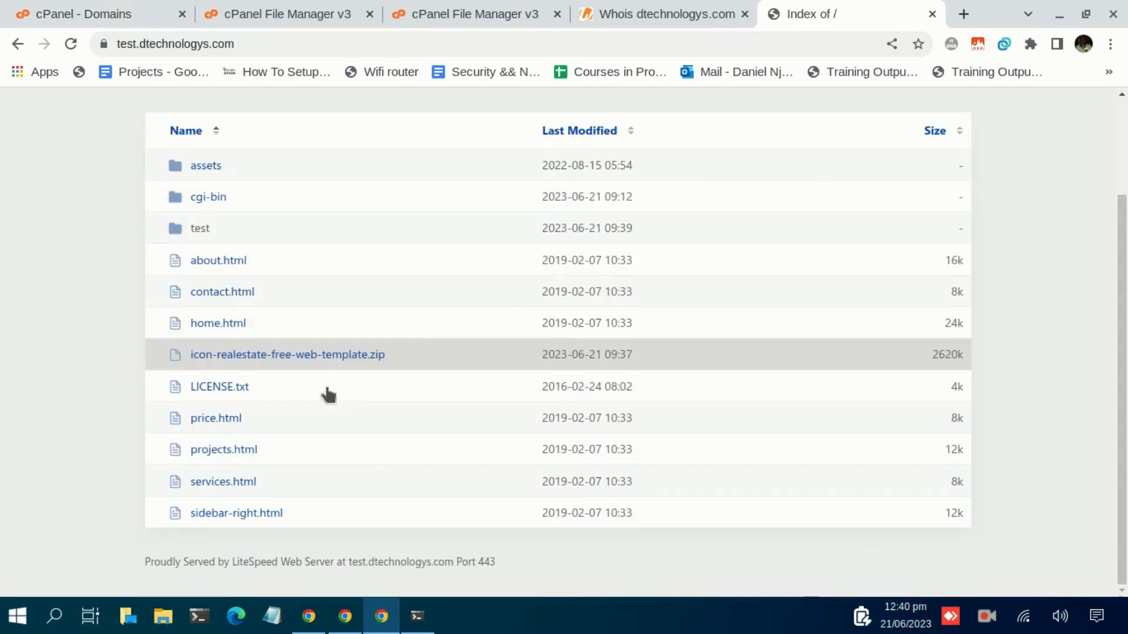
pyautogui.moveTo(224, 447)
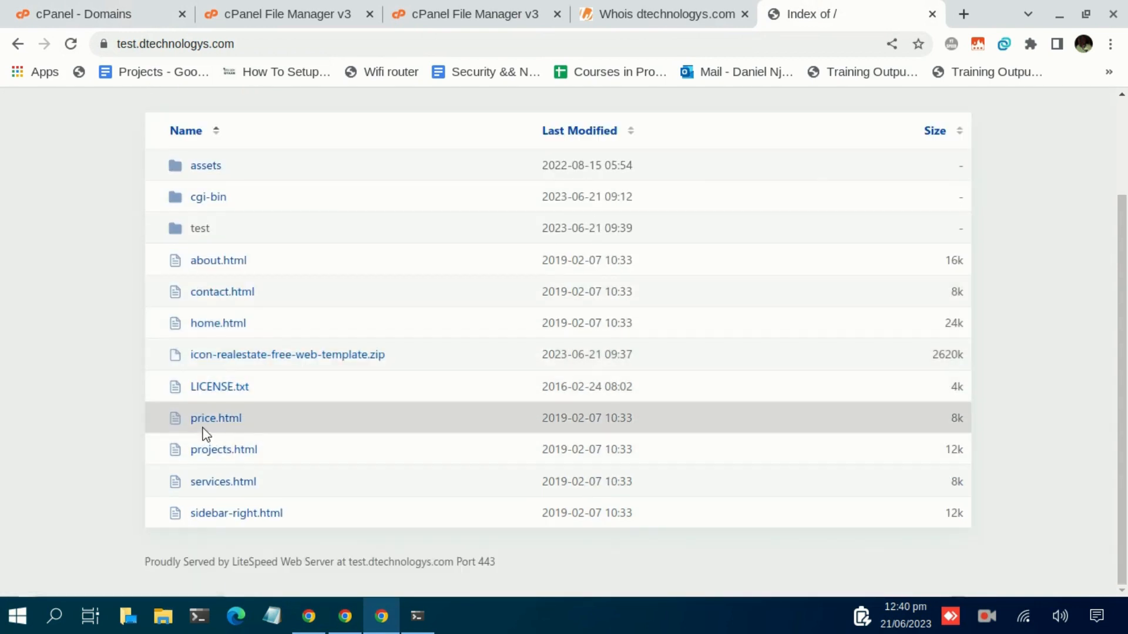
pyautogui.click(215, 418)
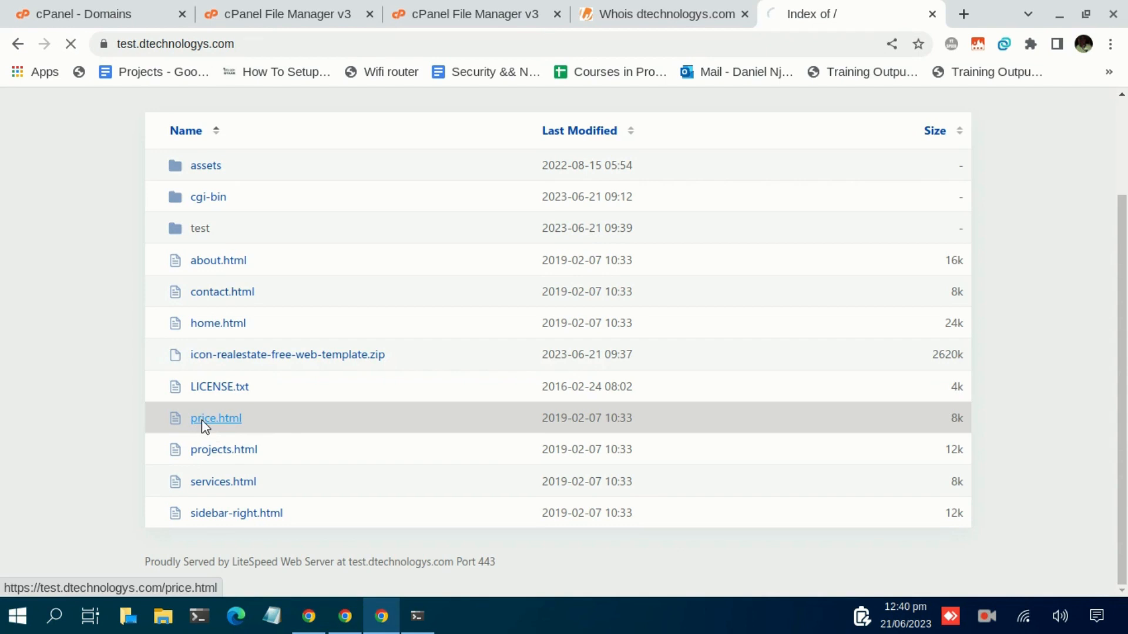
pyautogui.click(216, 418)
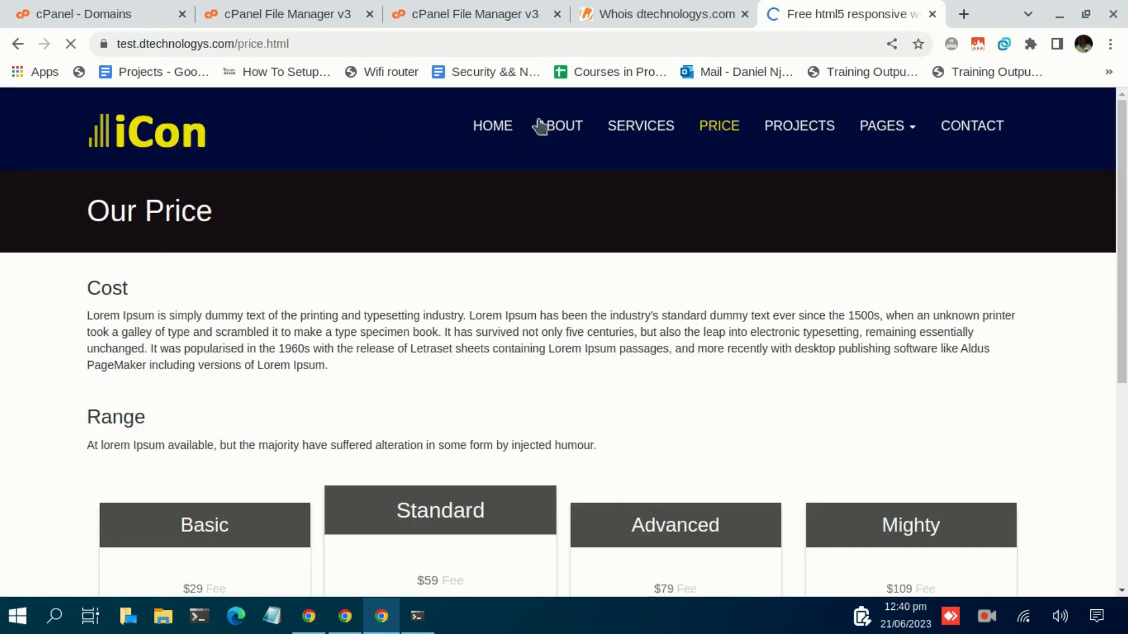
pyautogui.click(640, 125)
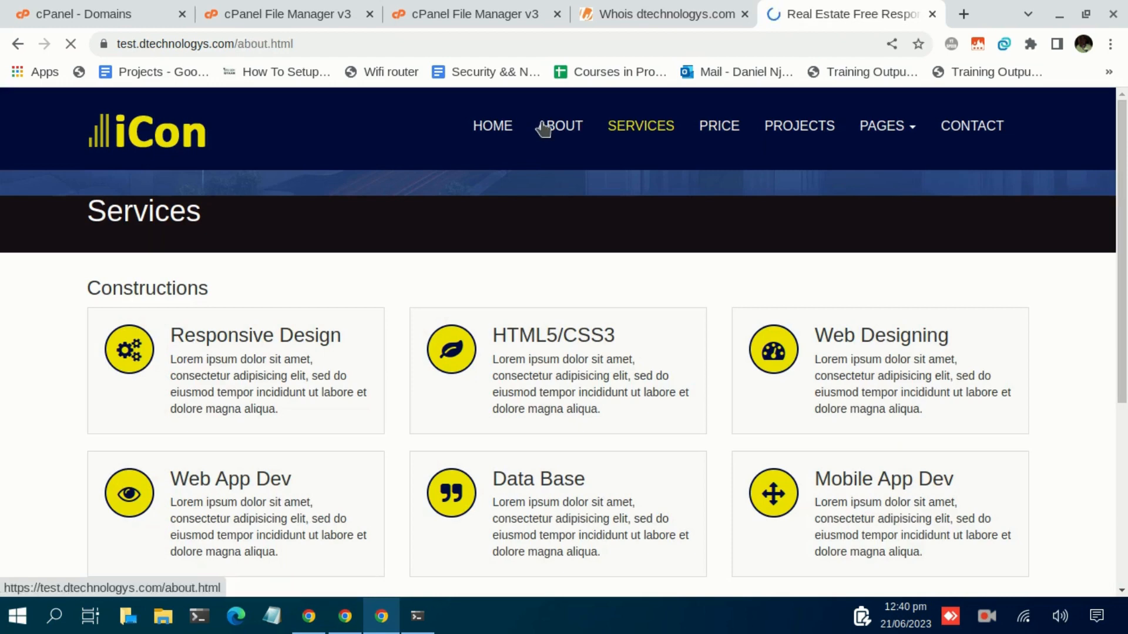
pyautogui.click(560, 126)
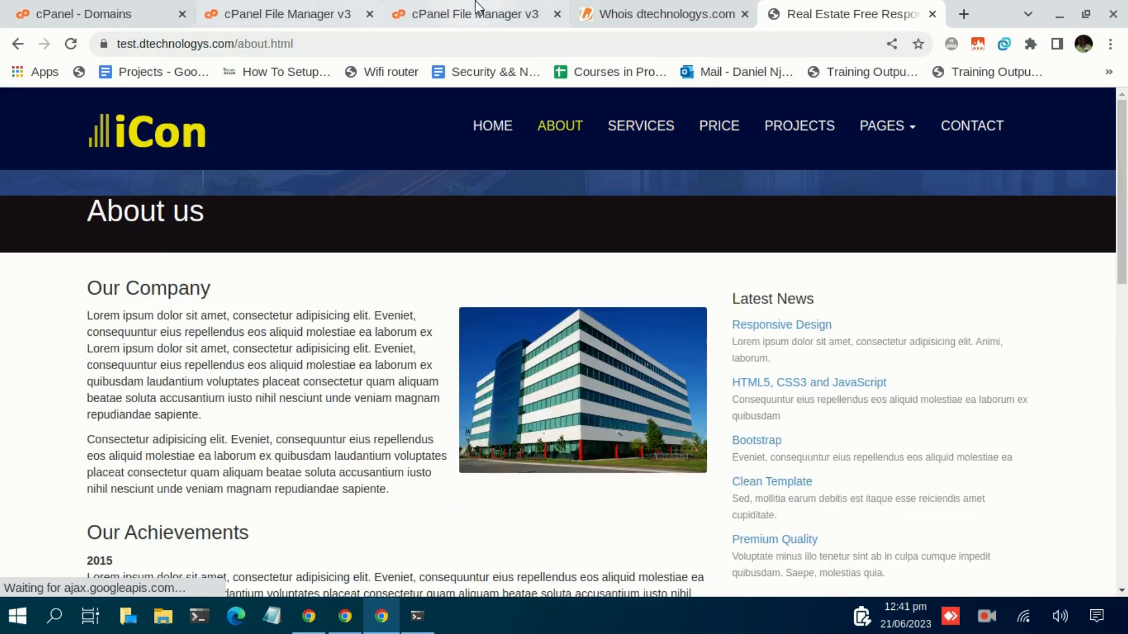
pyautogui.click(475, 14)
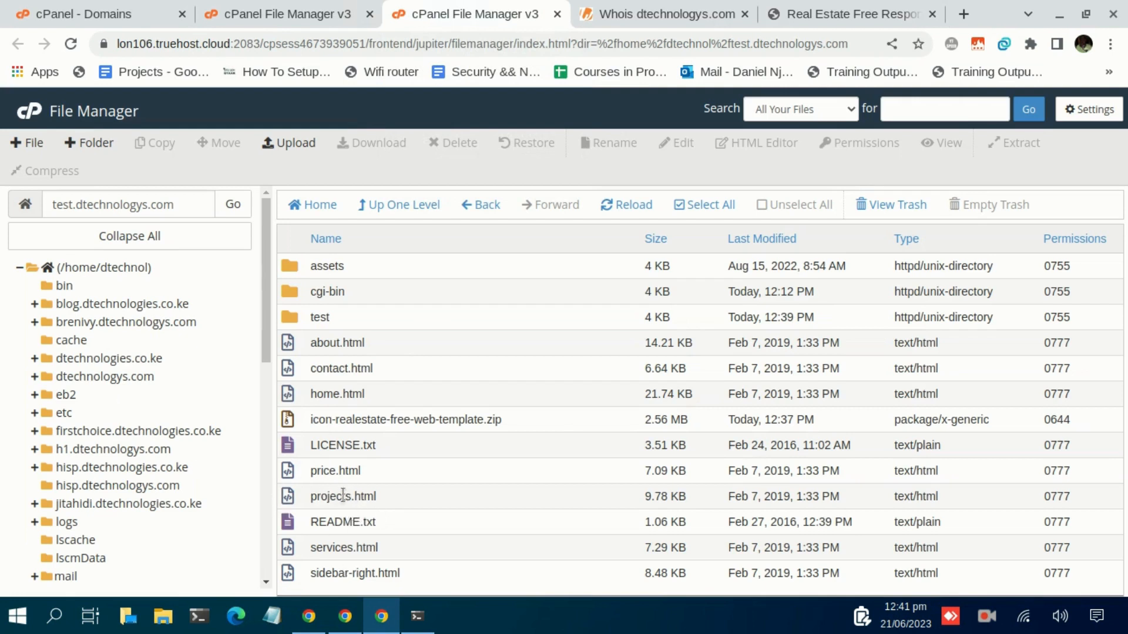
# Change home.html's name to index.html and briefly check the live site tab
pyautogui.click(337, 393)
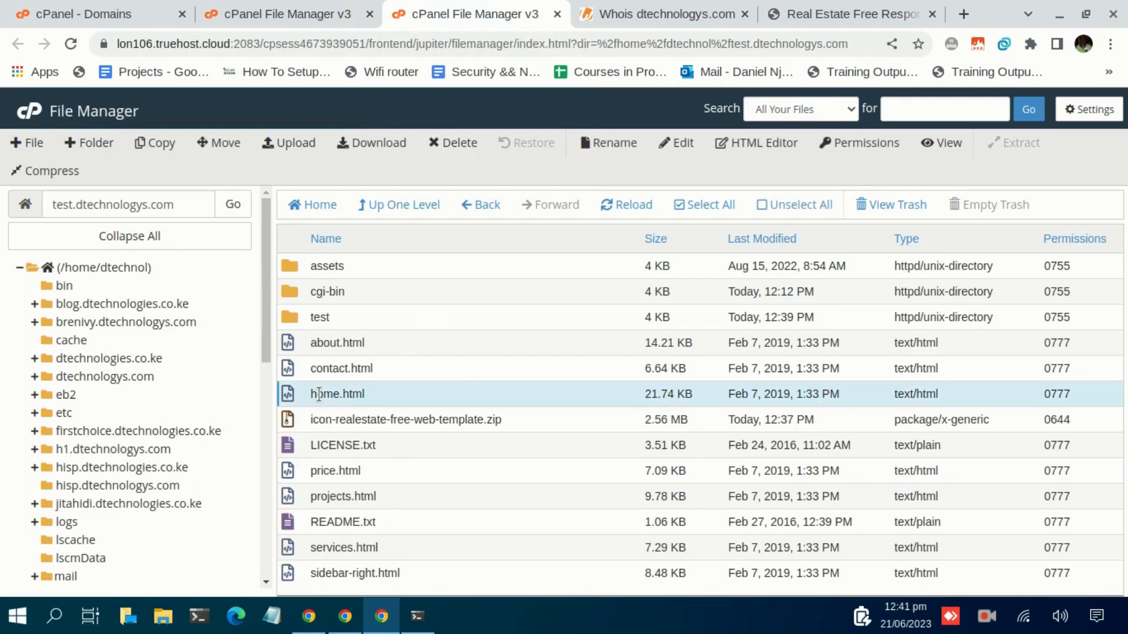
pyautogui.doubleClick(337, 393)
pyautogui.write('index')
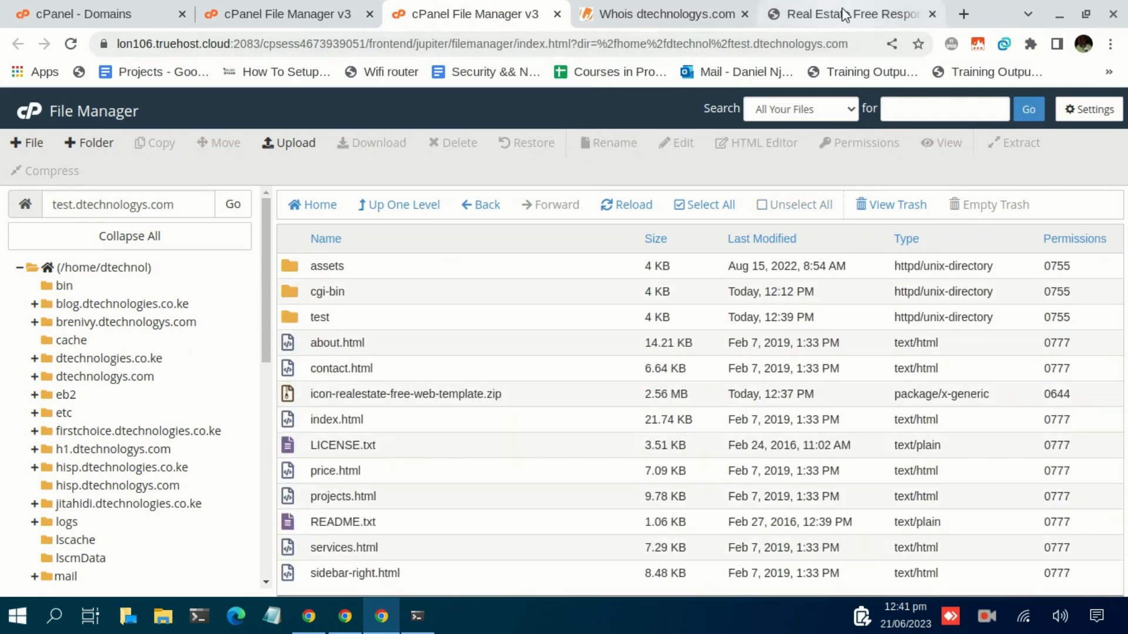
pyautogui.click(854, 13)
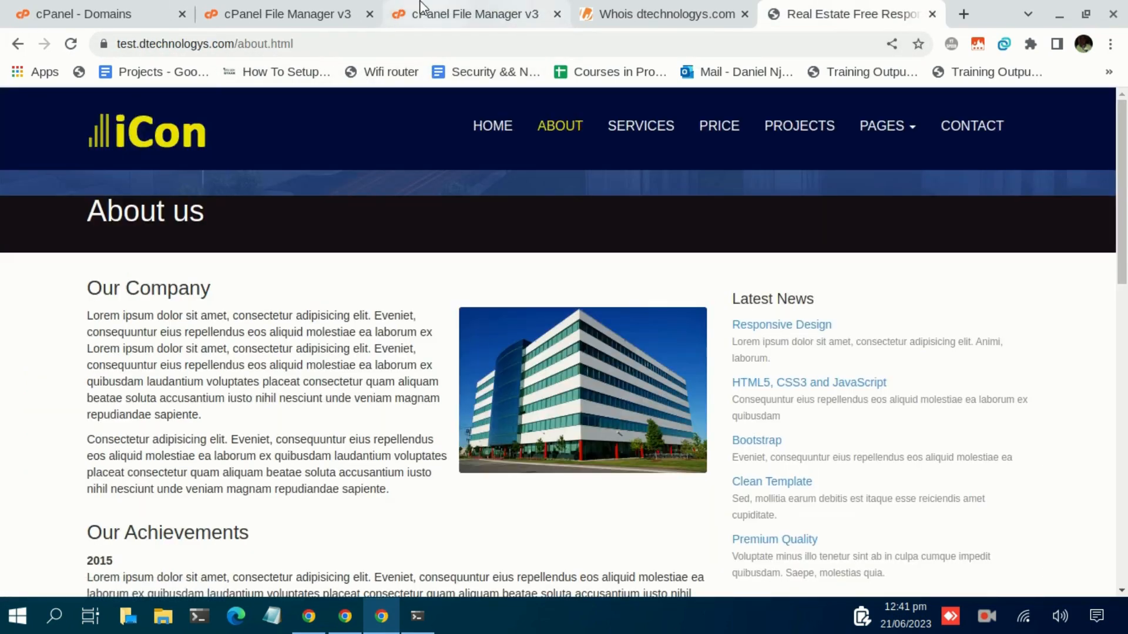
pyautogui.click(468, 13)
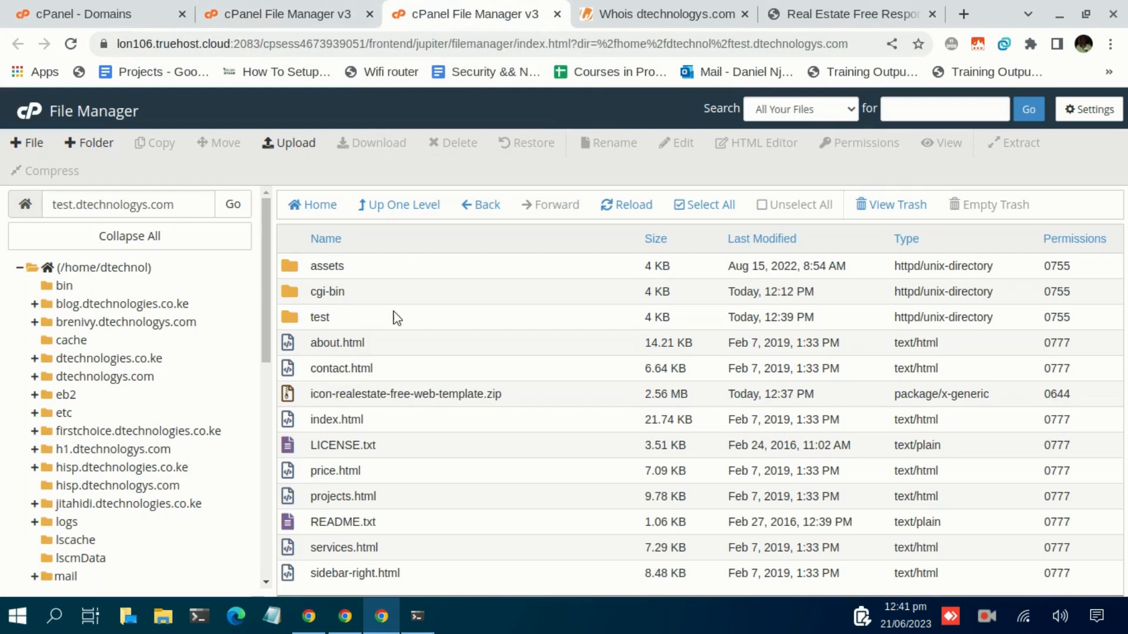
pyautogui.moveTo(471, 191)
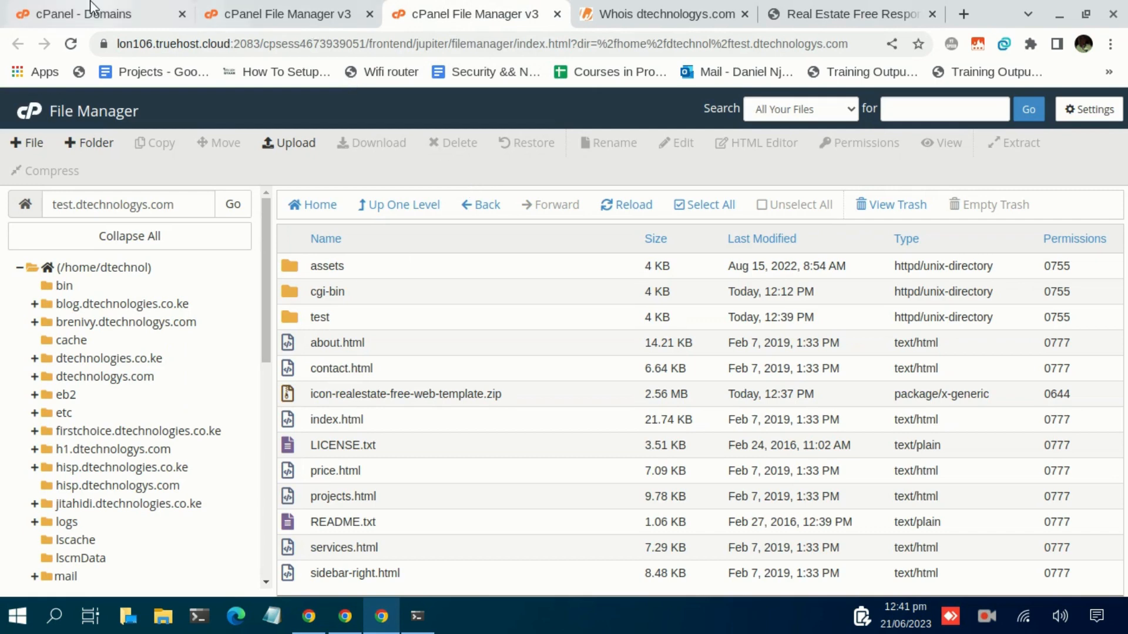
# Switch to the cPanel - Domains tab listing test.dtechnologys.com and its document root
pyautogui.click(76, 13)
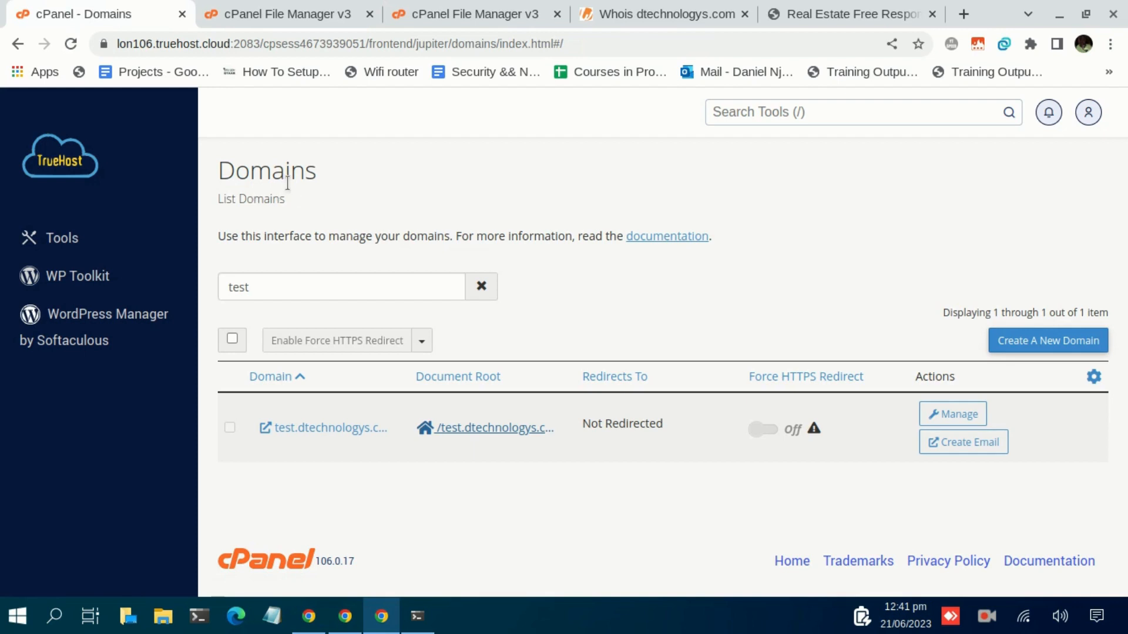
pyautogui.moveTo(428, 236)
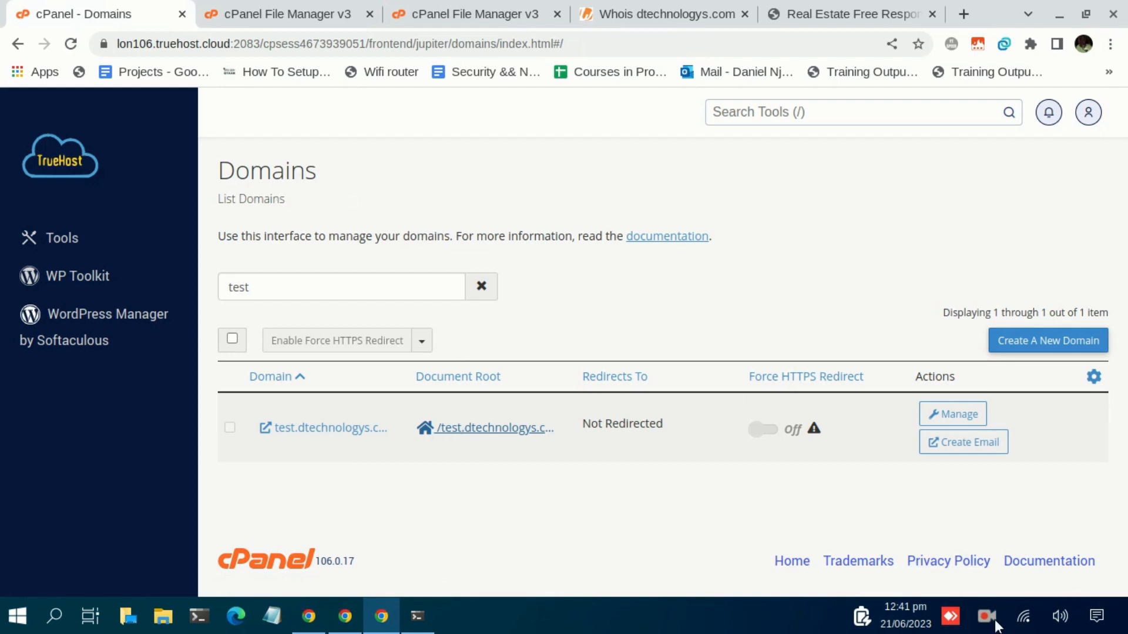
pyautogui.moveTo(549, 257)
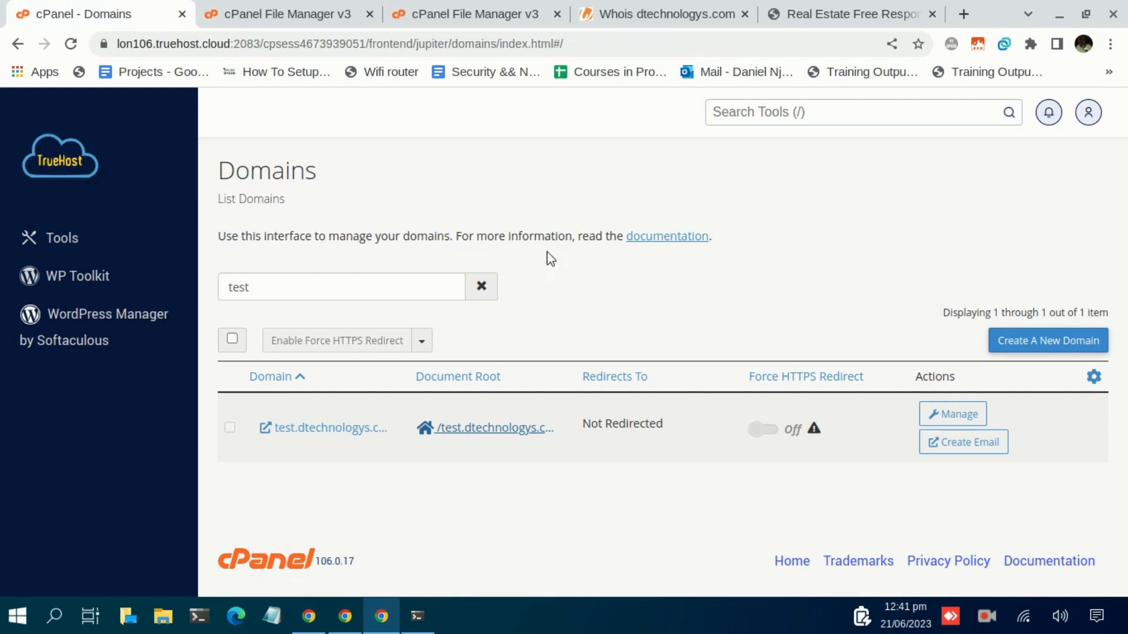